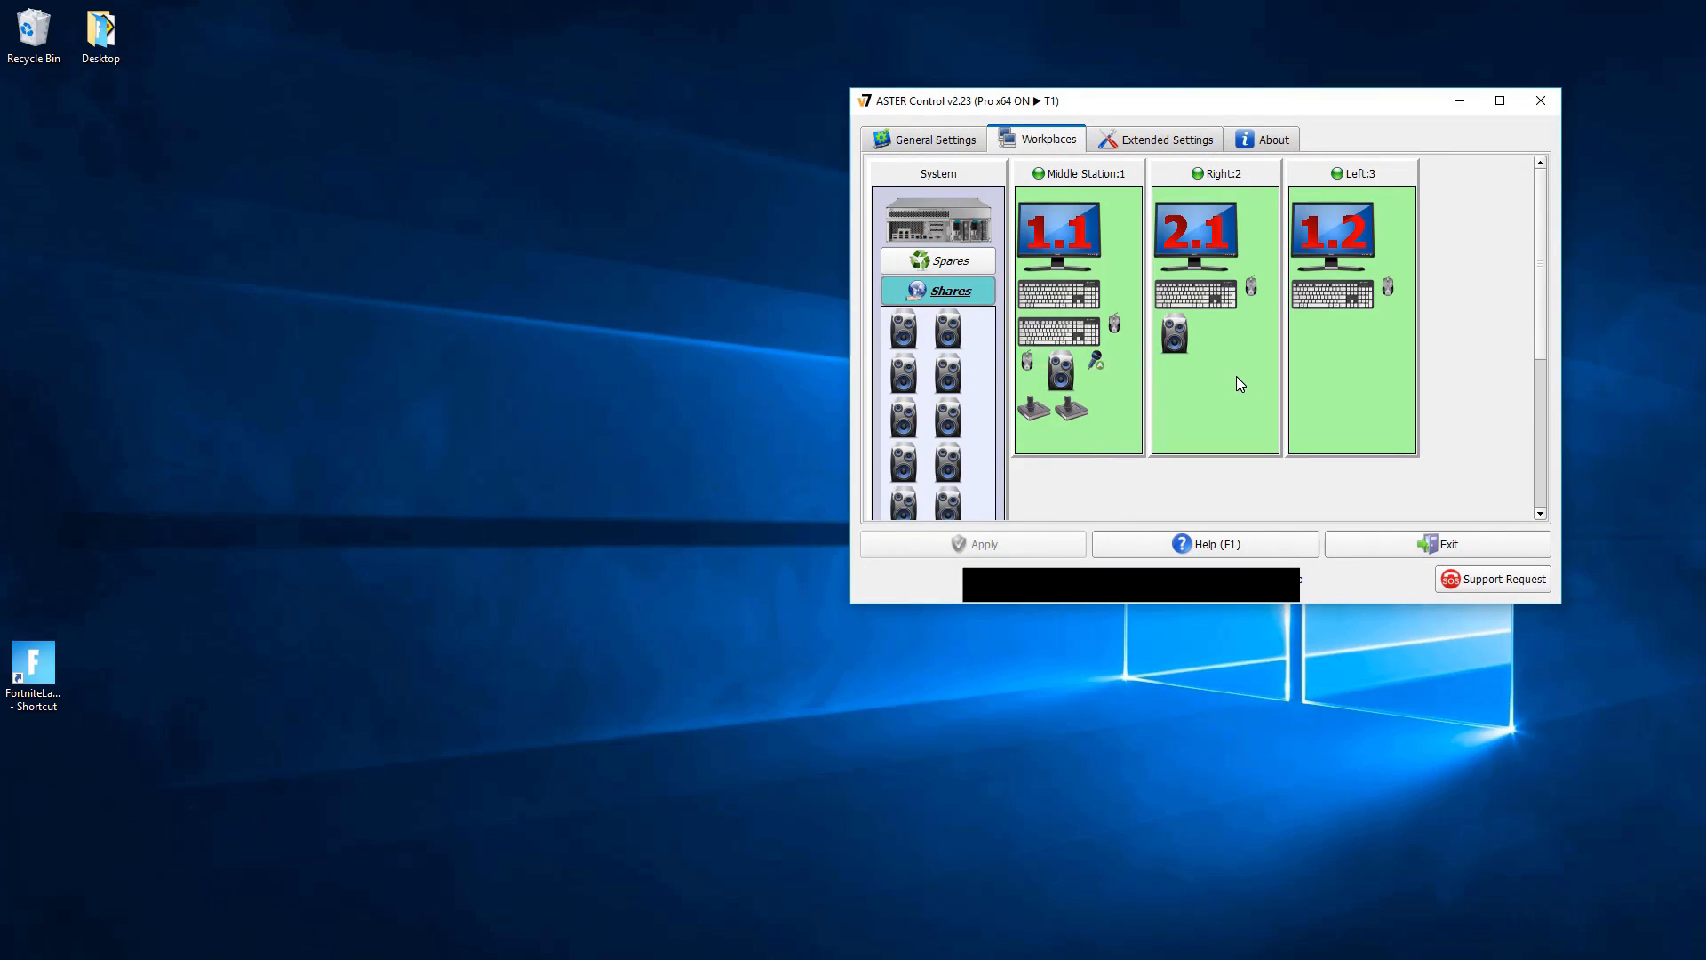
mouse_move(1242, 384)
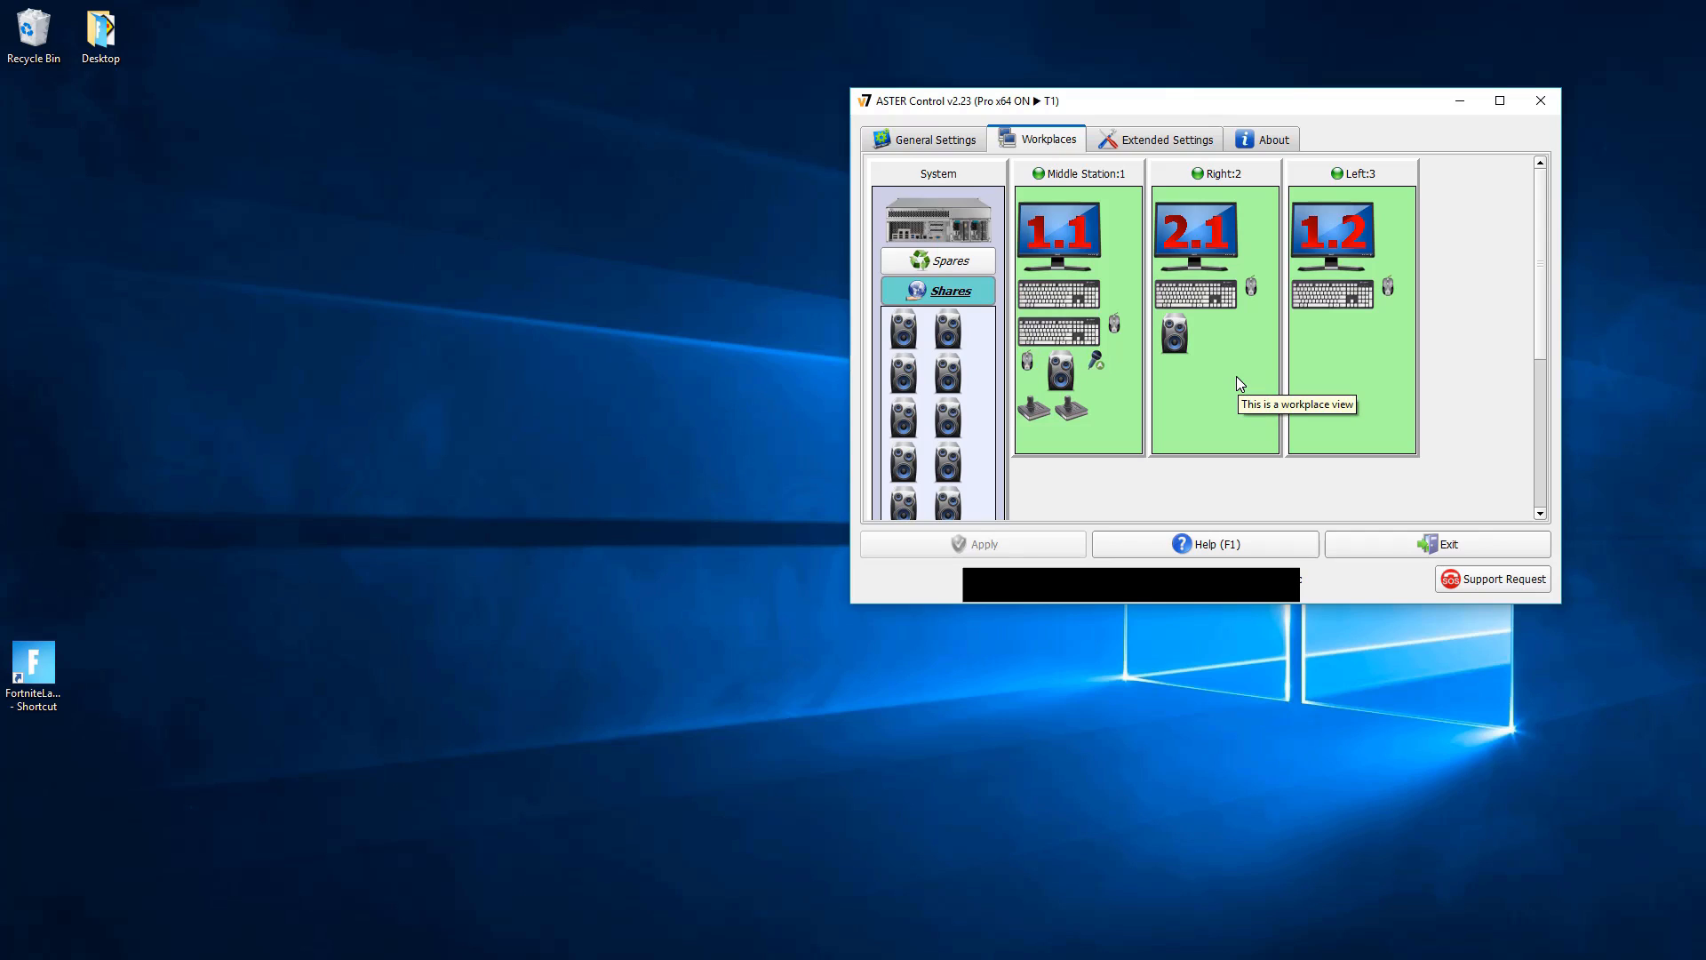
mouse_move(1147, 179)
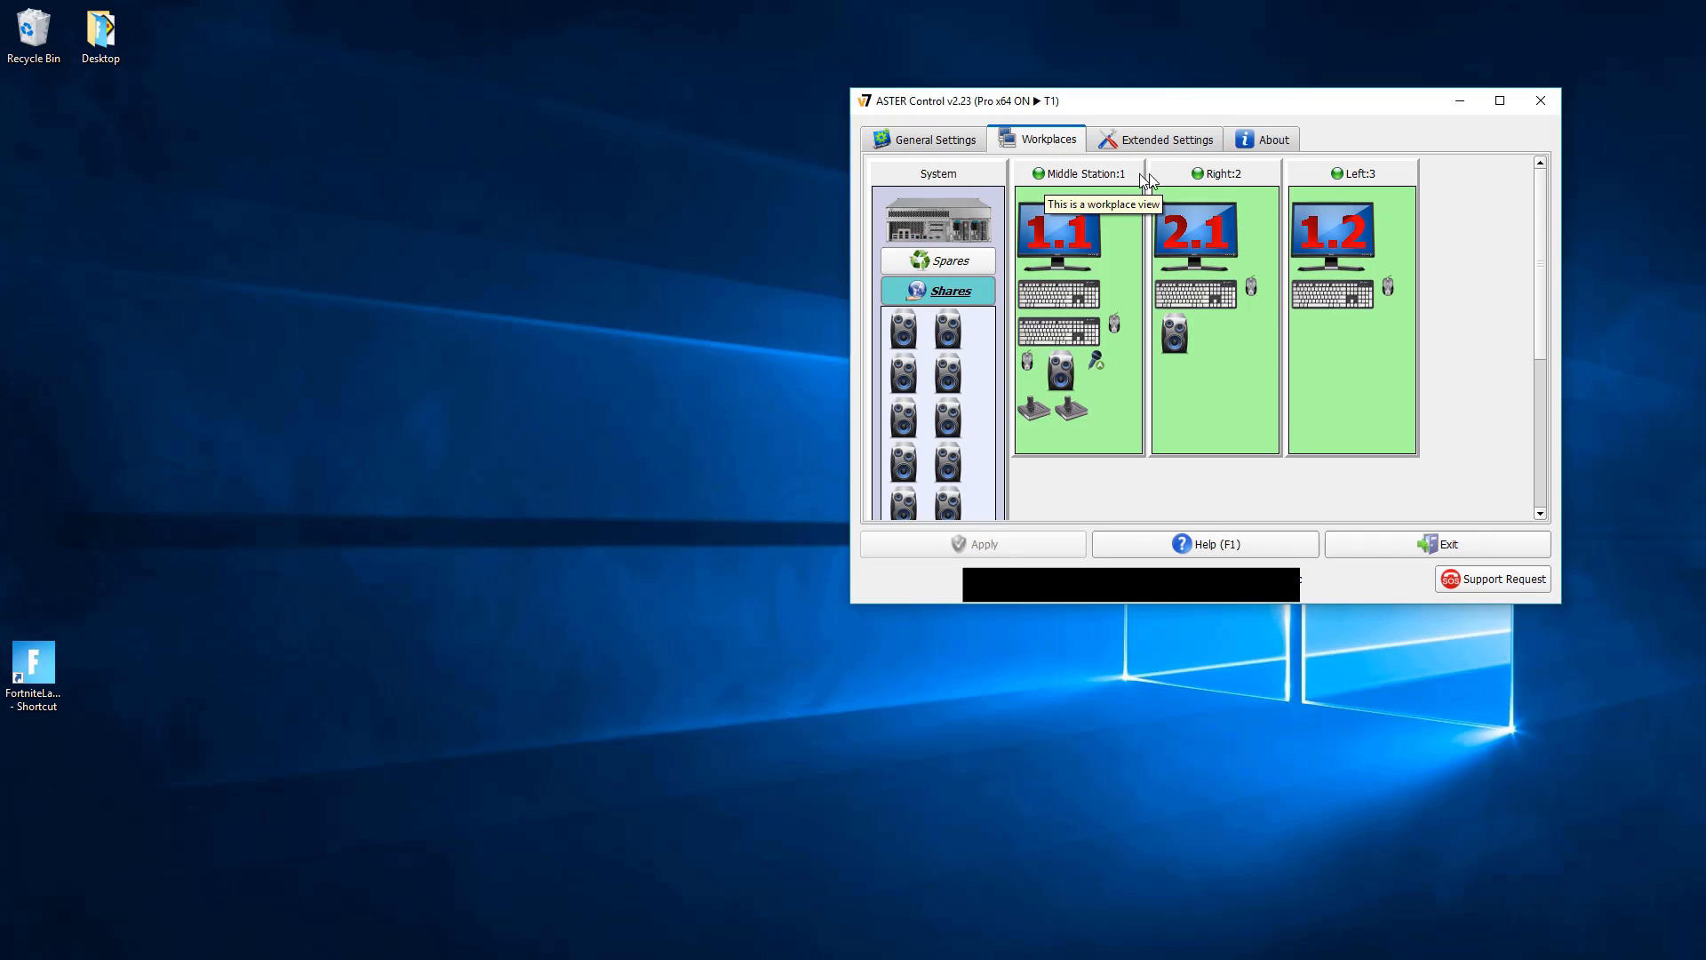
mouse_move(1230, 396)
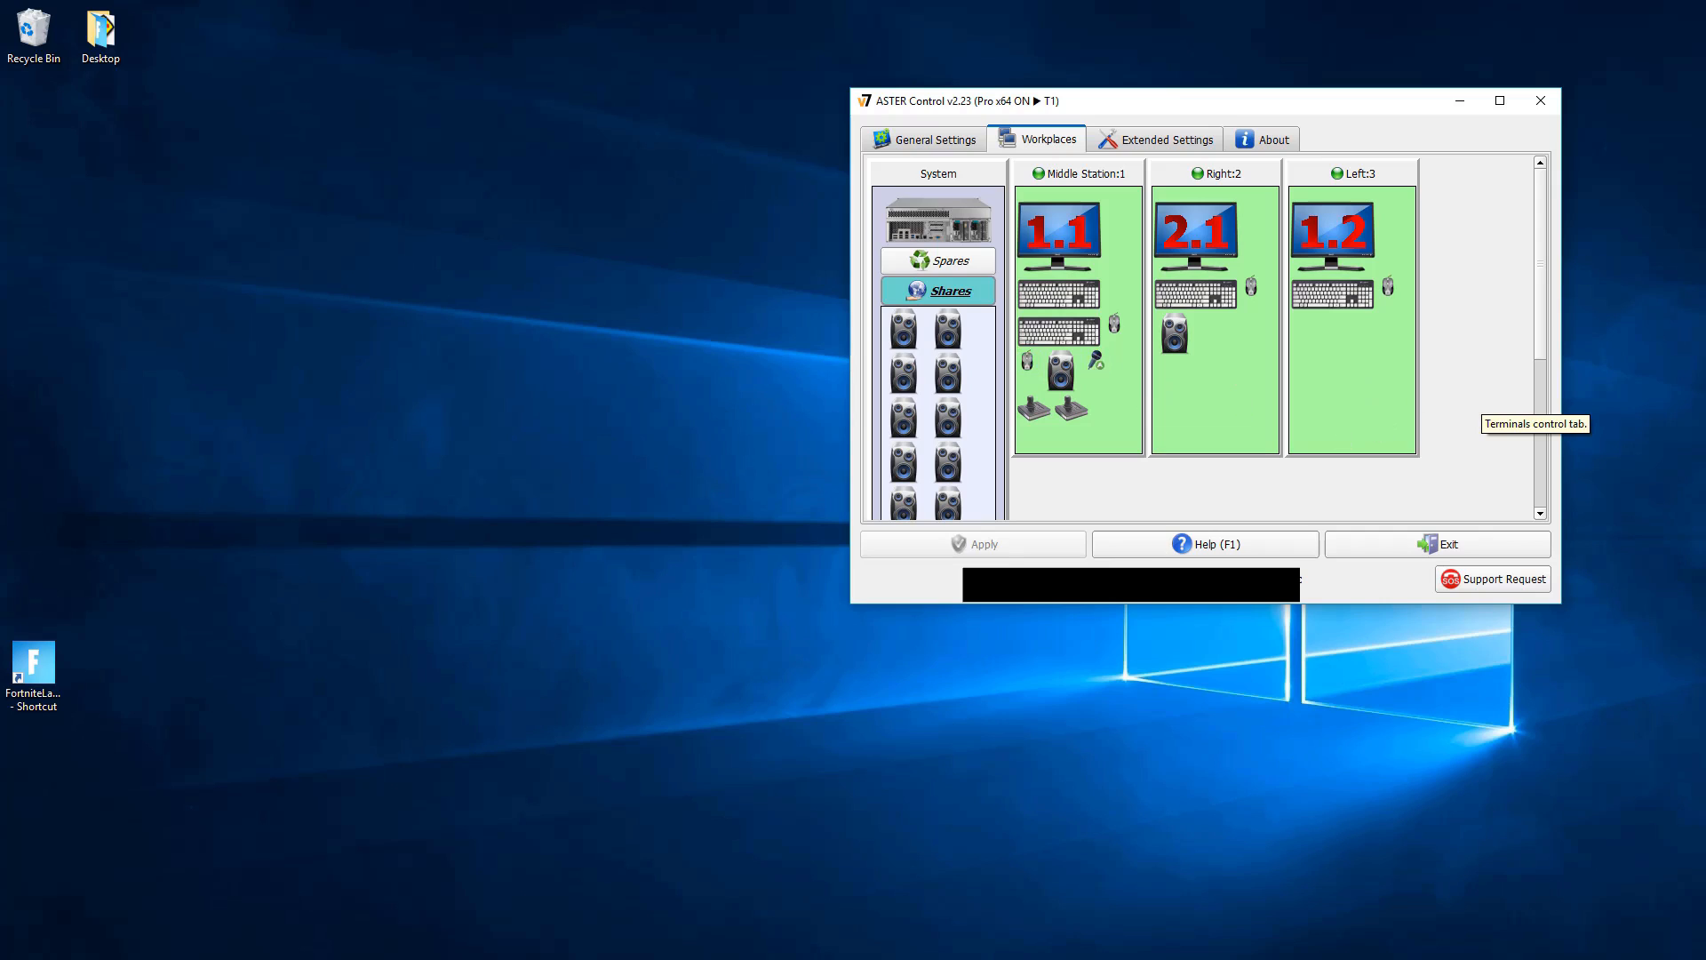
mouse_move(1463, 101)
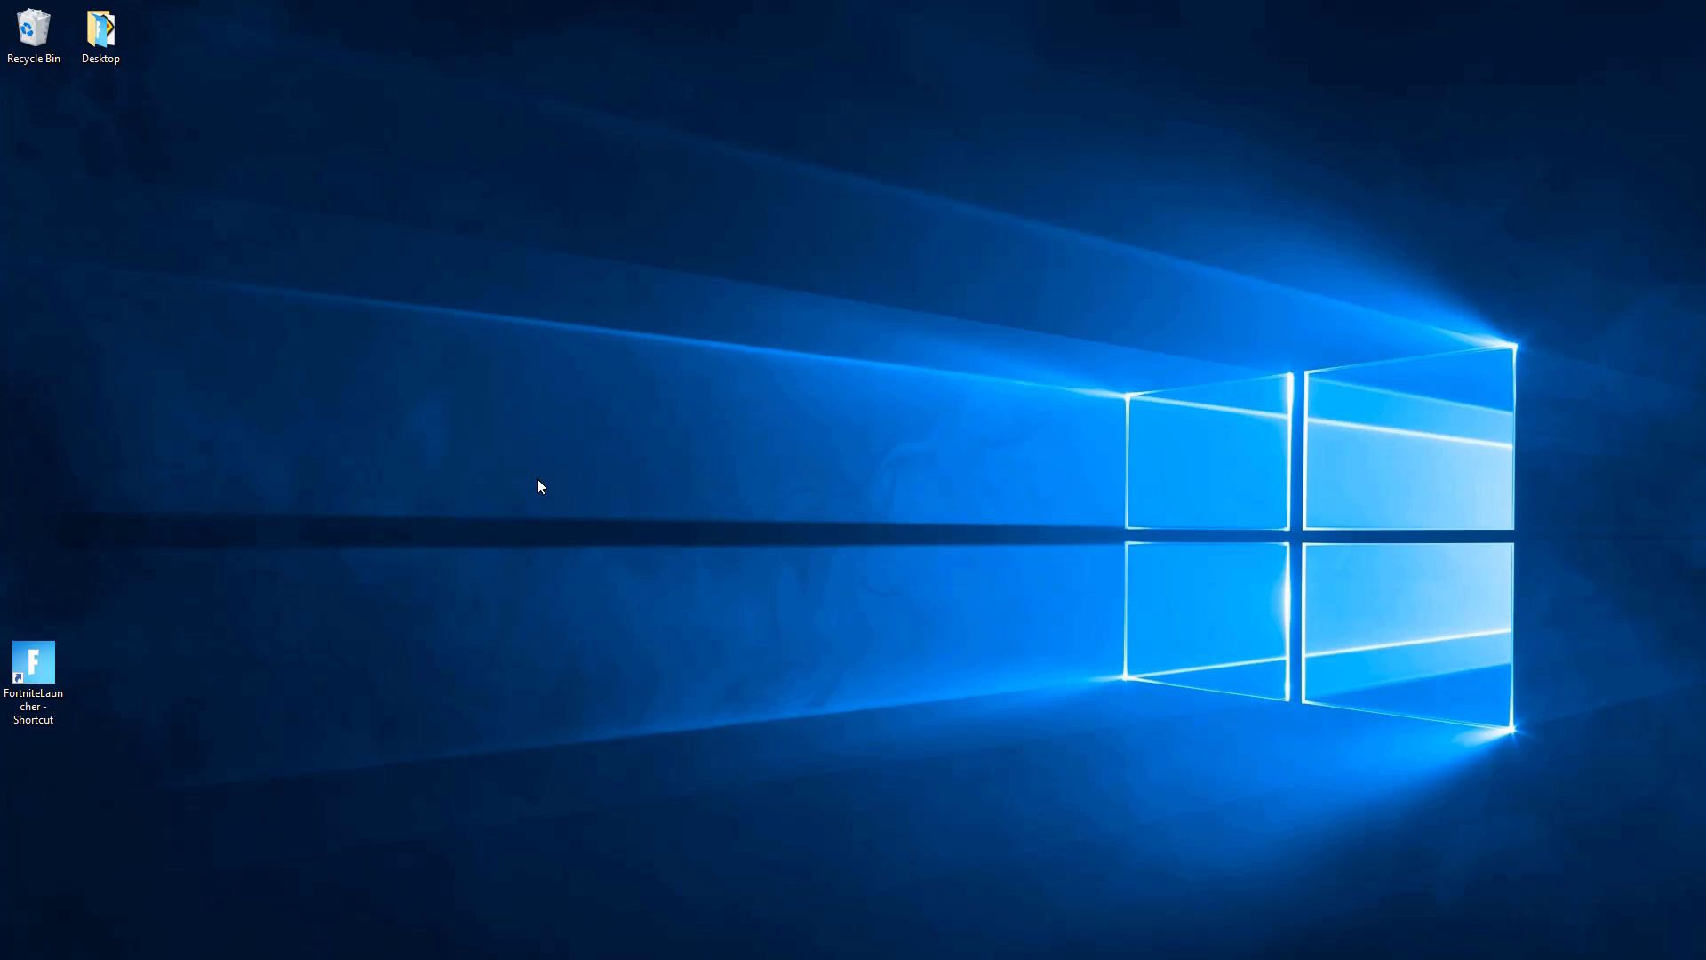
Open the FortniteLauncher shortcut's file location, the FortniteGame Binaries Win64 folder
left_click(32, 661)
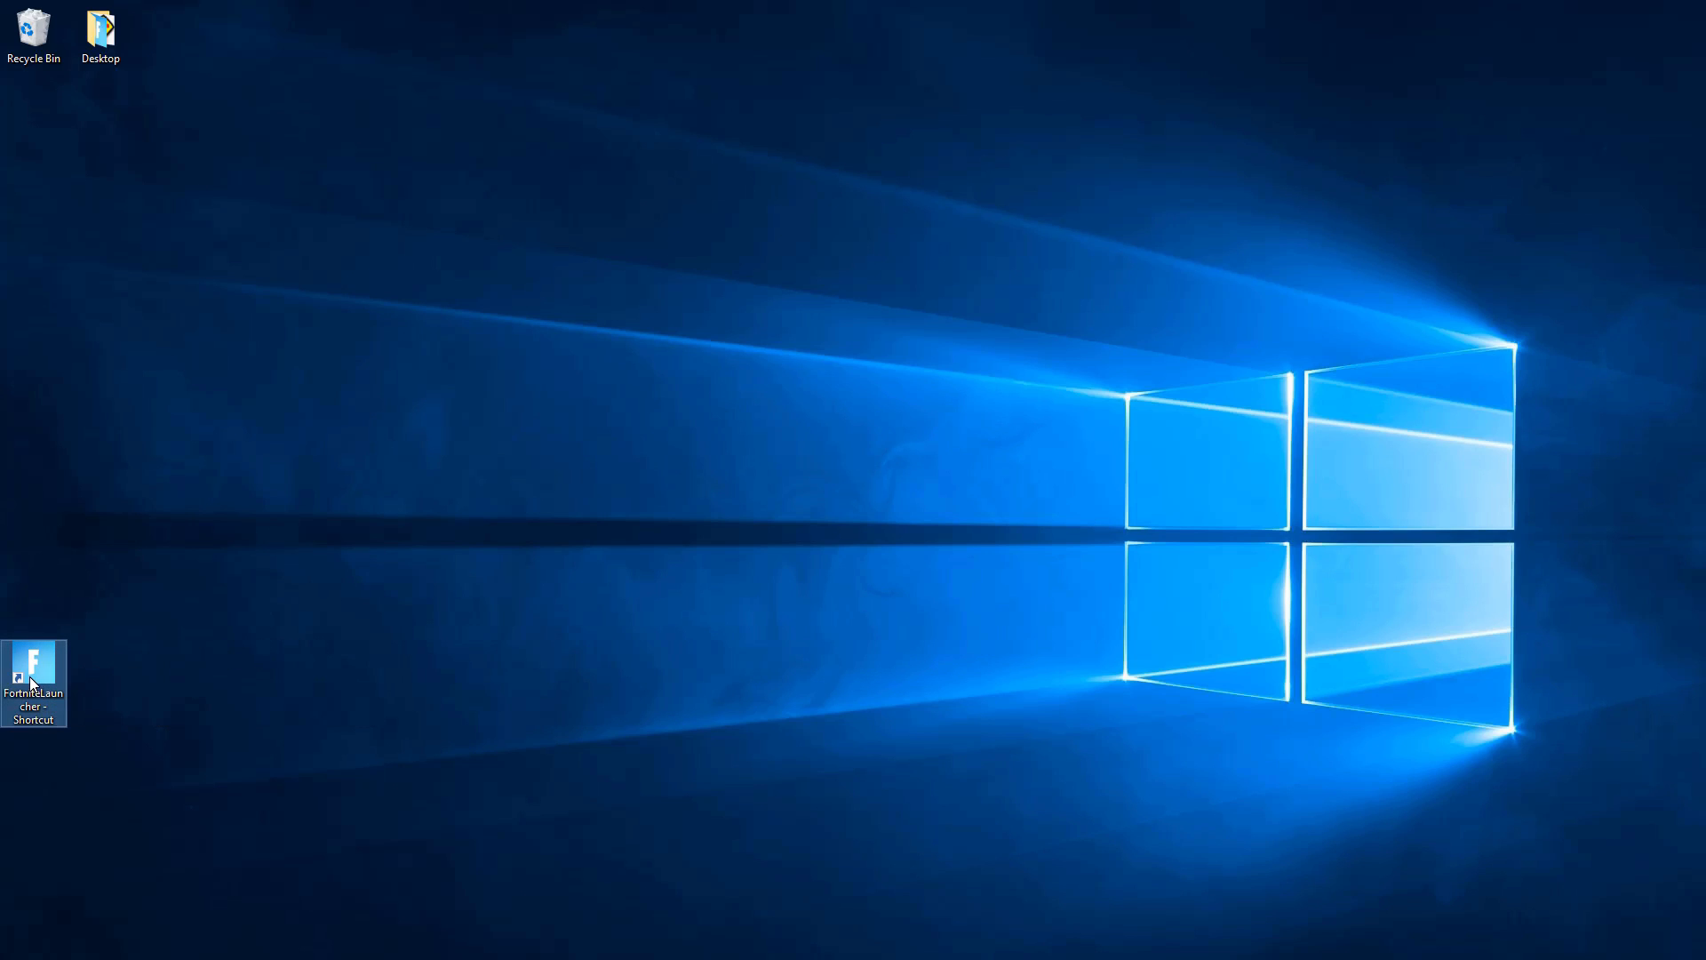
right_click(33, 683)
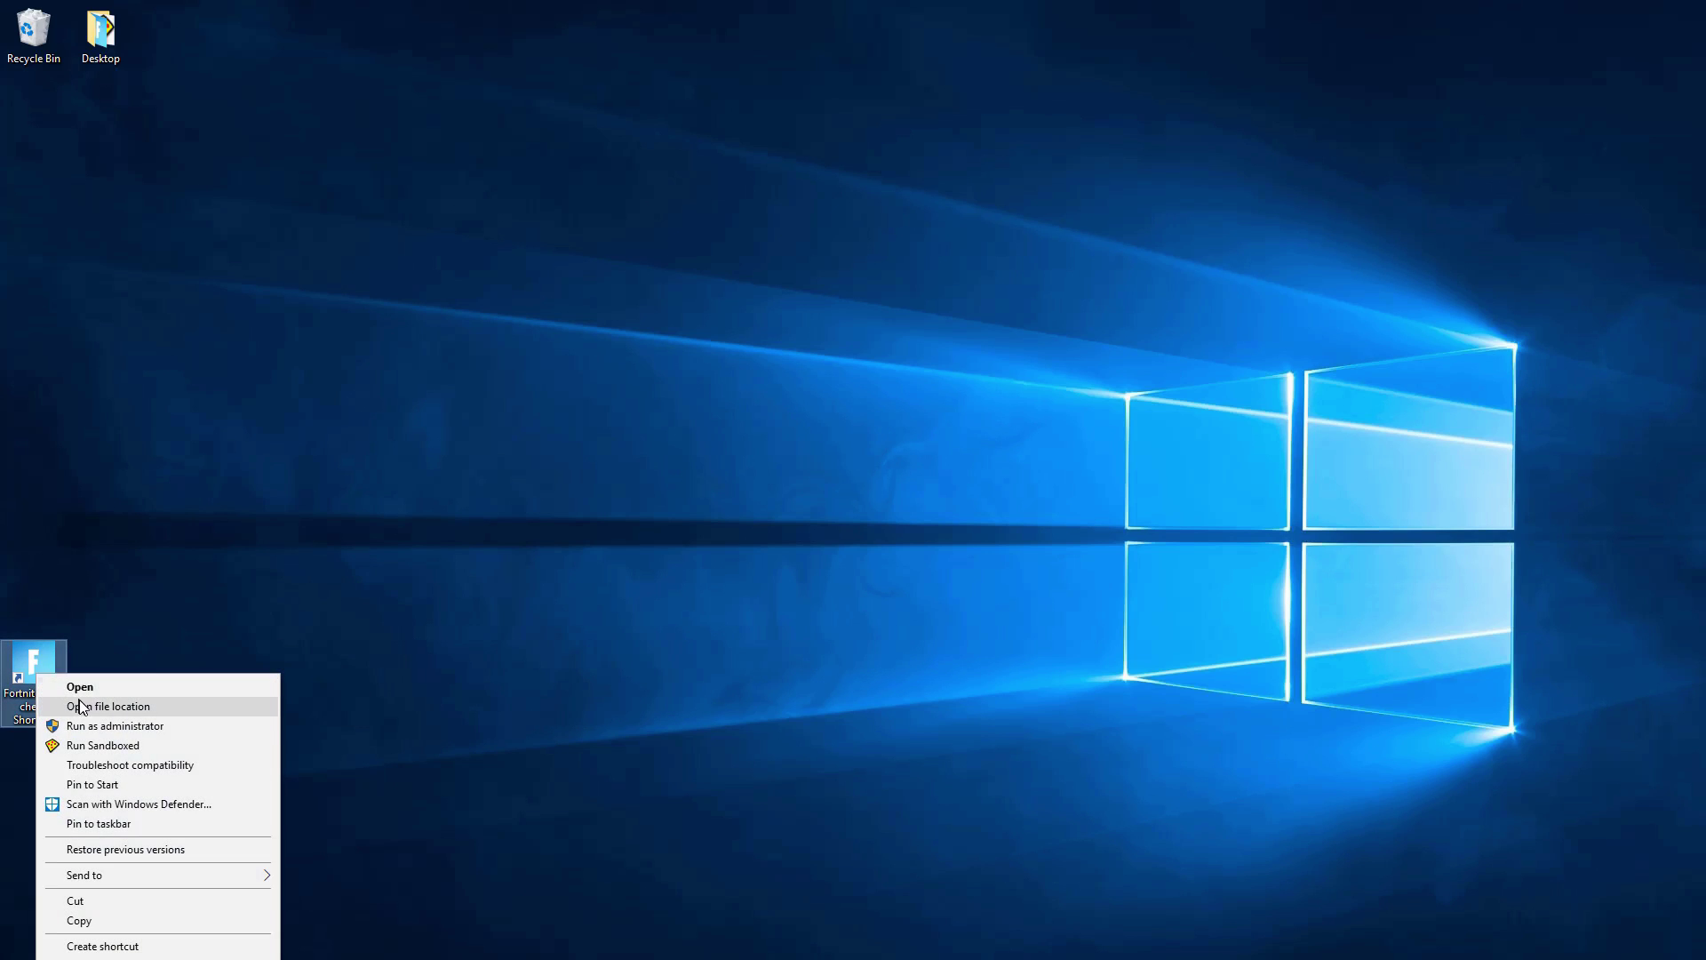
left_click(108, 705)
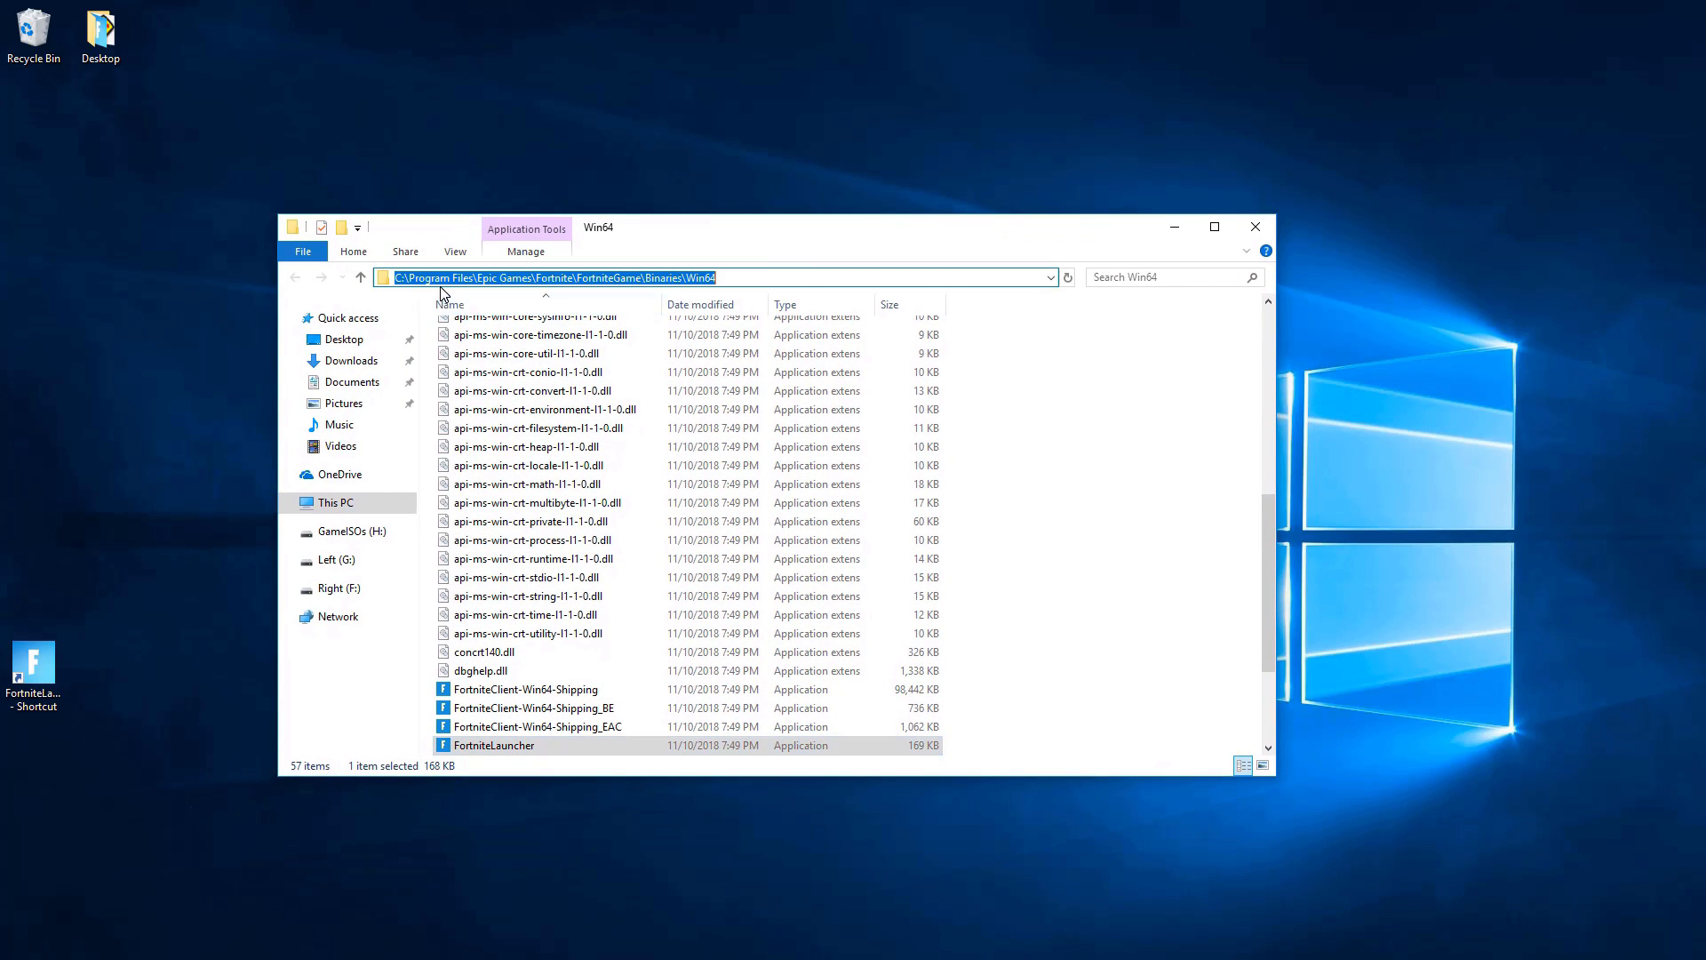
mouse_move(549, 293)
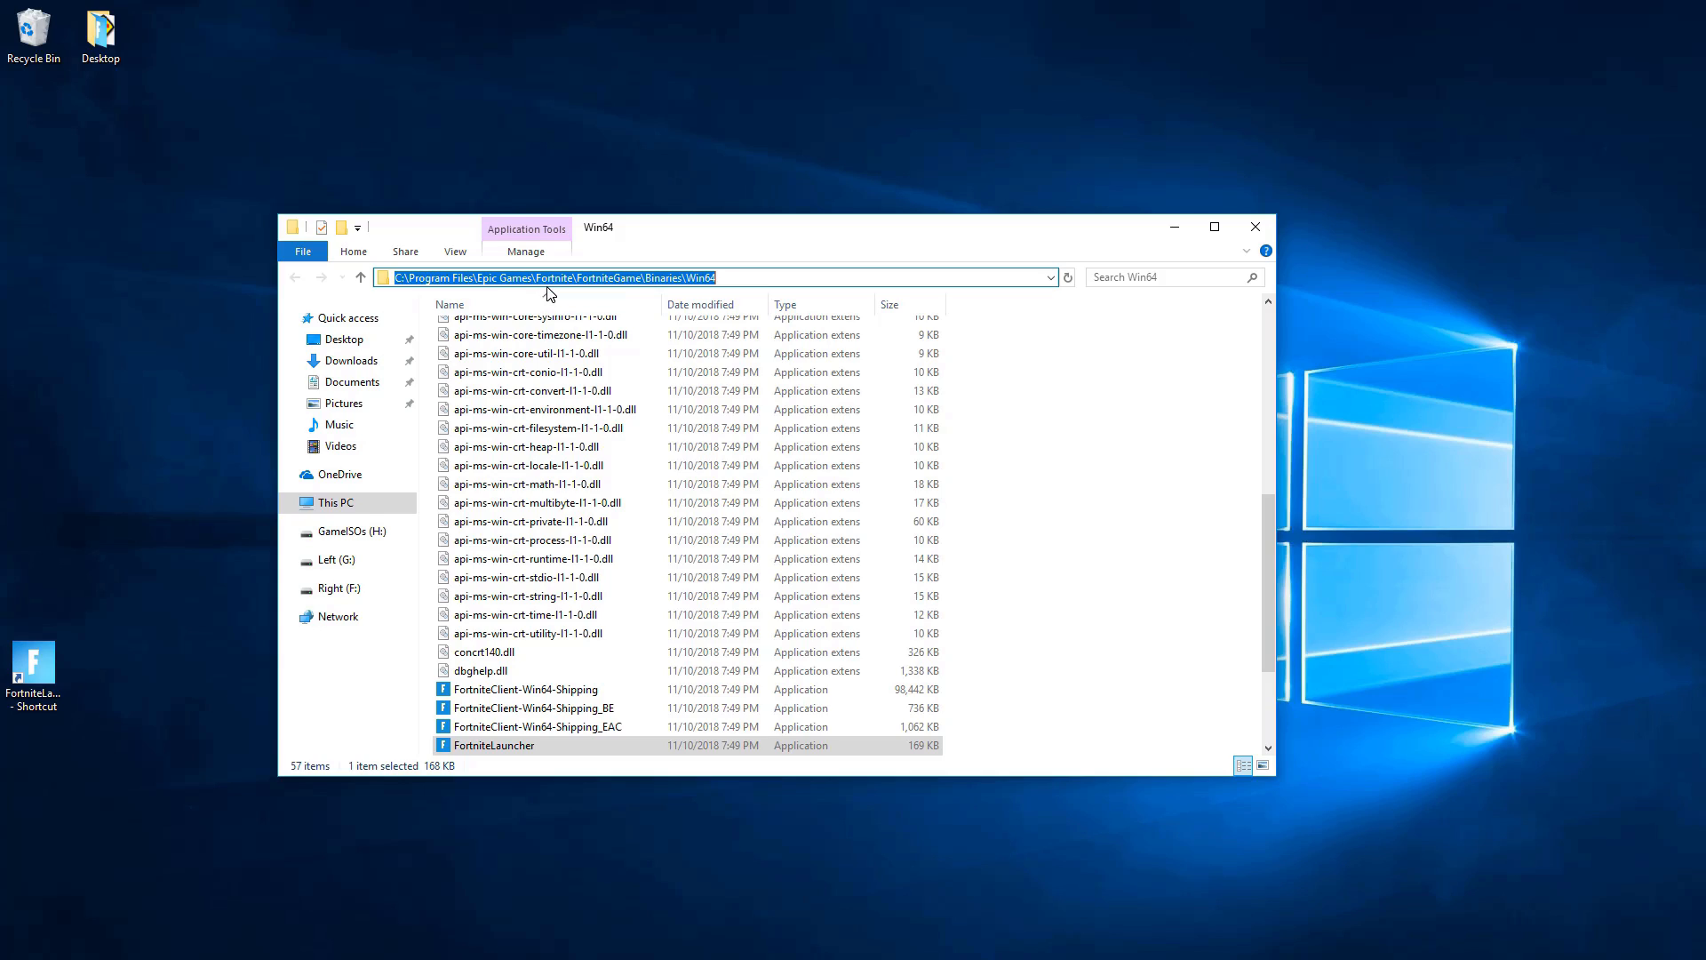
mouse_move(677, 294)
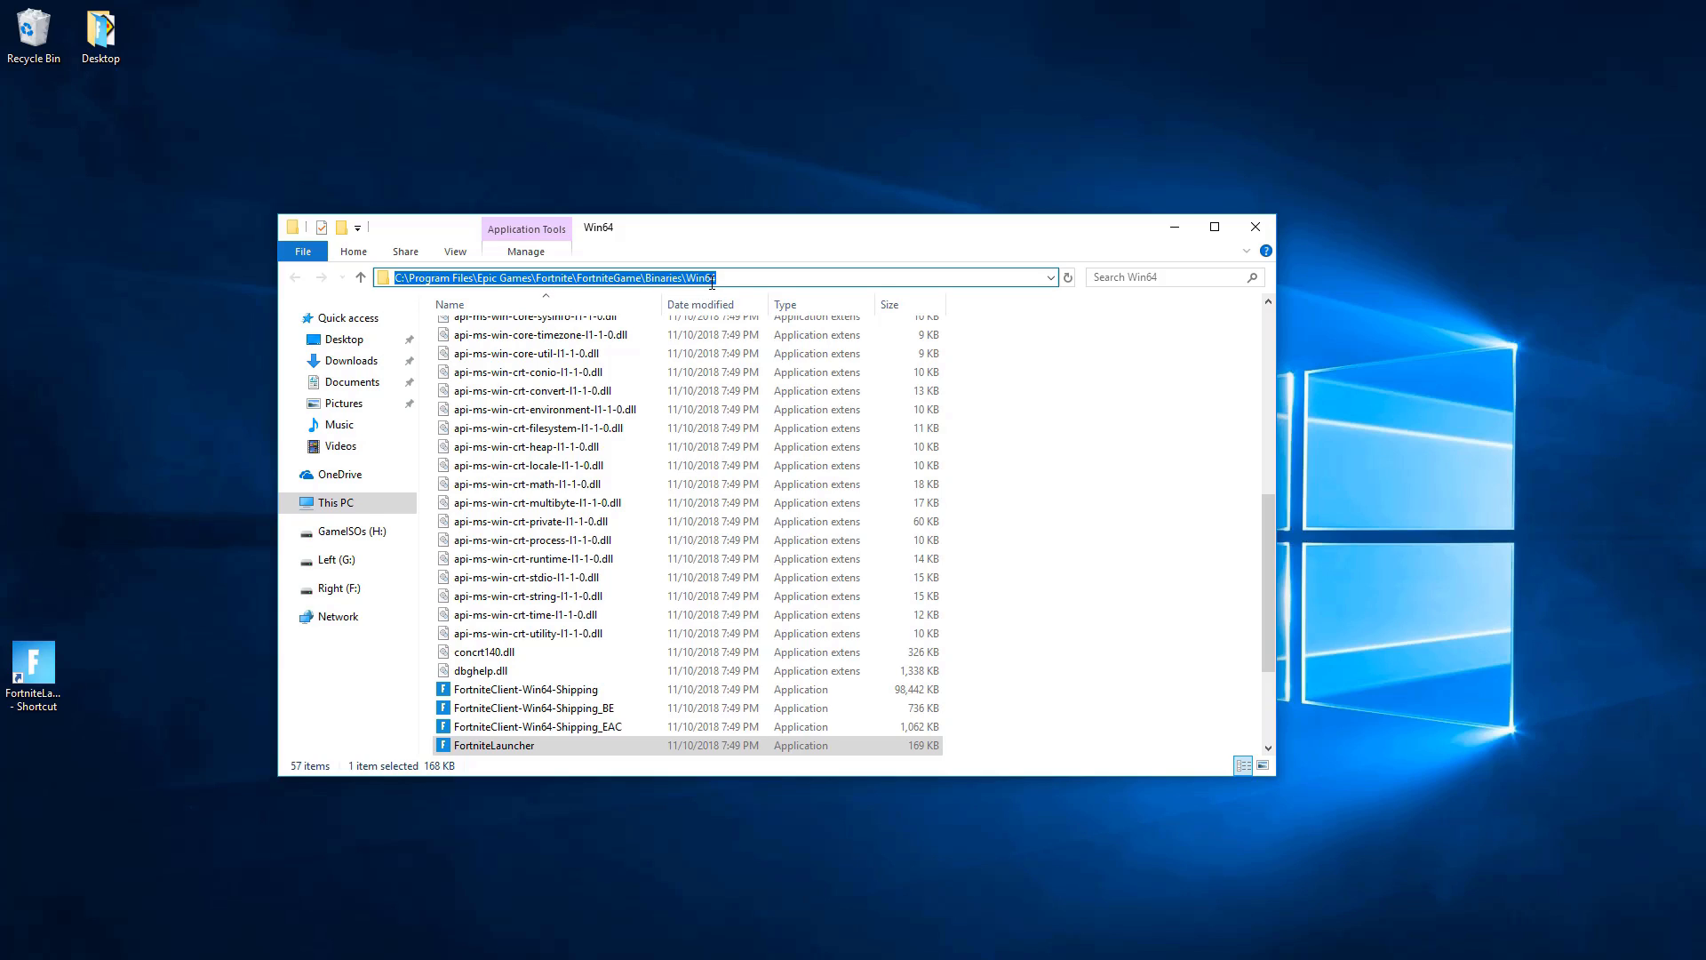
scroll("down", 3)
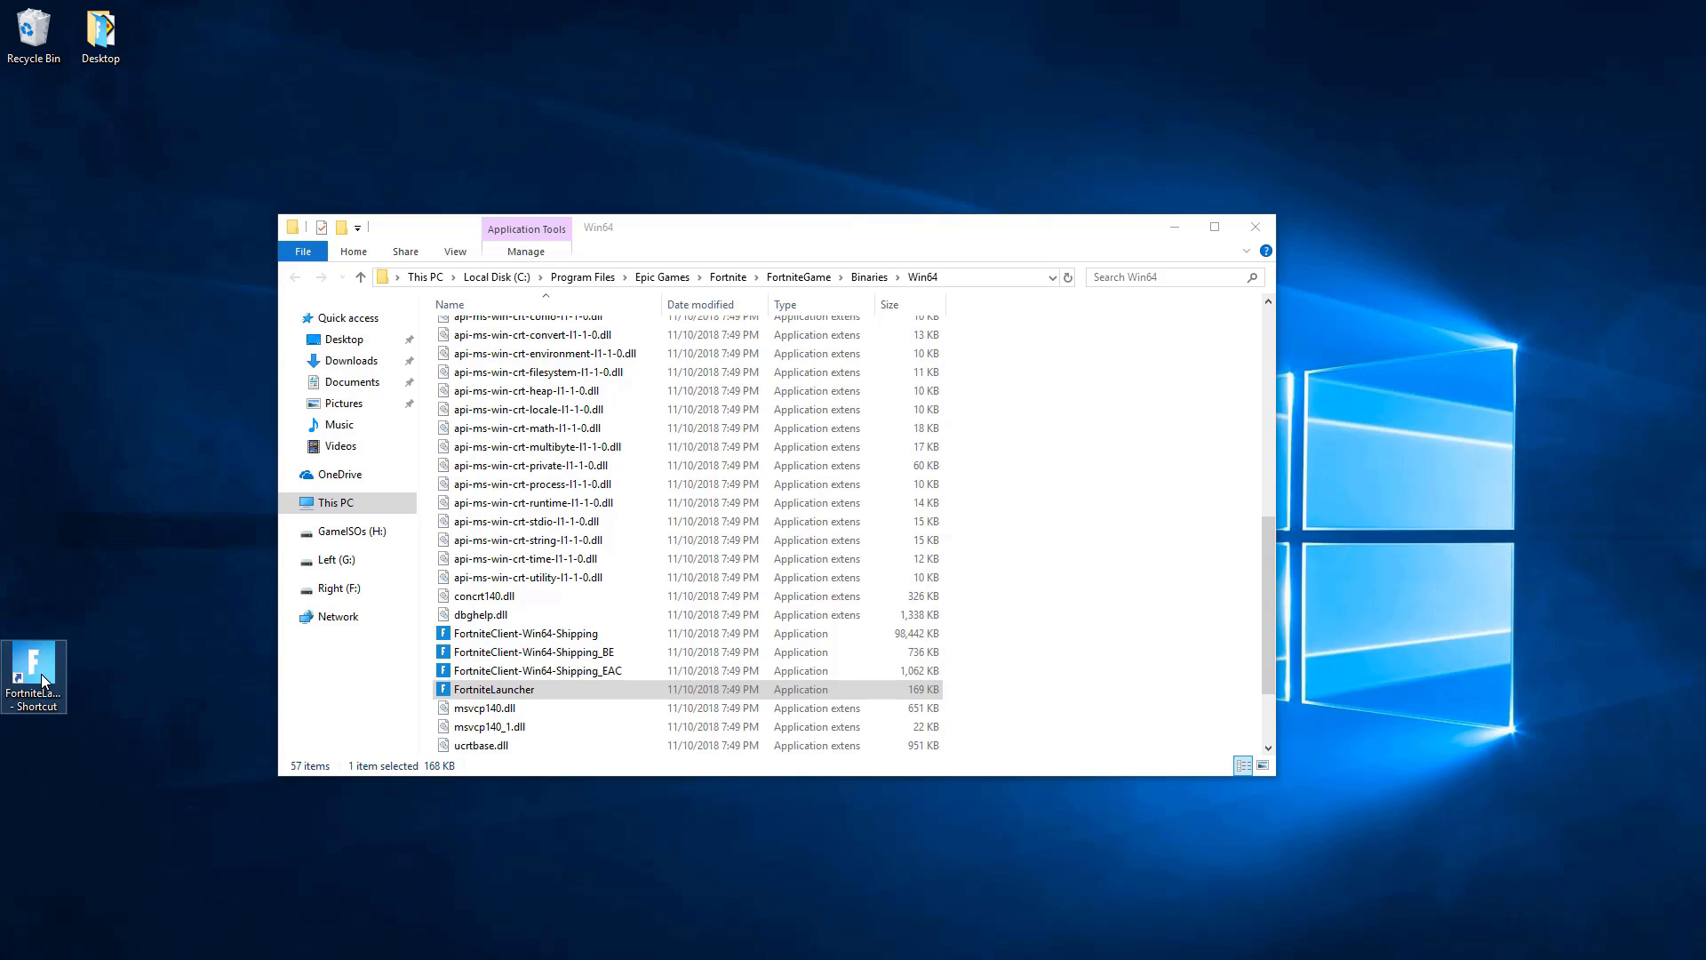
Start FortniteLauncher for the Middle user and confirm FortniteClient-Win64-Shipping.exe is running
double_click(492, 689)
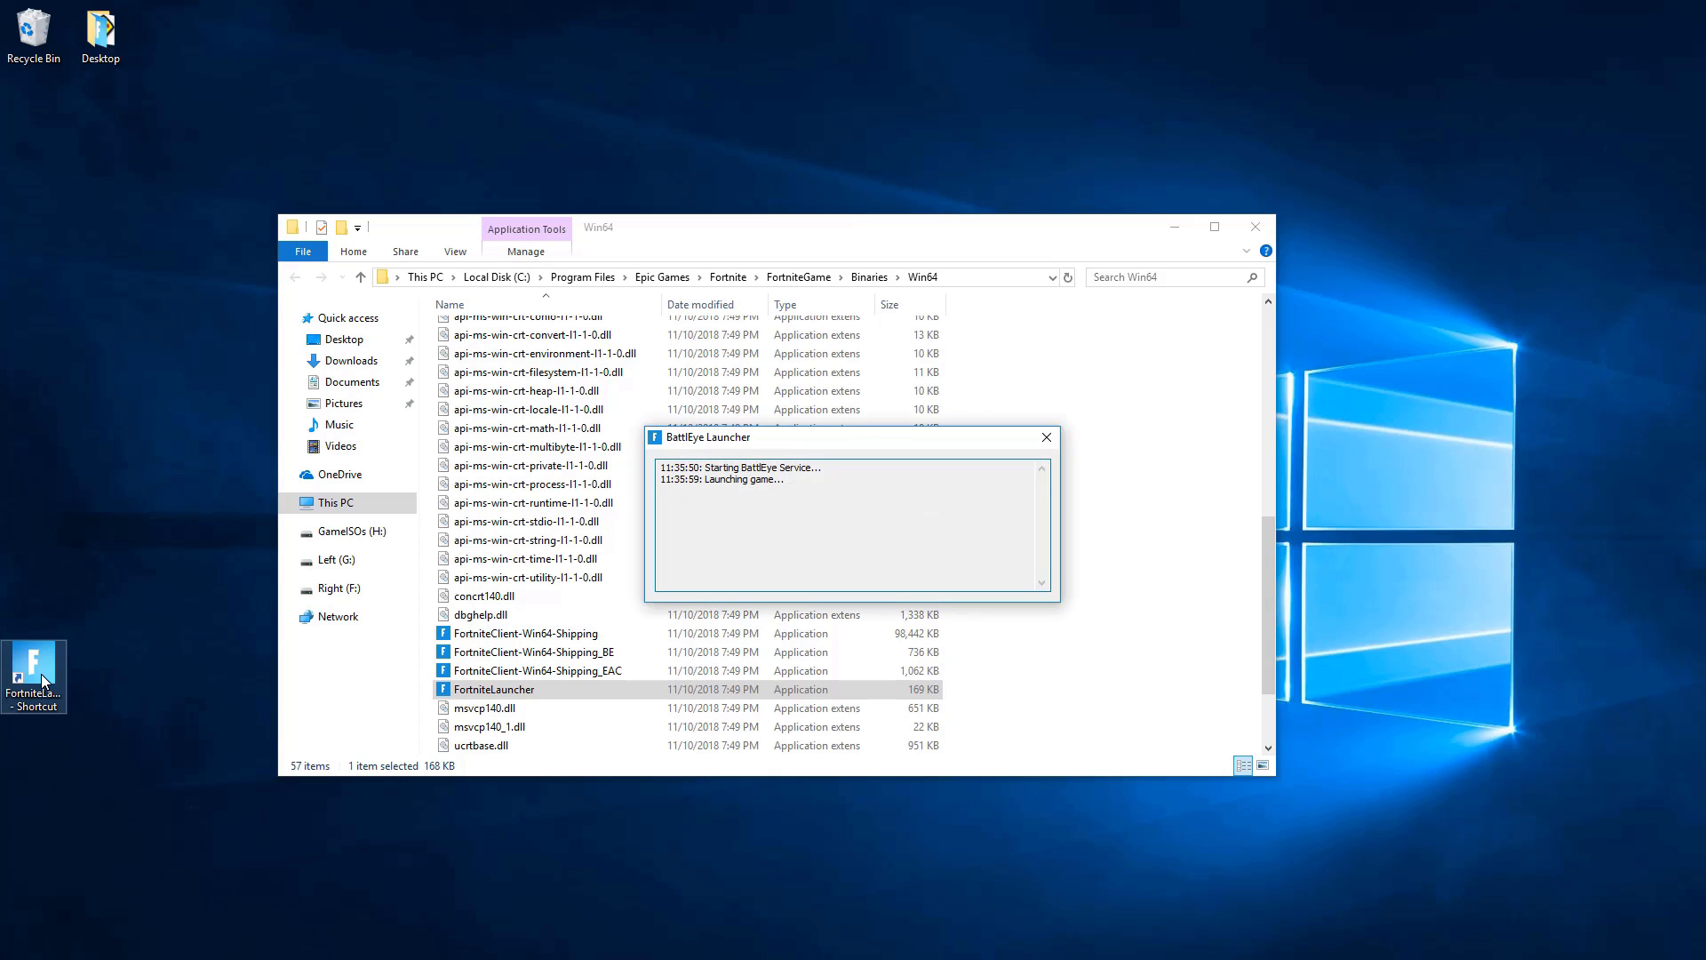
left_click(1045, 438)
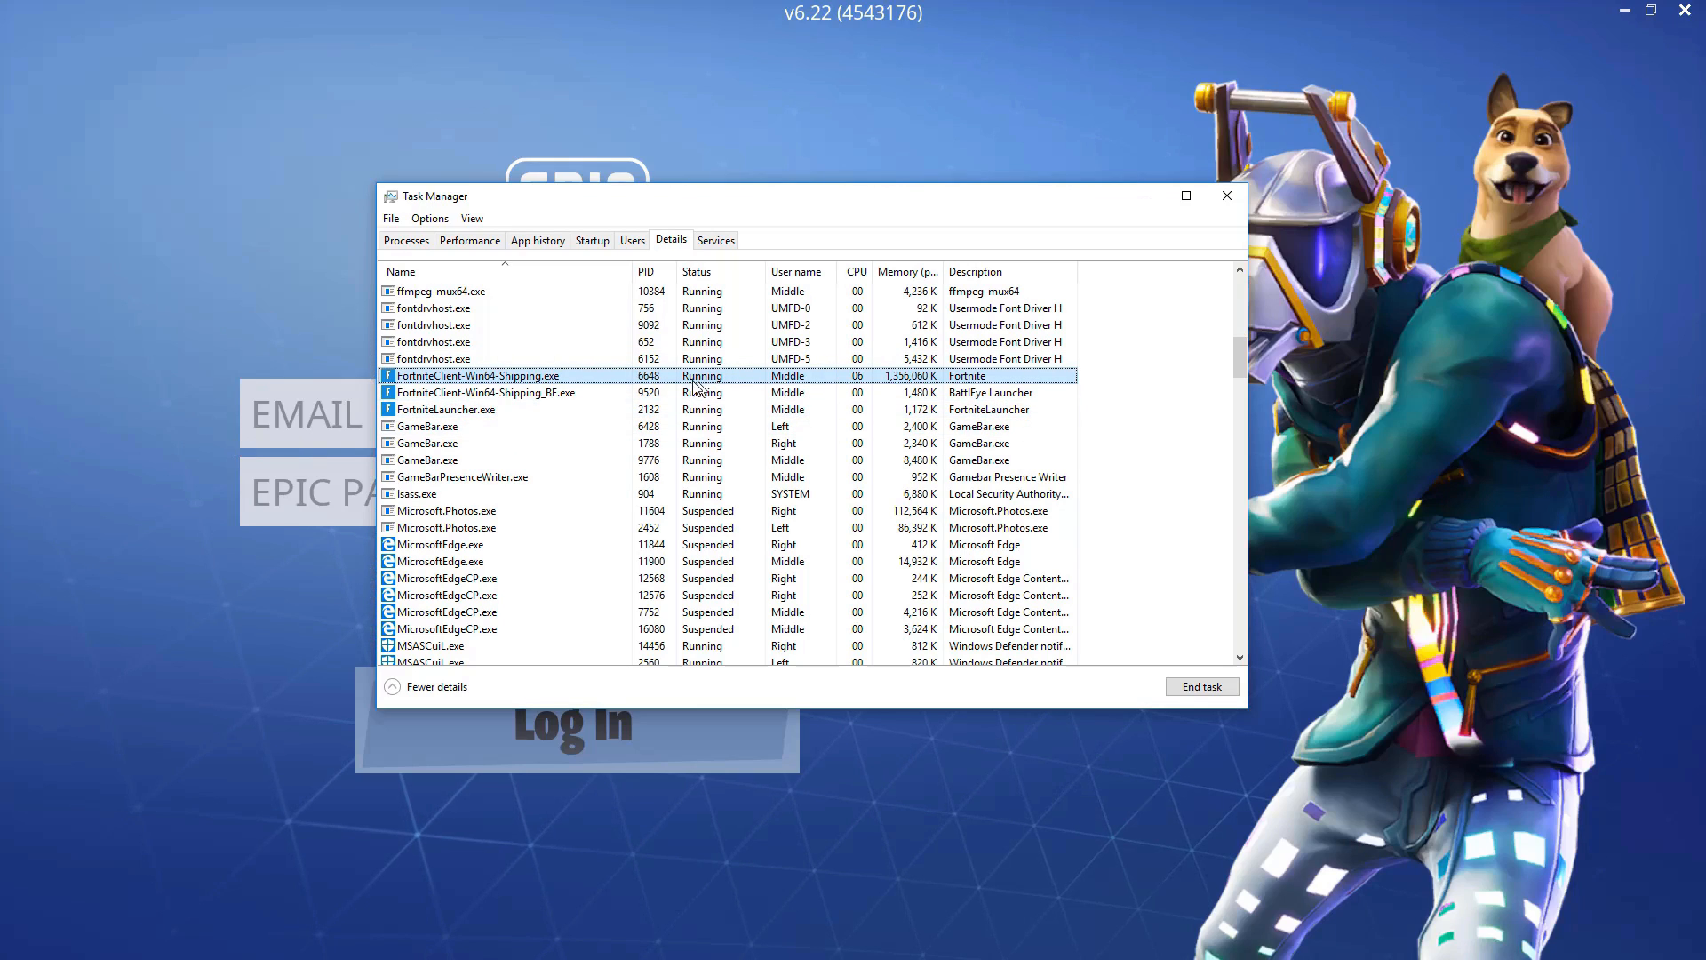
left_click(1227, 195)
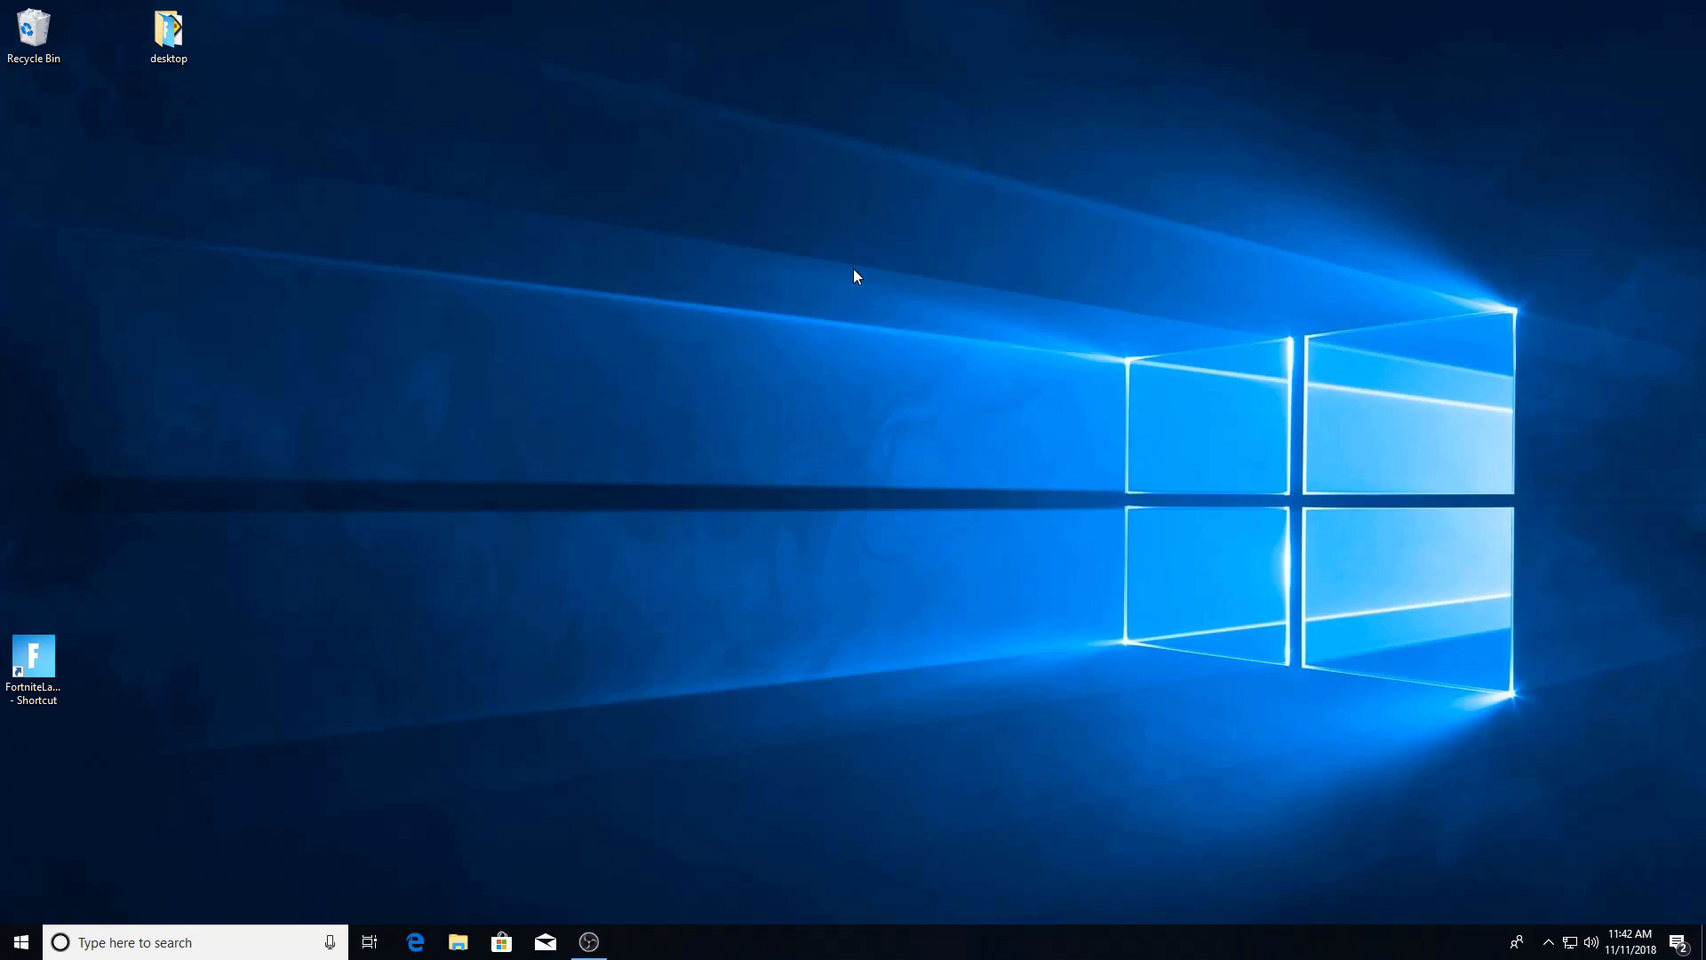
mouse_move(762, 485)
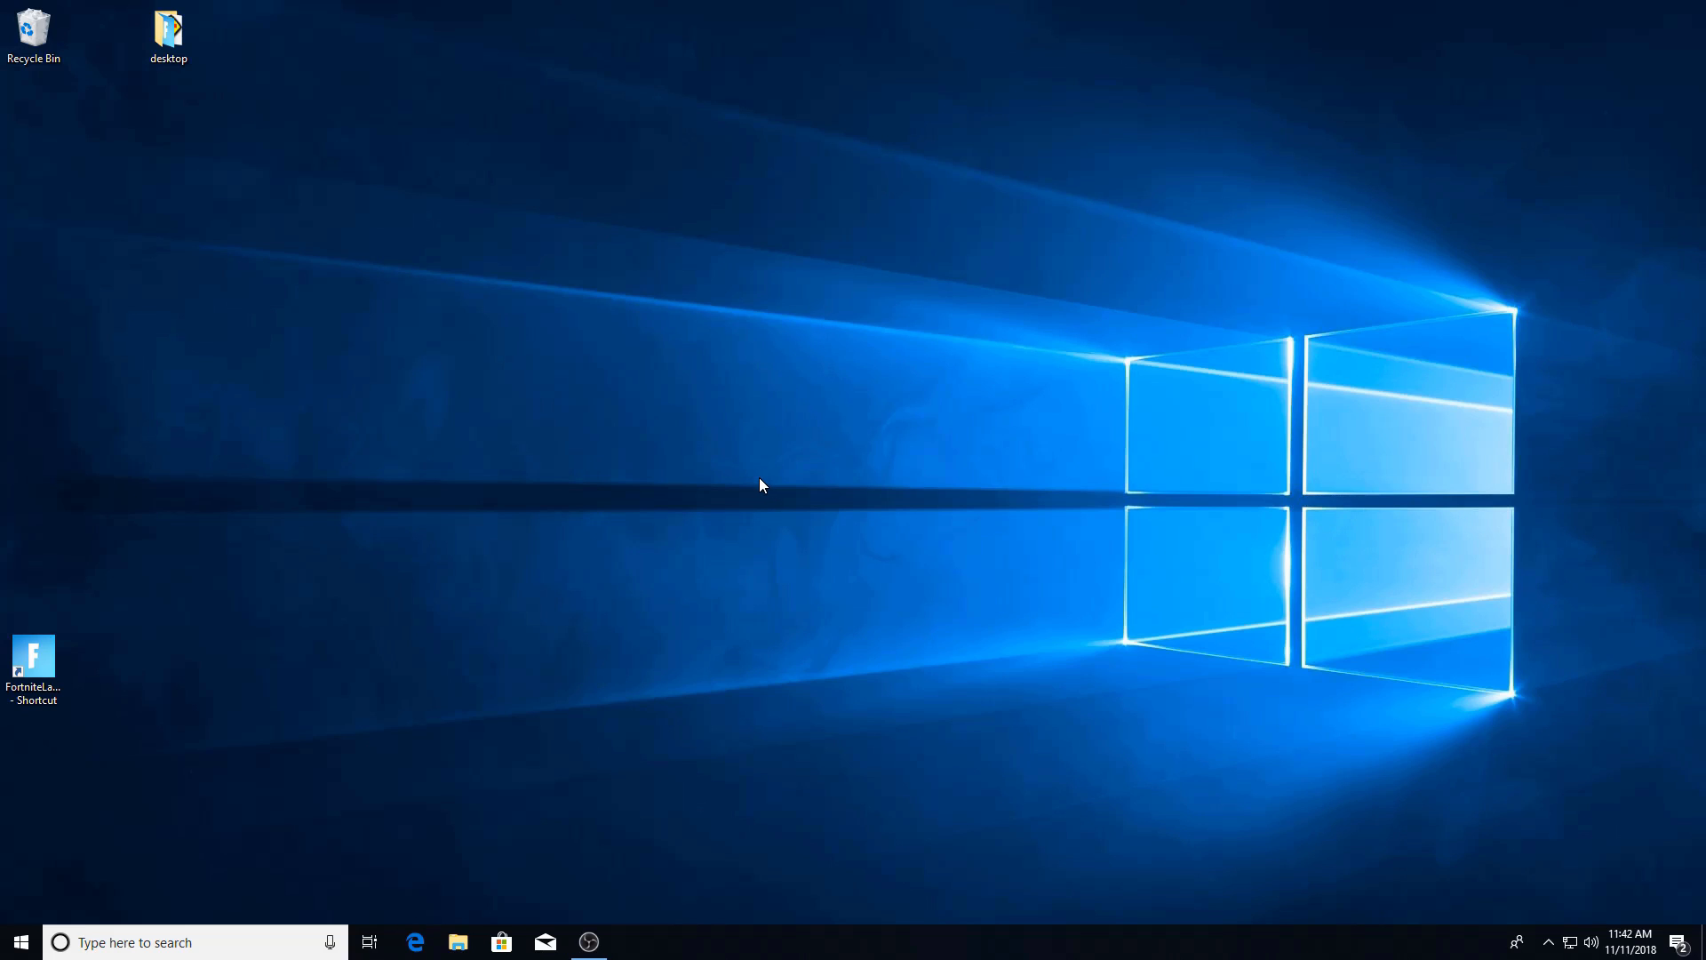
mouse_move(652, 711)
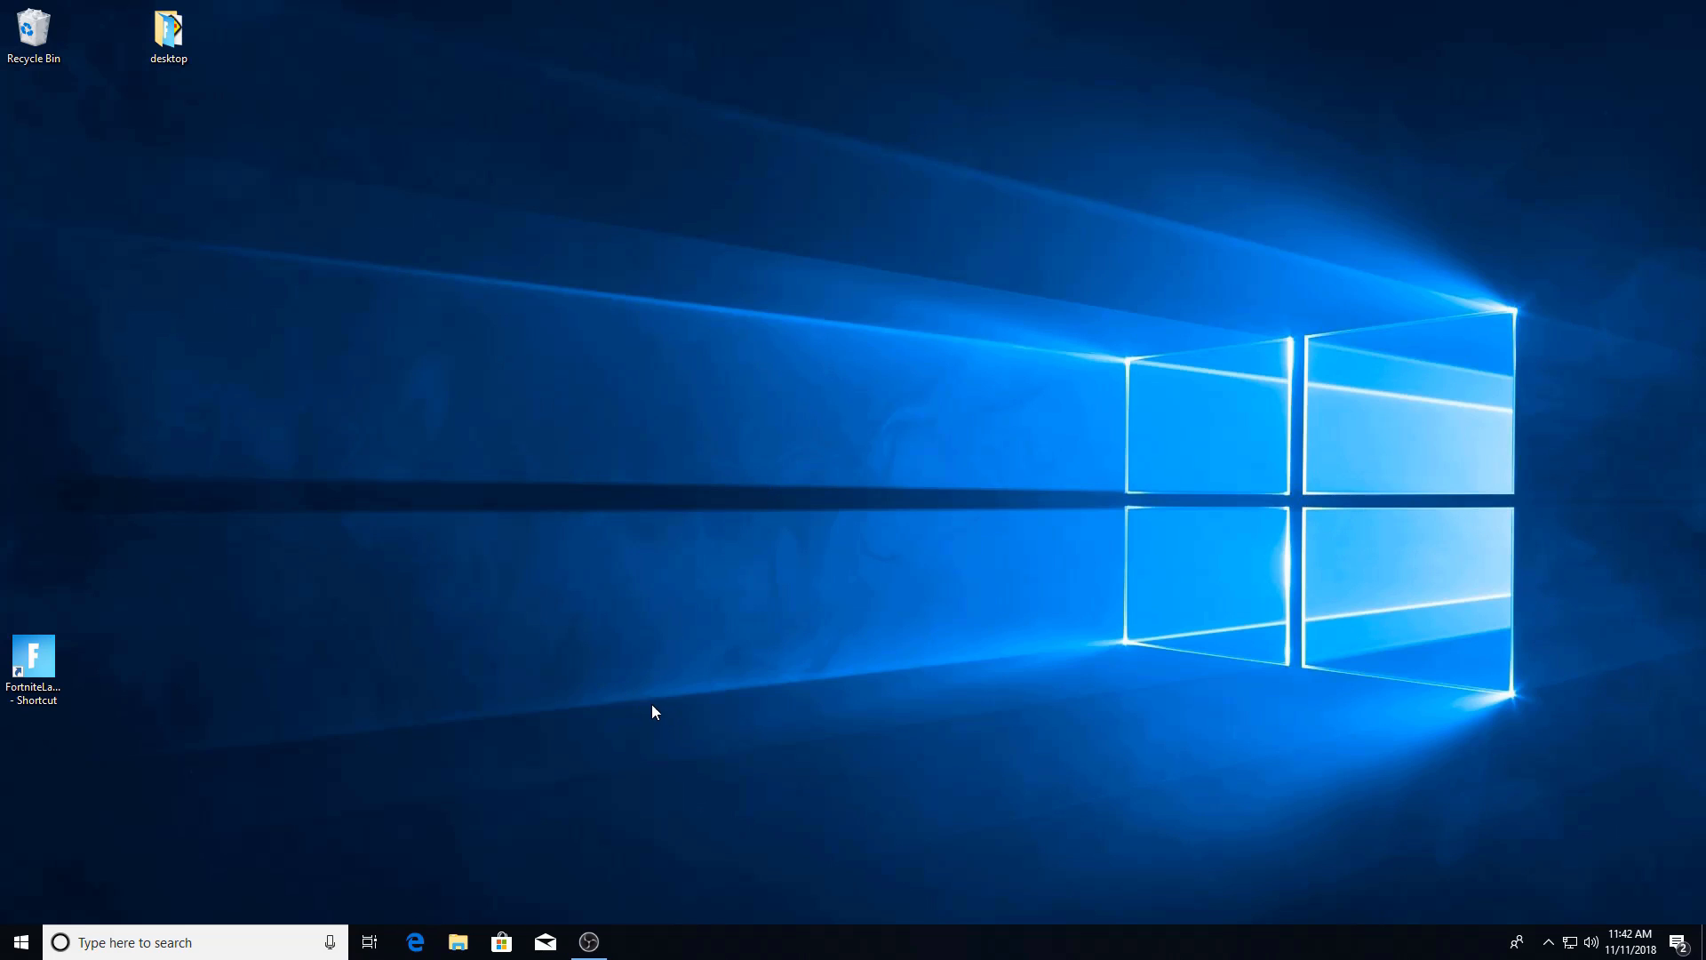
mouse_move(317, 551)
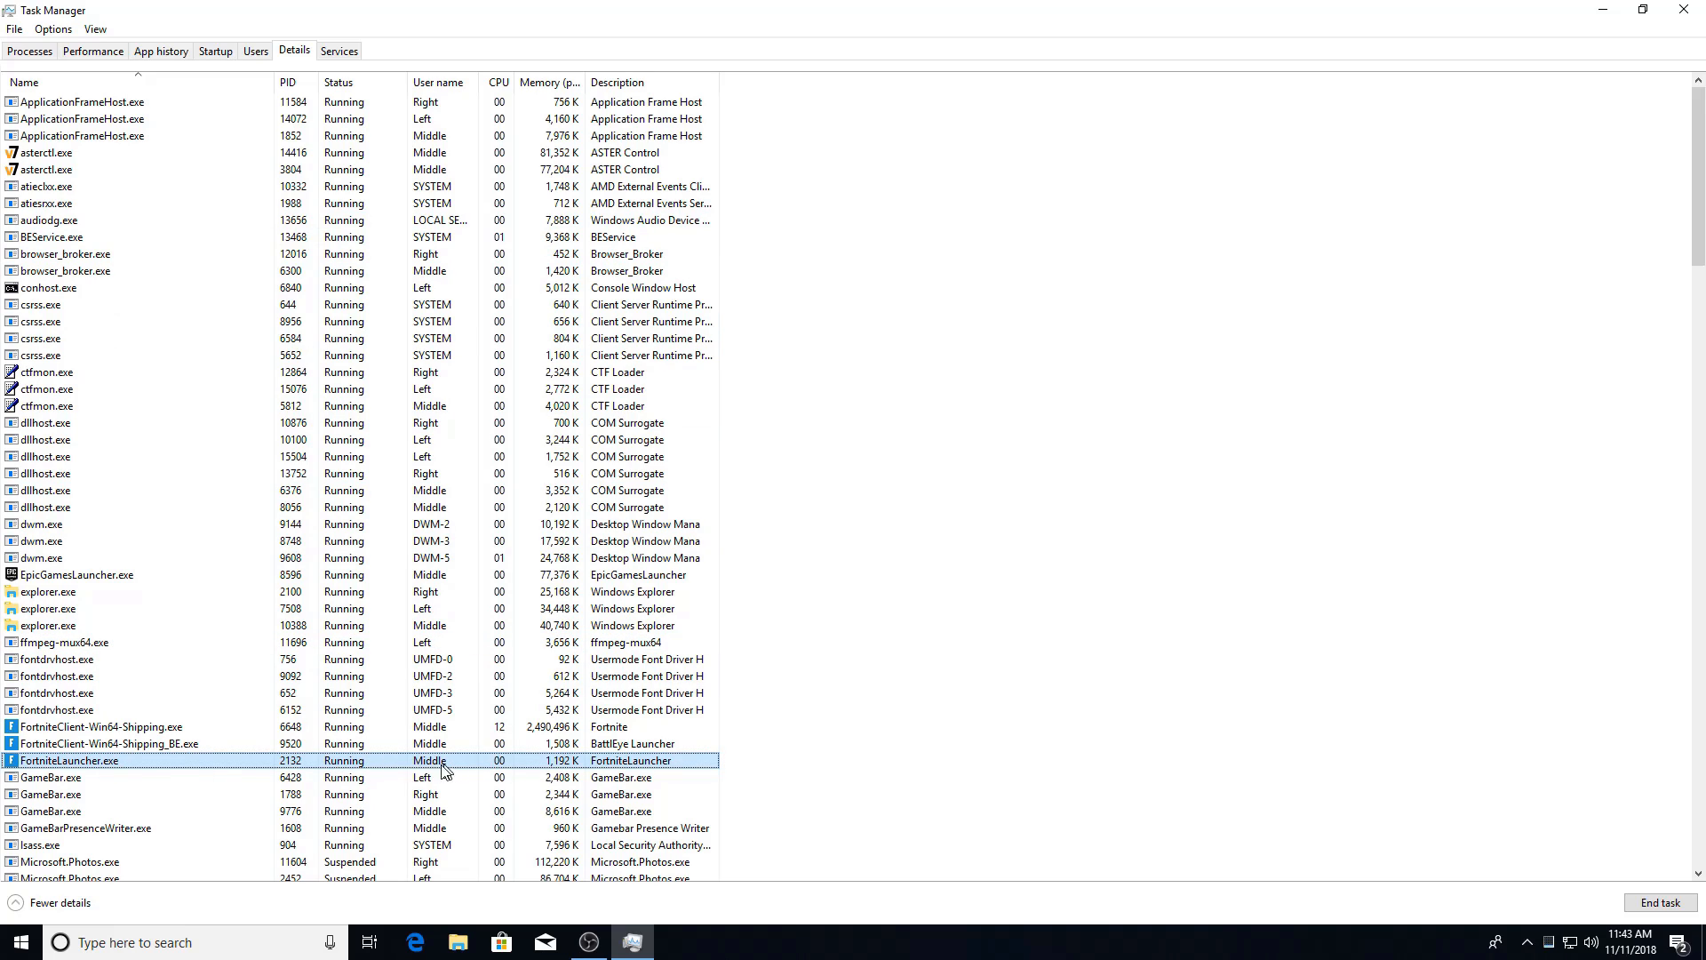
Inspect the FortniteLauncher and BattlEye launcher processes in the Details list
left_click(108, 742)
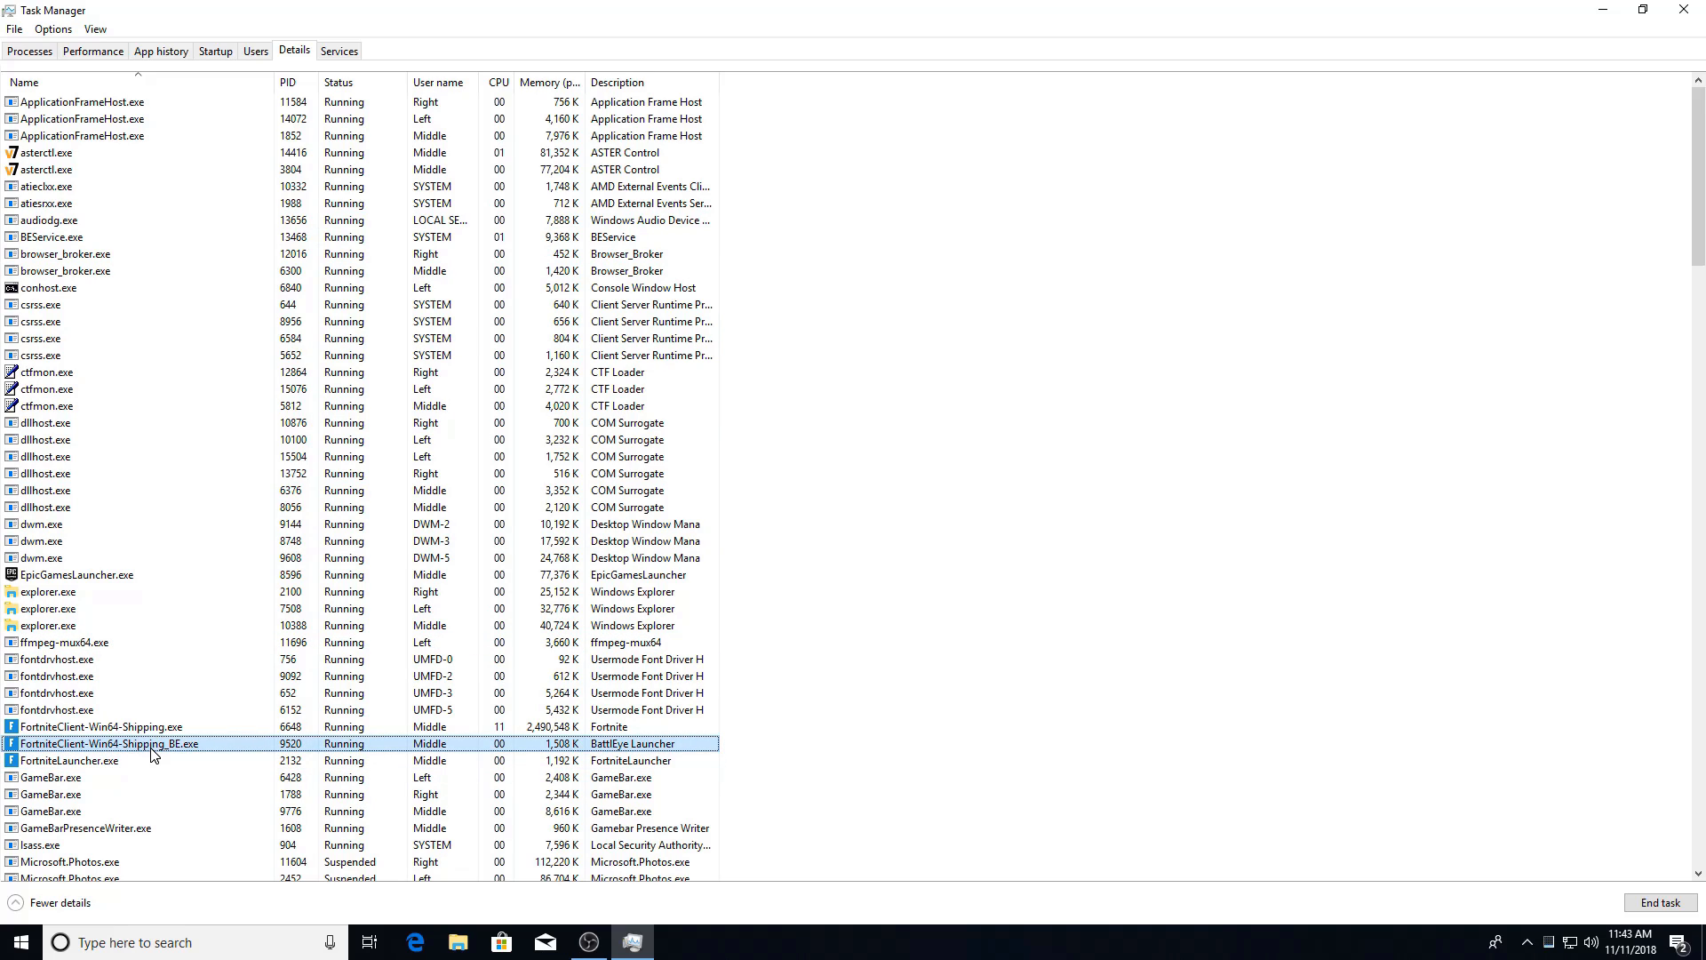
left_click(99, 725)
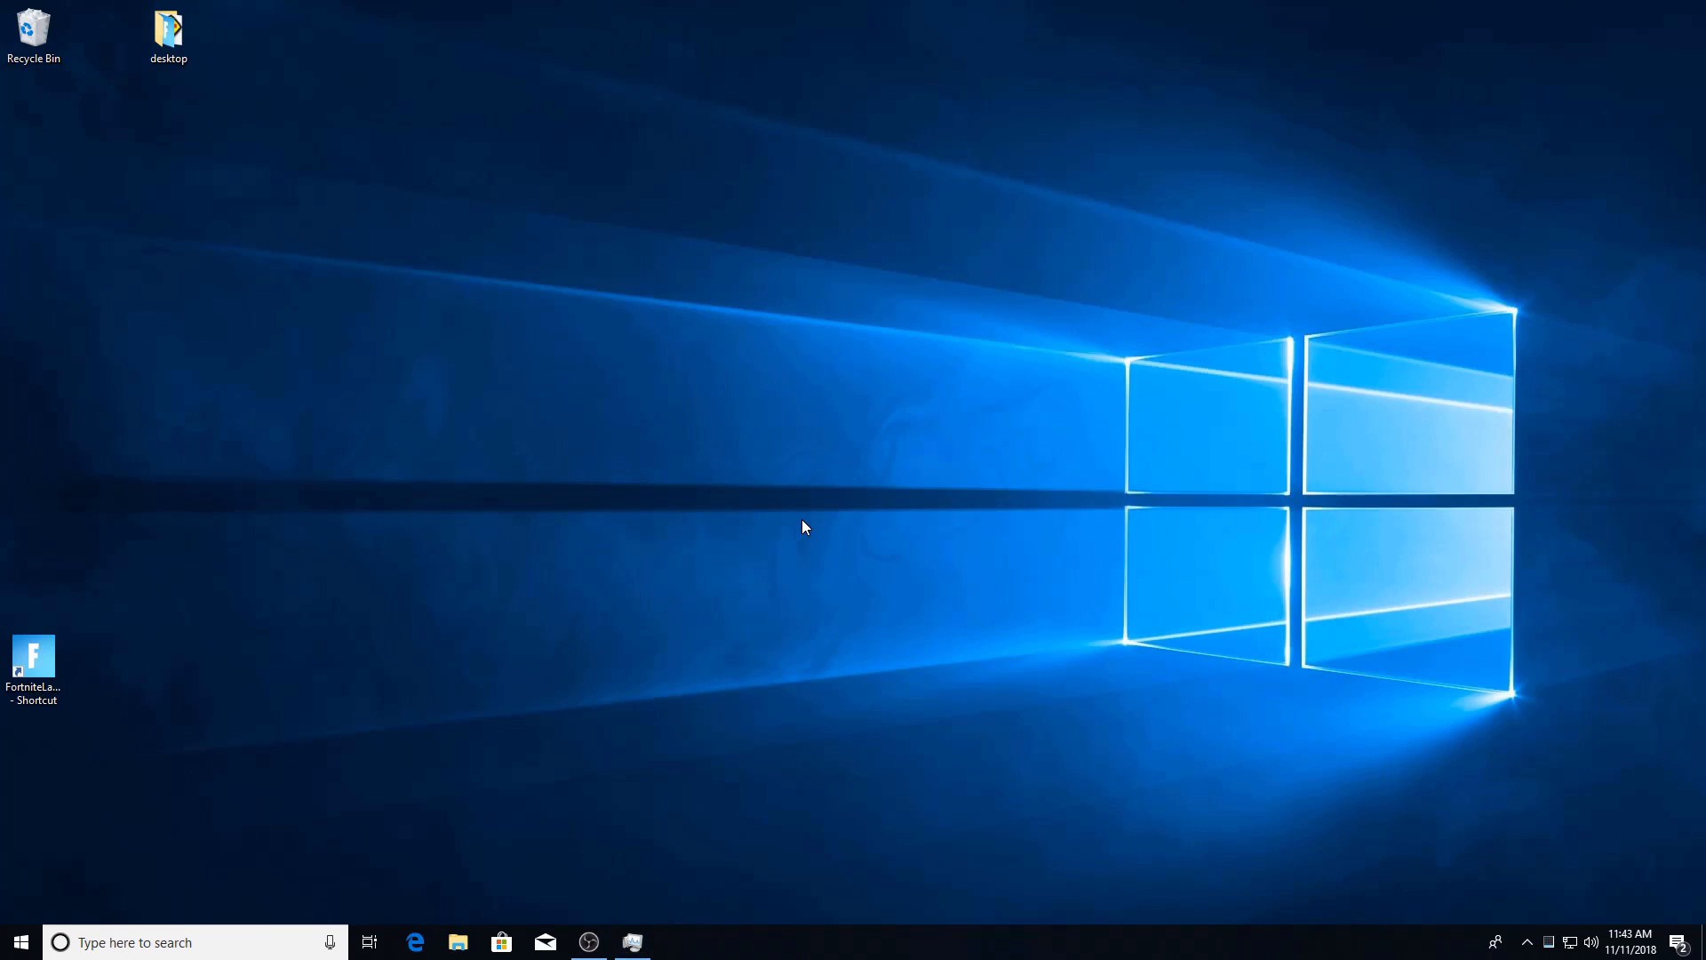
Reopen the launcher's Win64 folder and start FortniteLauncher for the left terminal's player
right_click(32, 663)
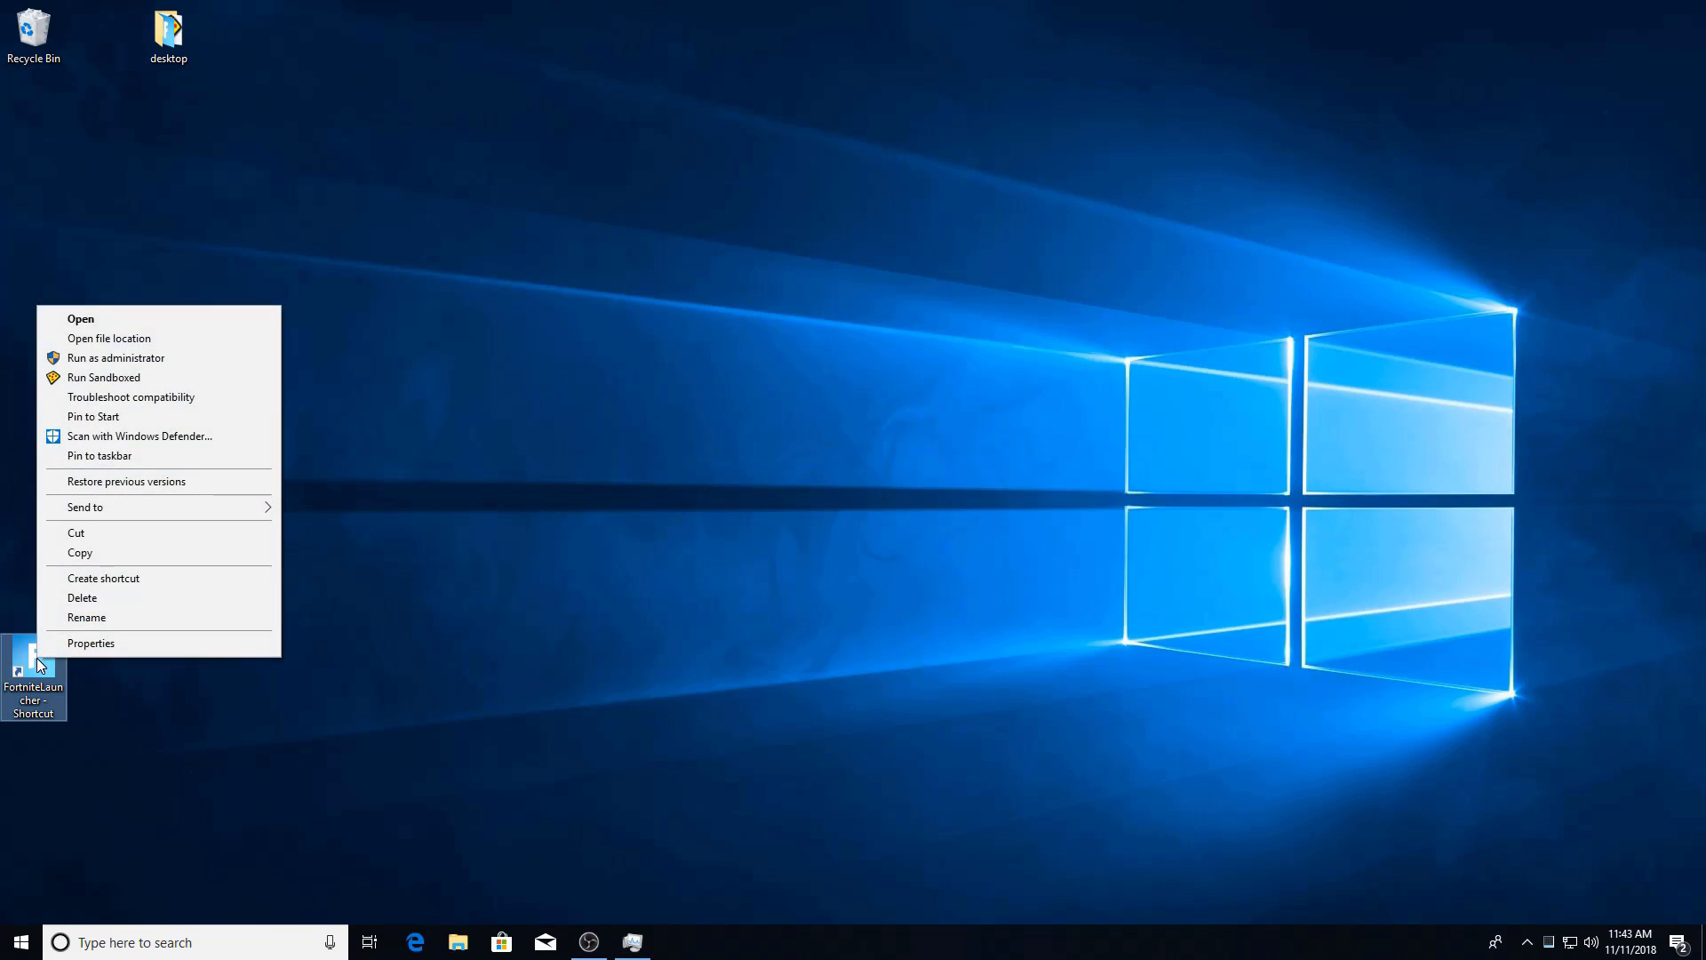
mouse_move(124, 340)
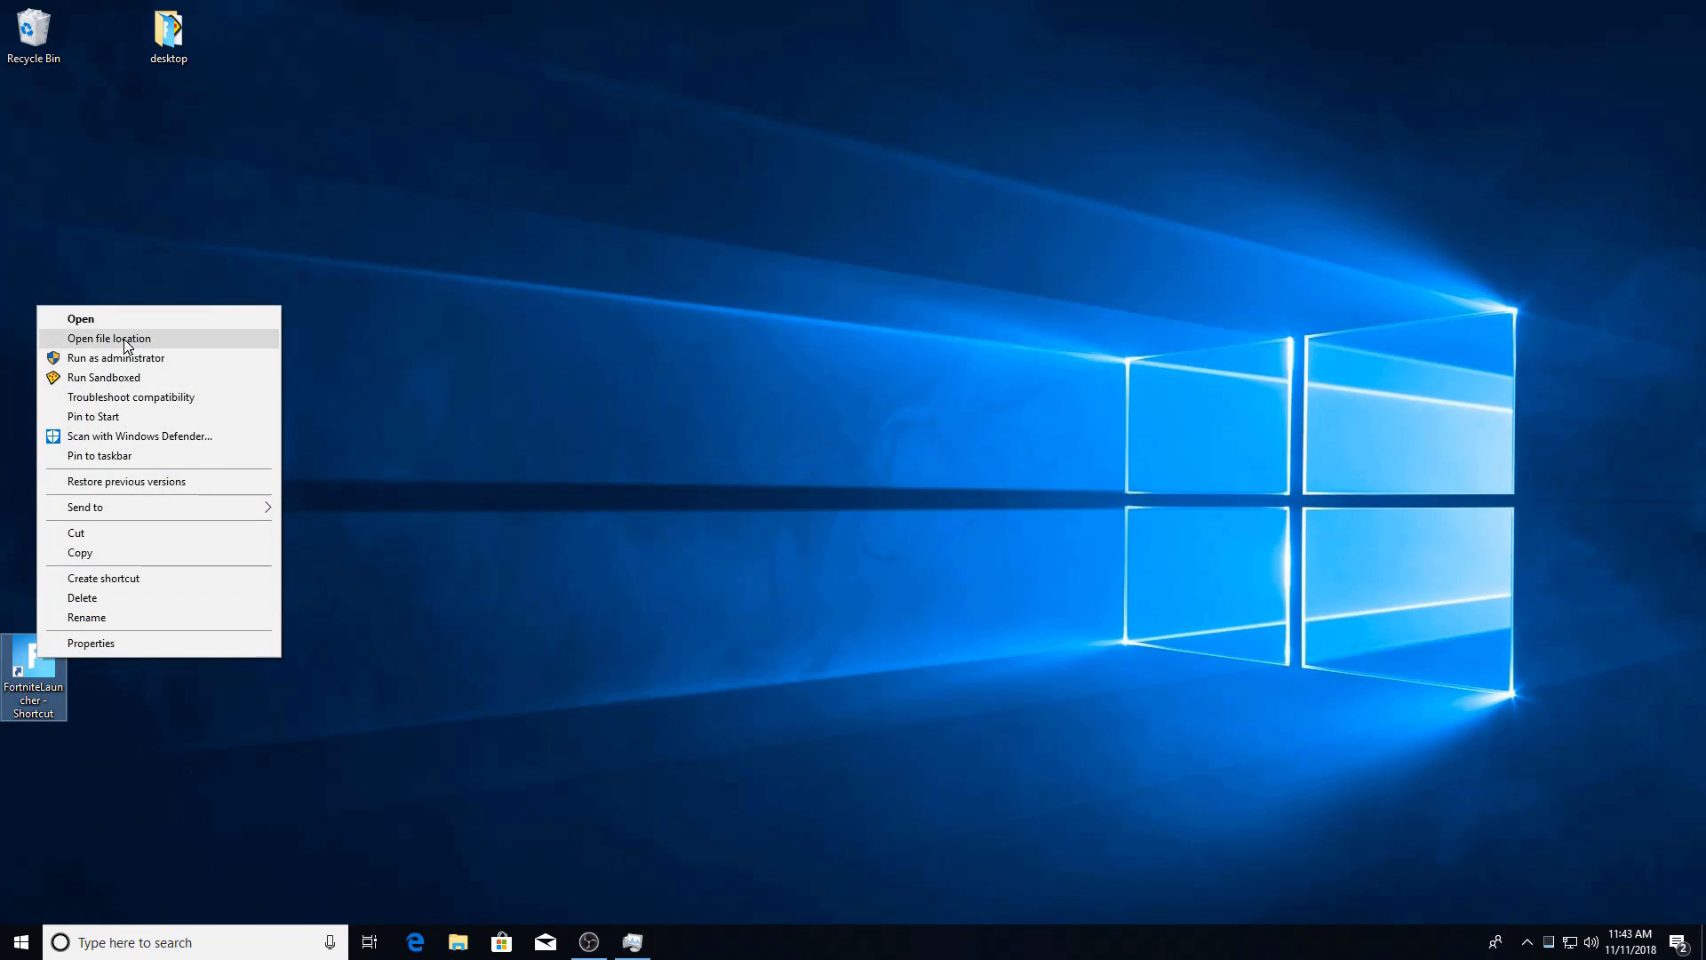
left_click(108, 338)
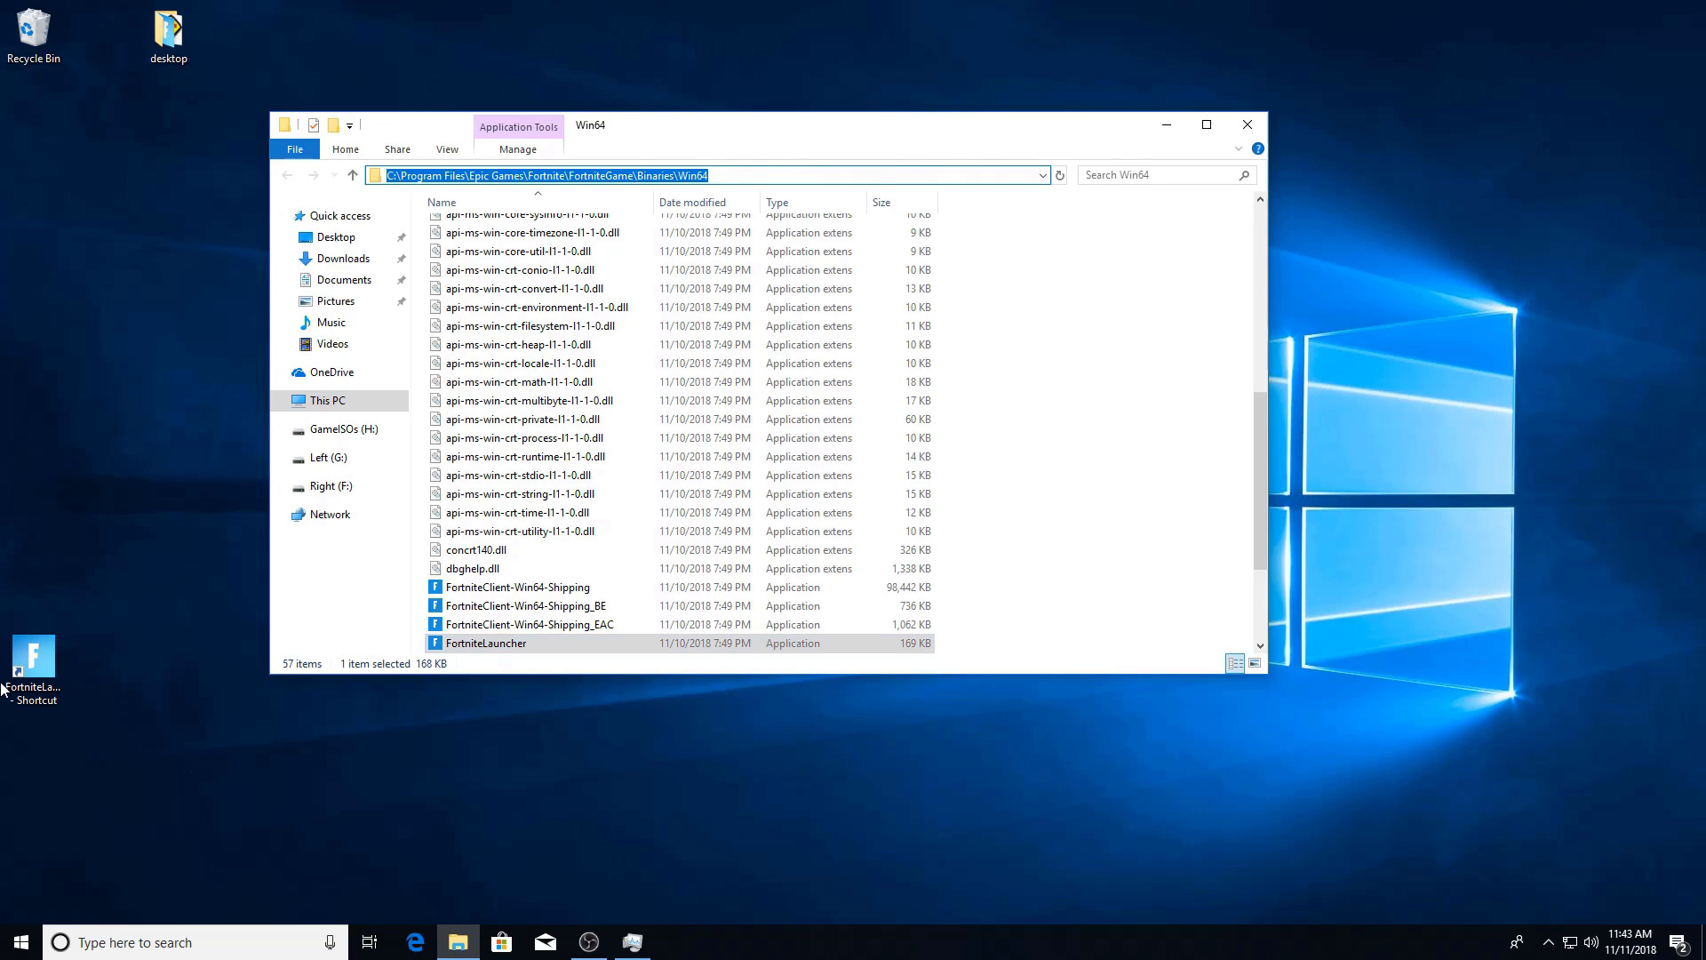
double_click(487, 643)
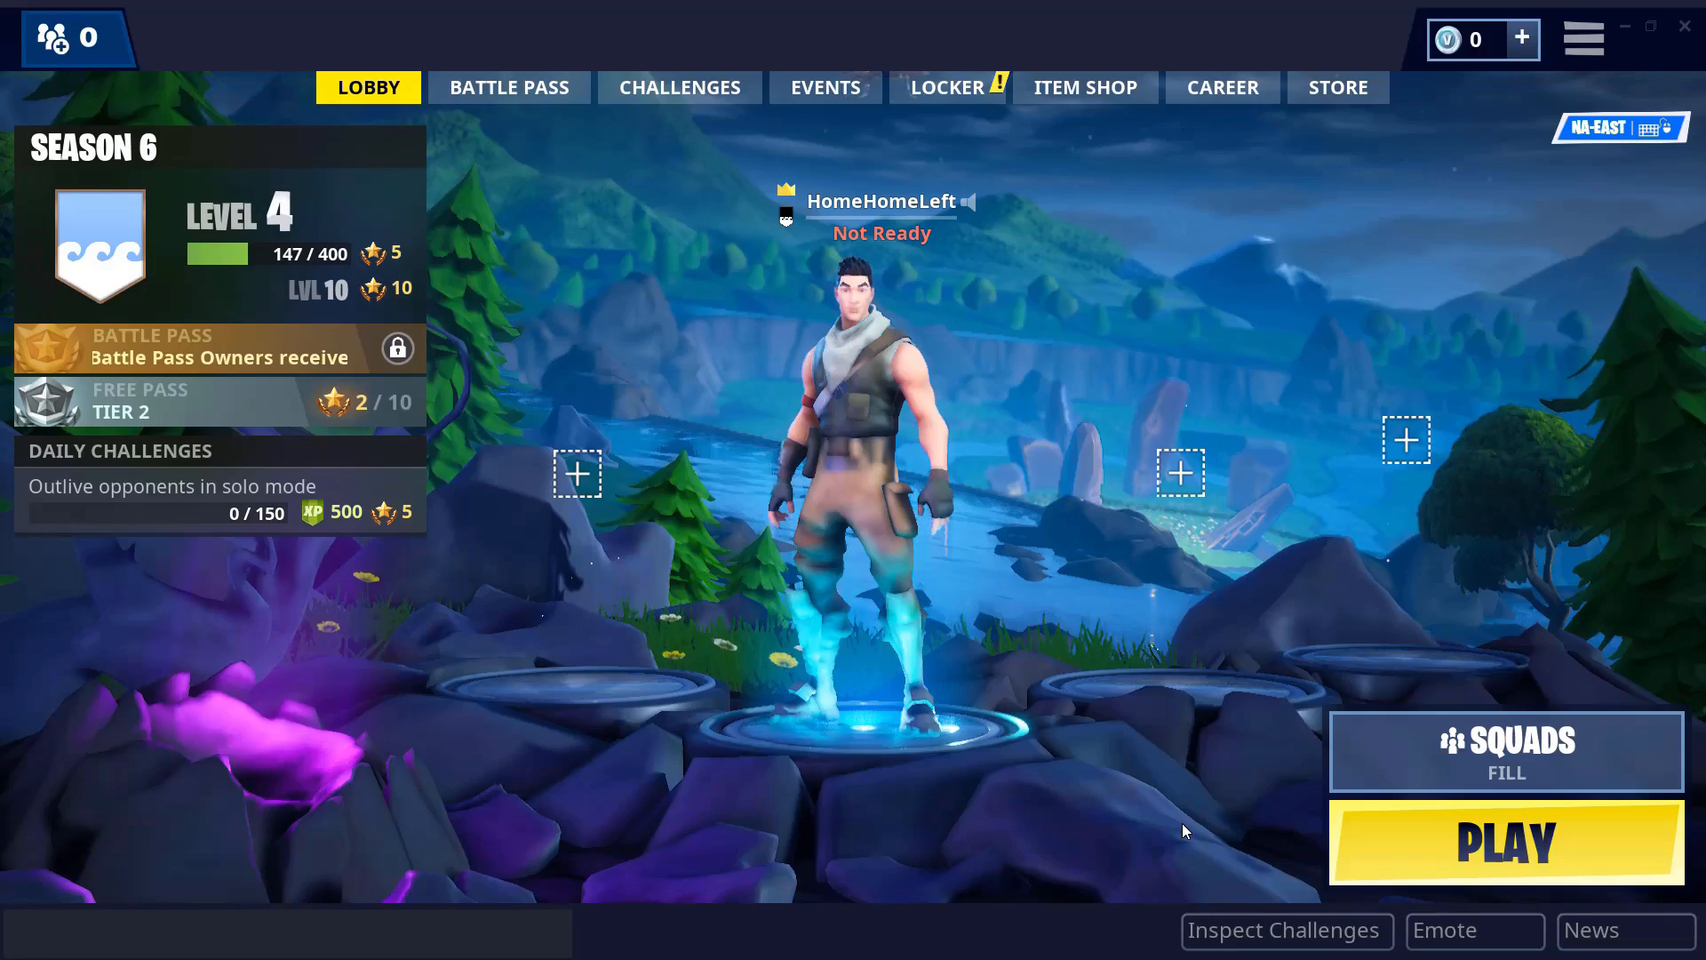
Start a match from the Fortnite lobby via the PLAY button
left_click(1505, 842)
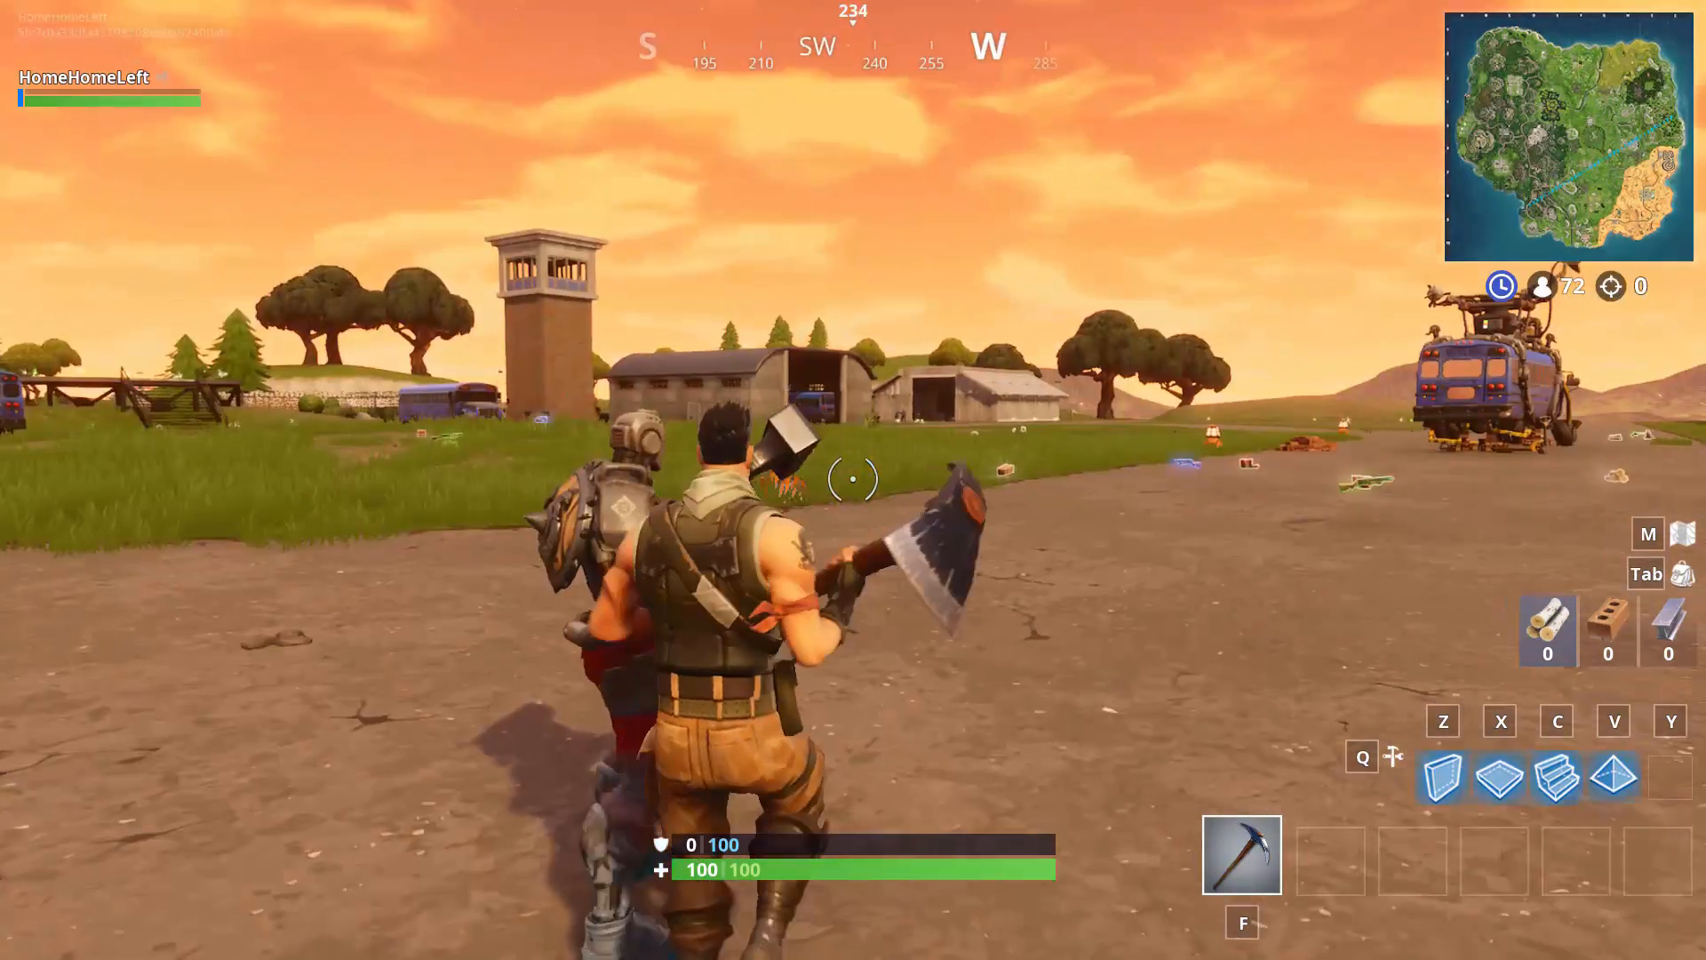
mouse_move(853, 478)
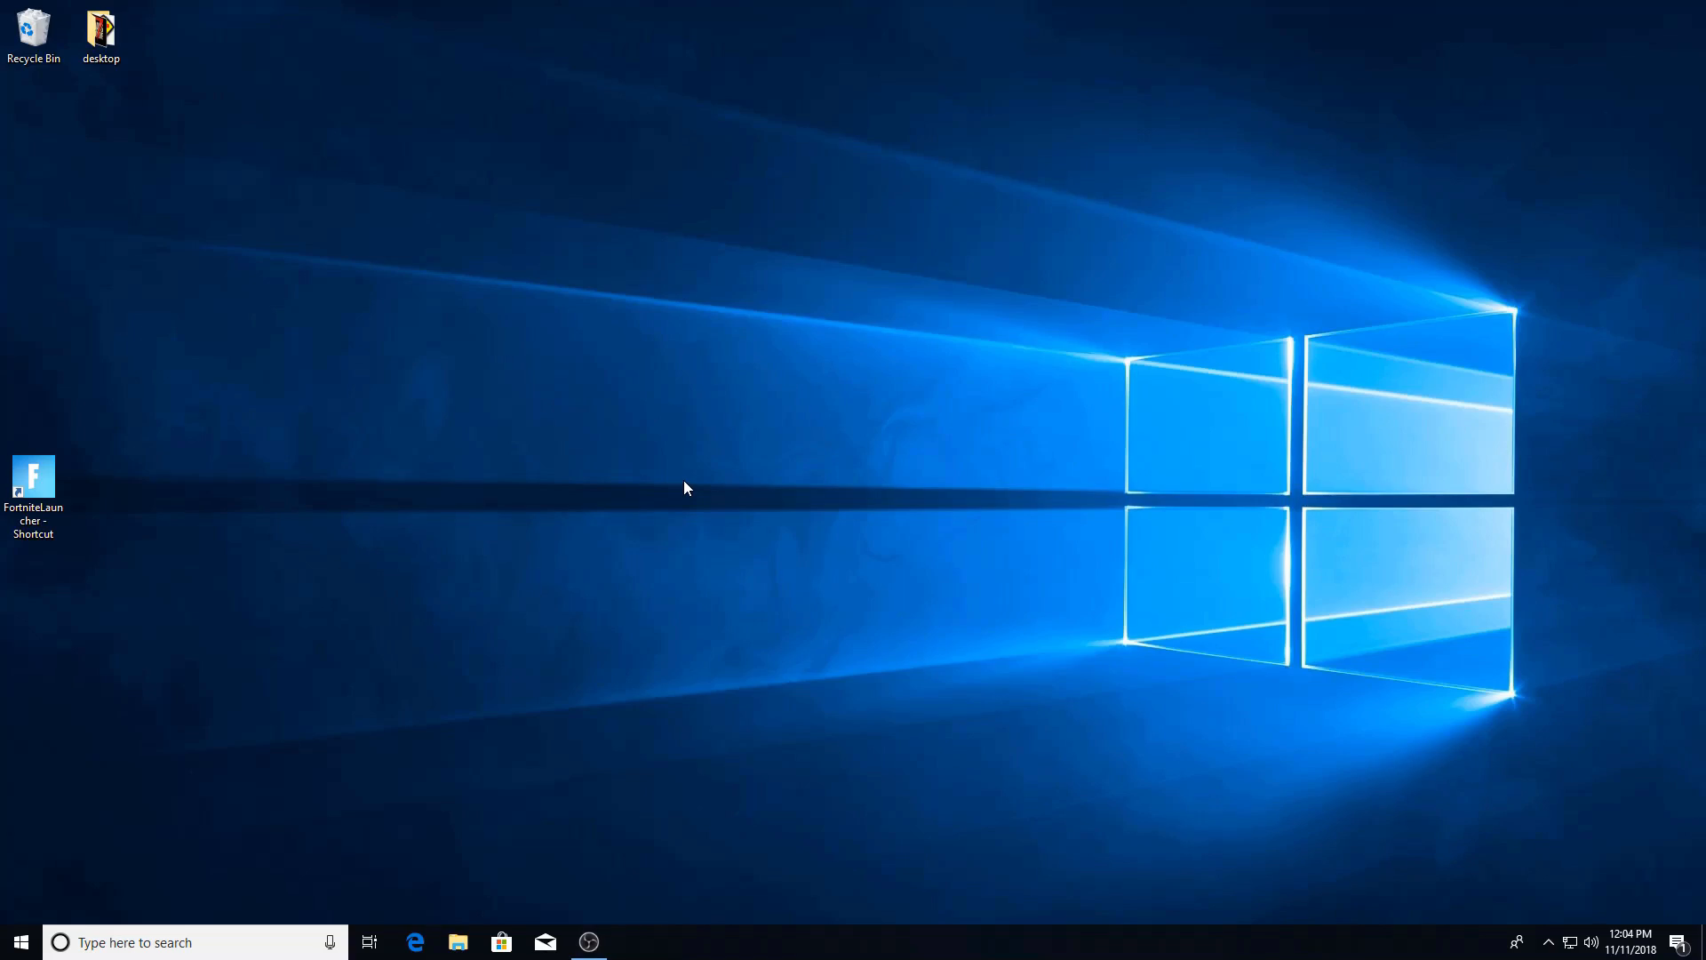
mouse_move(78, 842)
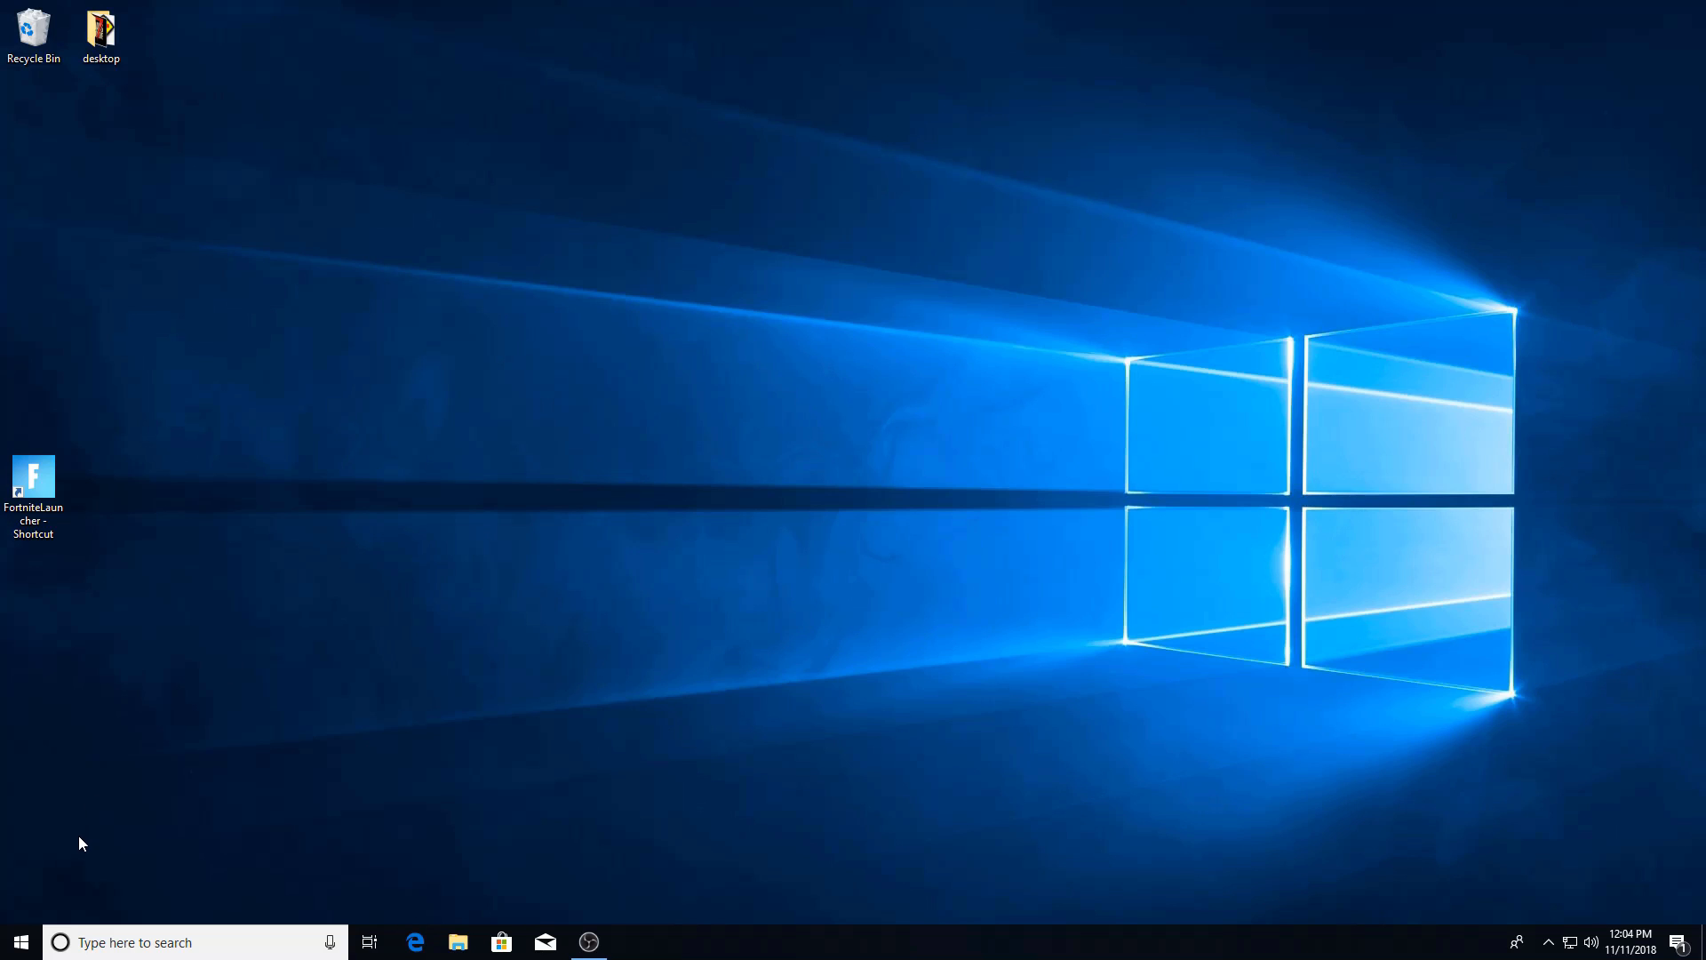
Review the Left and Middle users' Fortnite client, EasyAntiCheat and launcher processes in Details
left_click(20, 942)
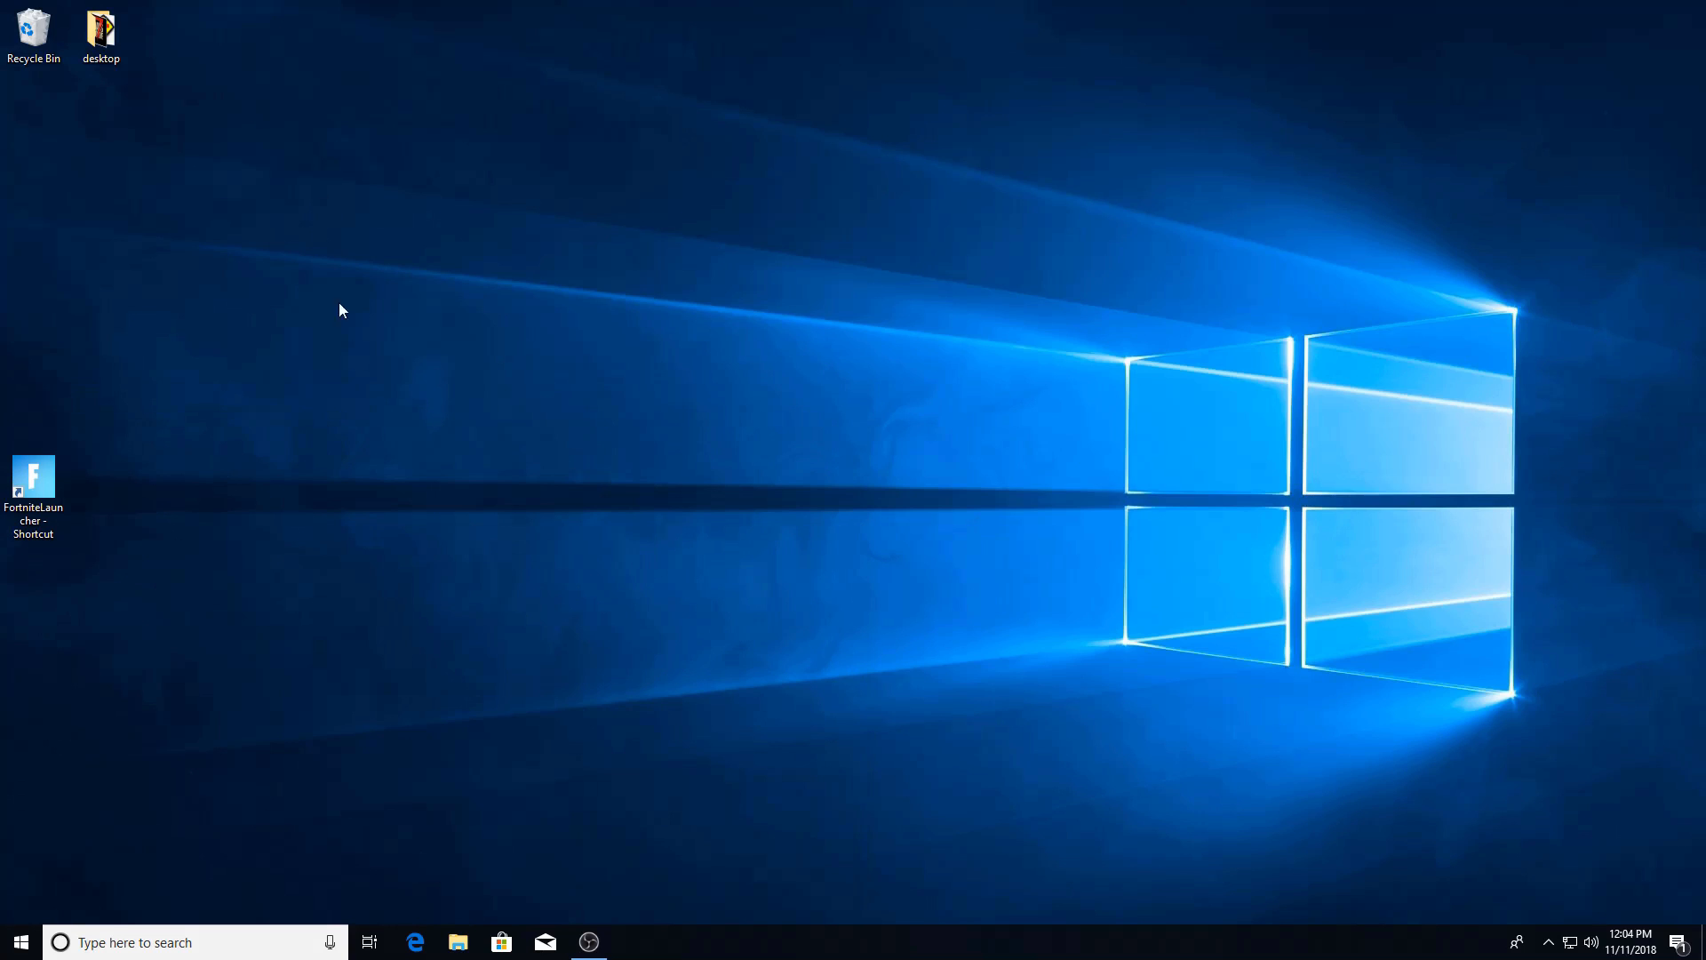
mouse_move(167, 535)
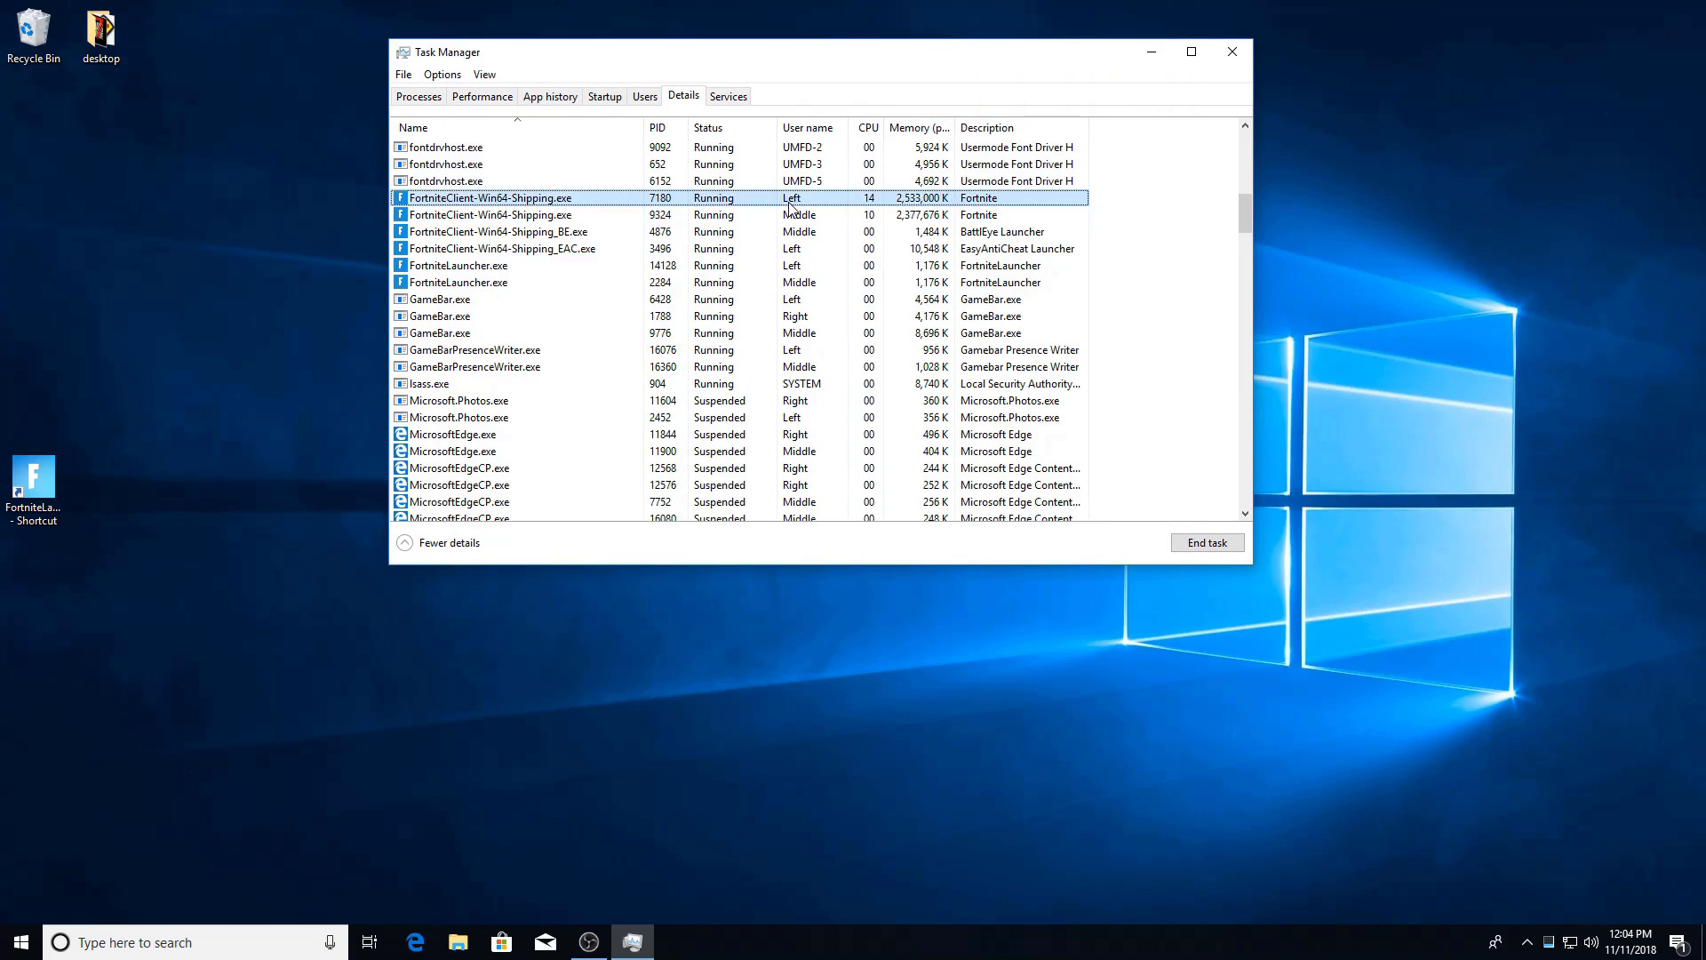
left_click(491, 215)
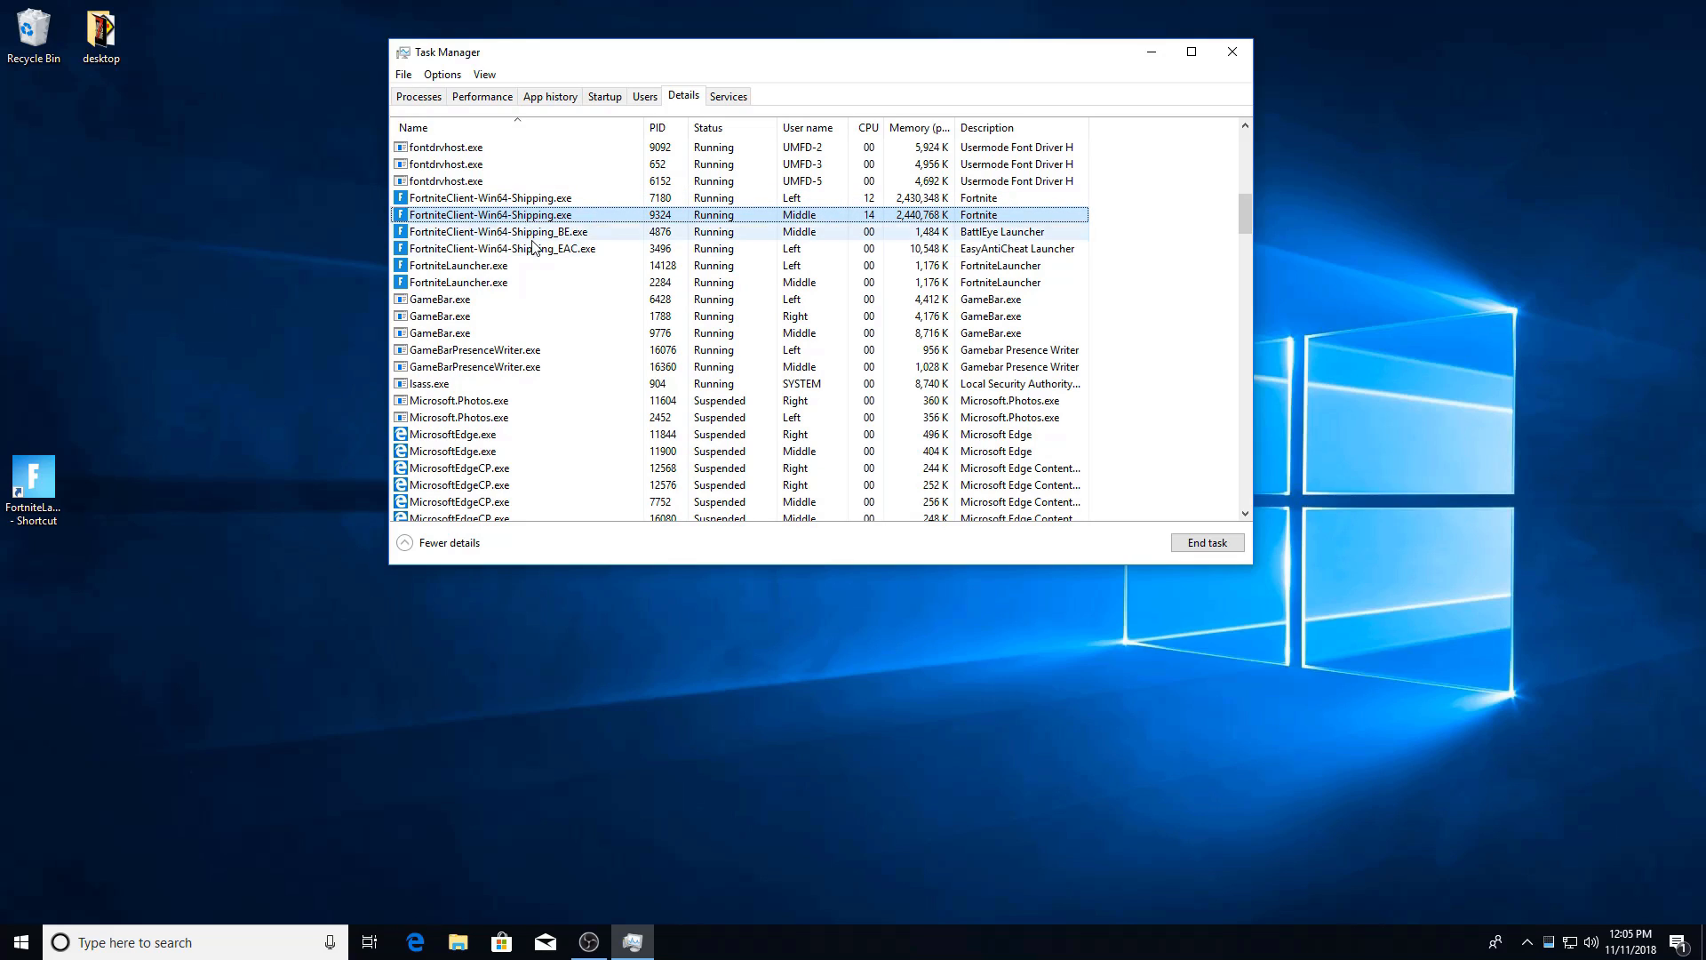
left_click(501, 249)
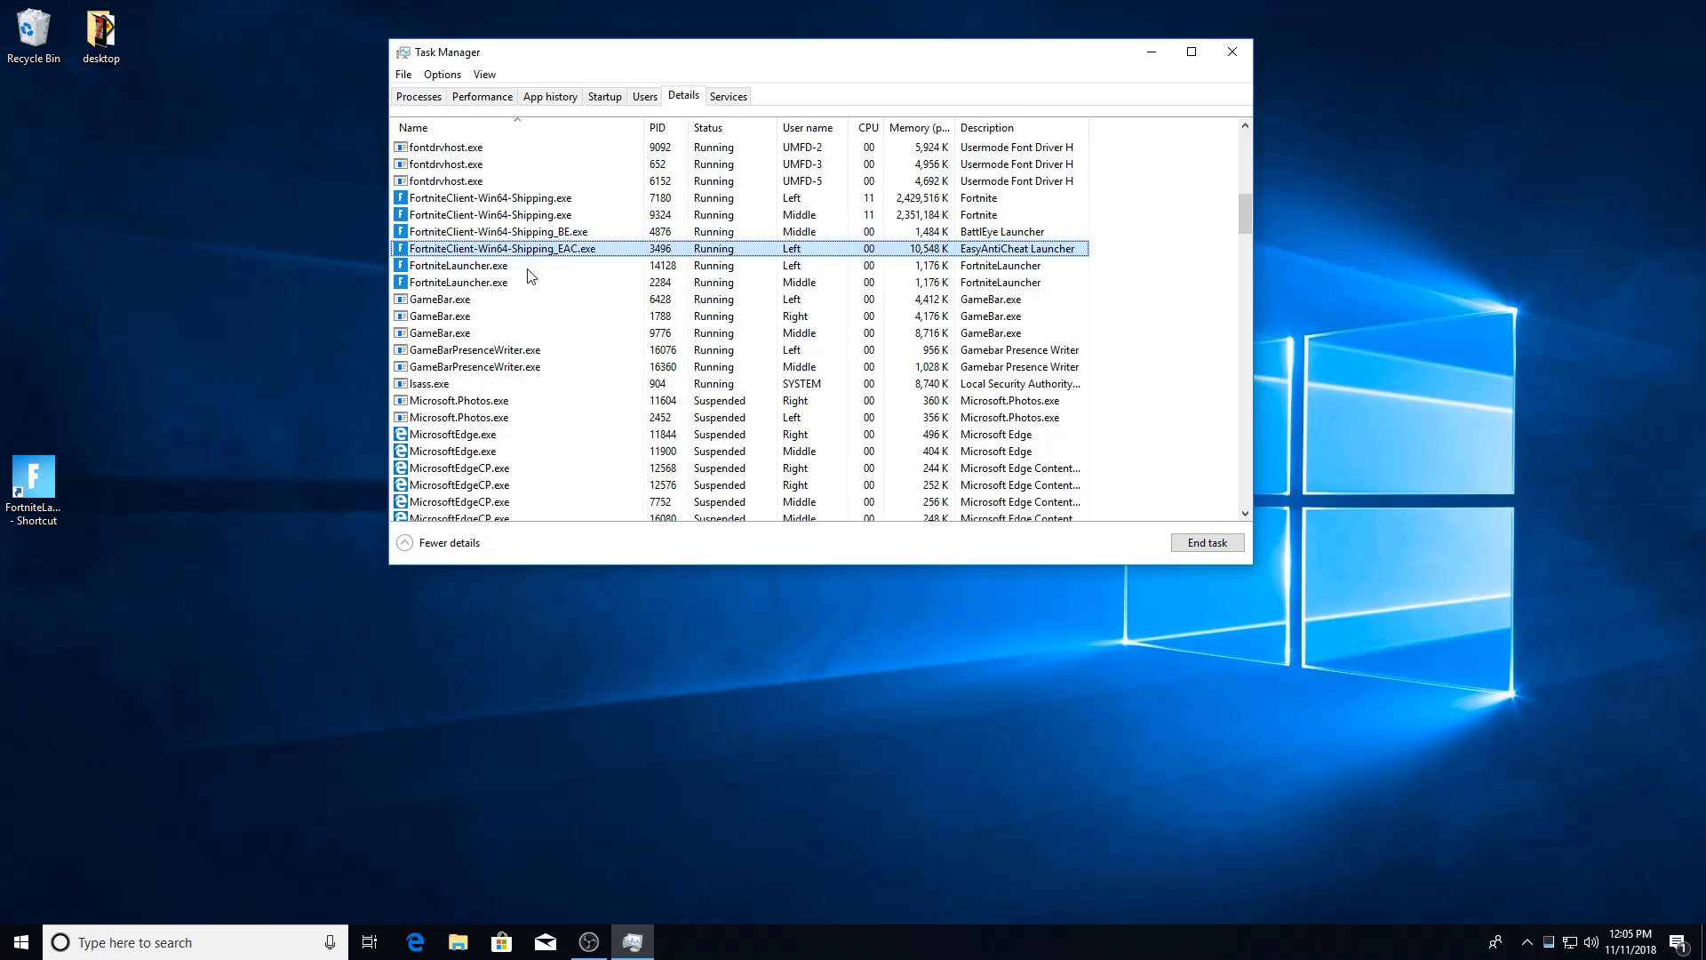
left_click(501, 283)
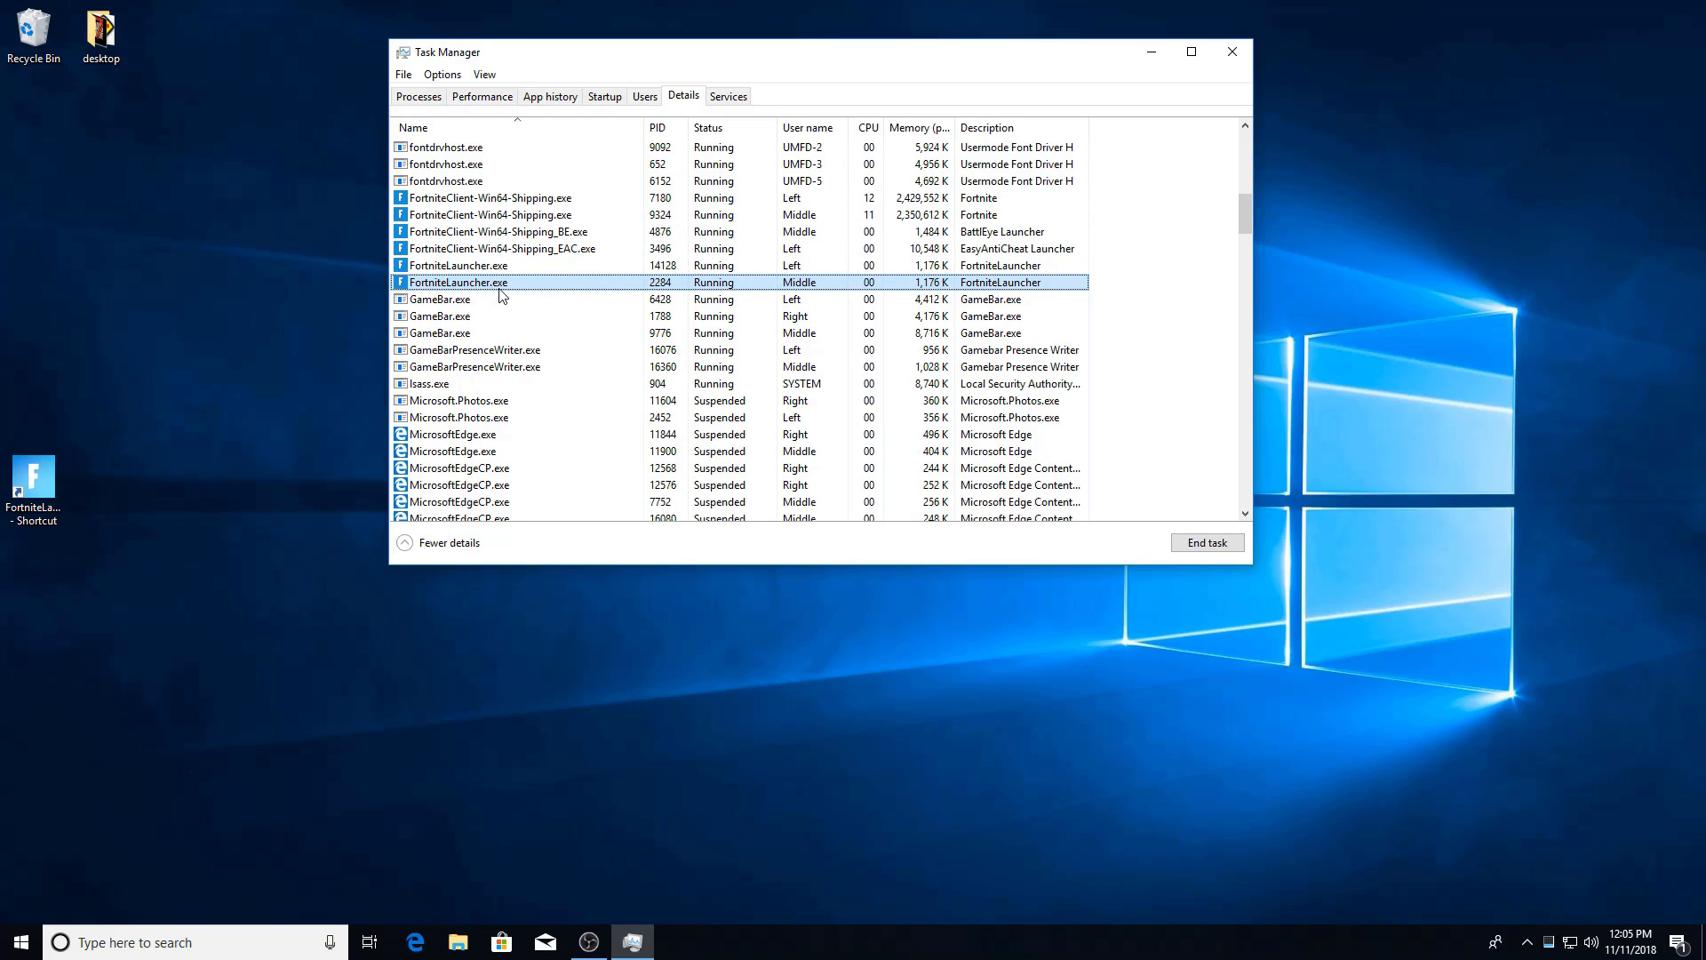
mouse_move(126, 438)
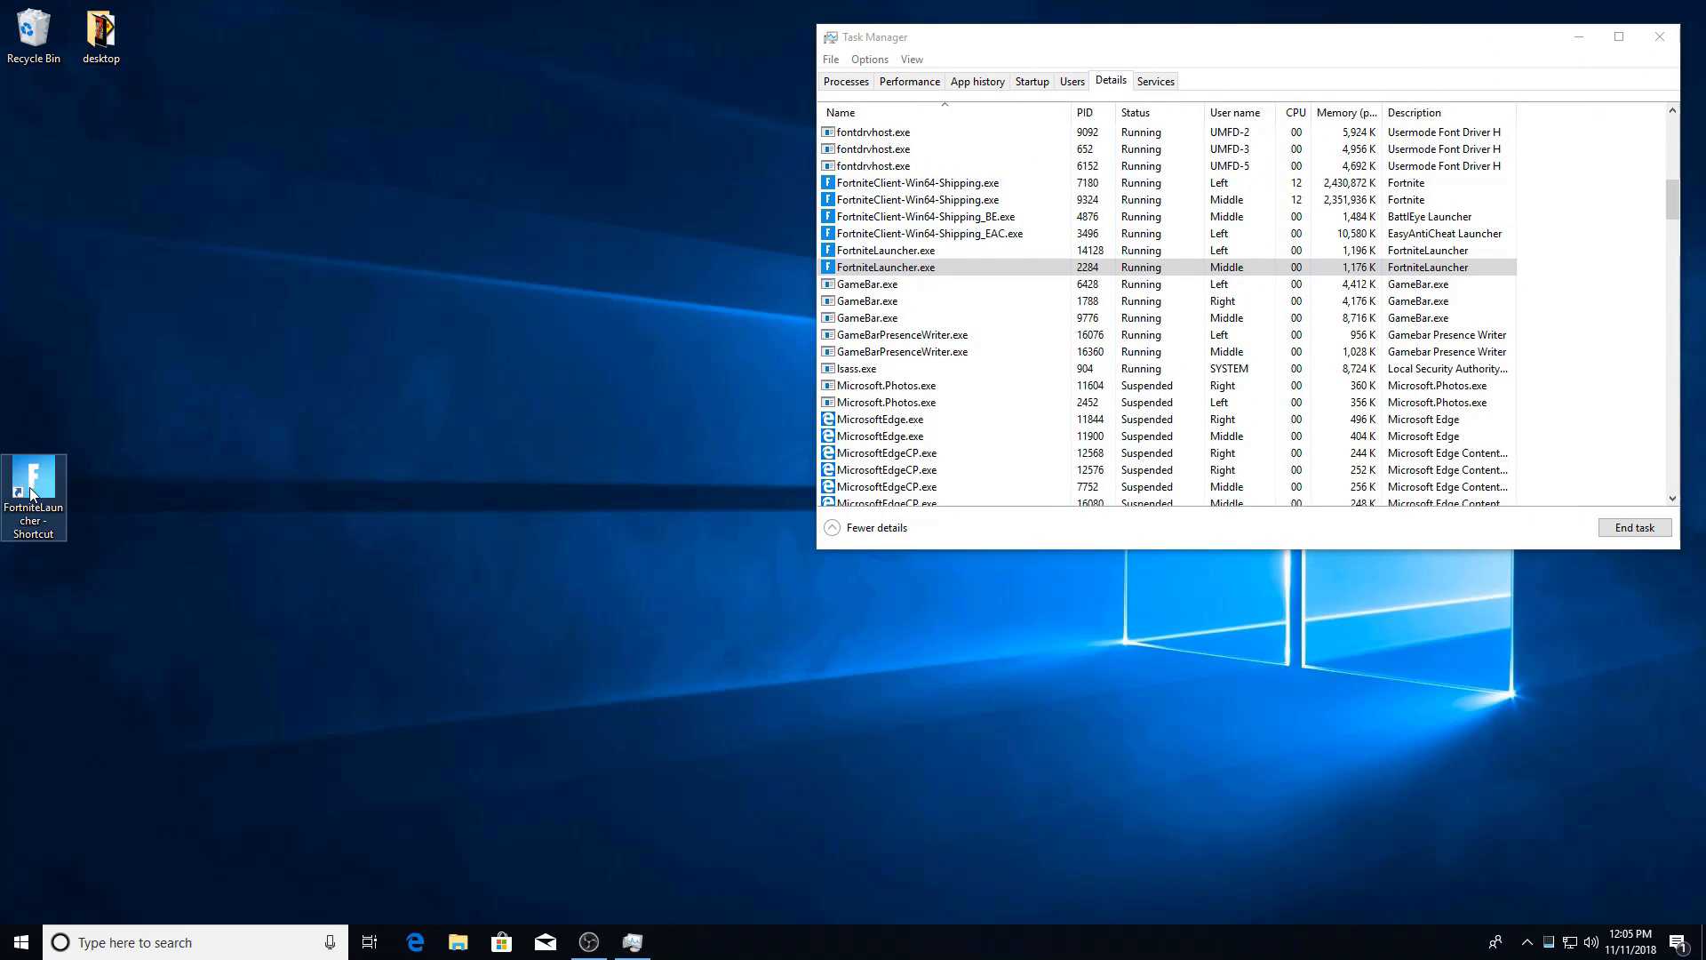
Attempt a third Fortnite launch and dismiss Easy Anti-Cheat's 'another launcher is already running' error
double_click(34, 484)
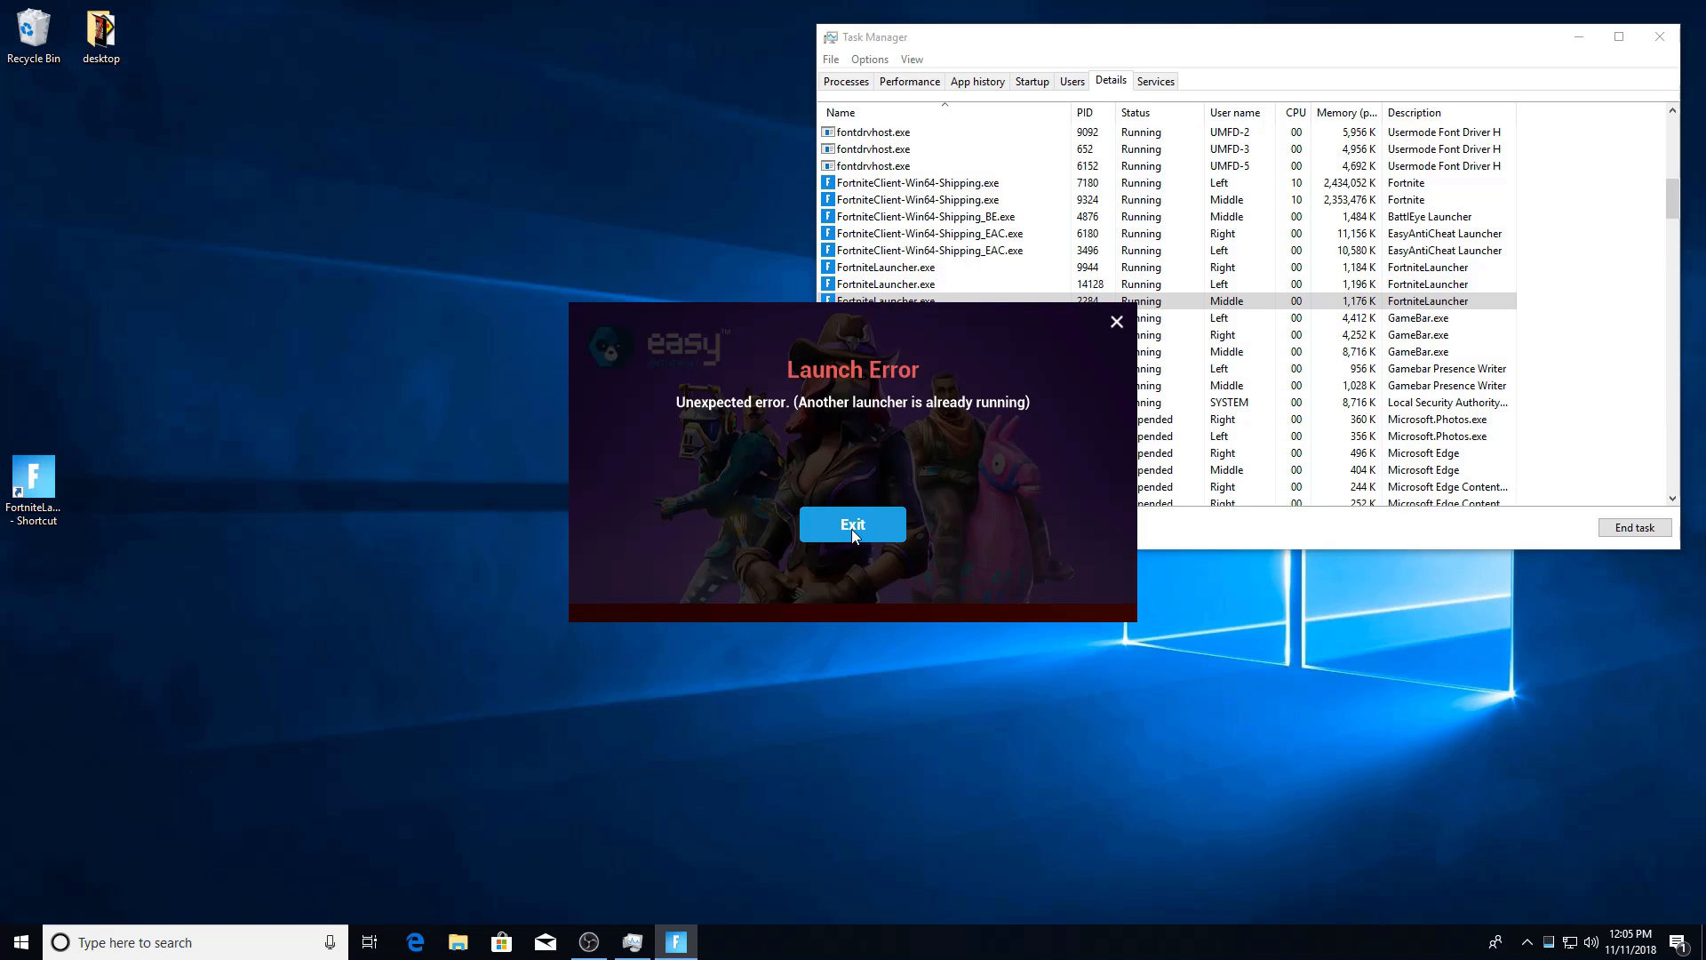
left_click(851, 522)
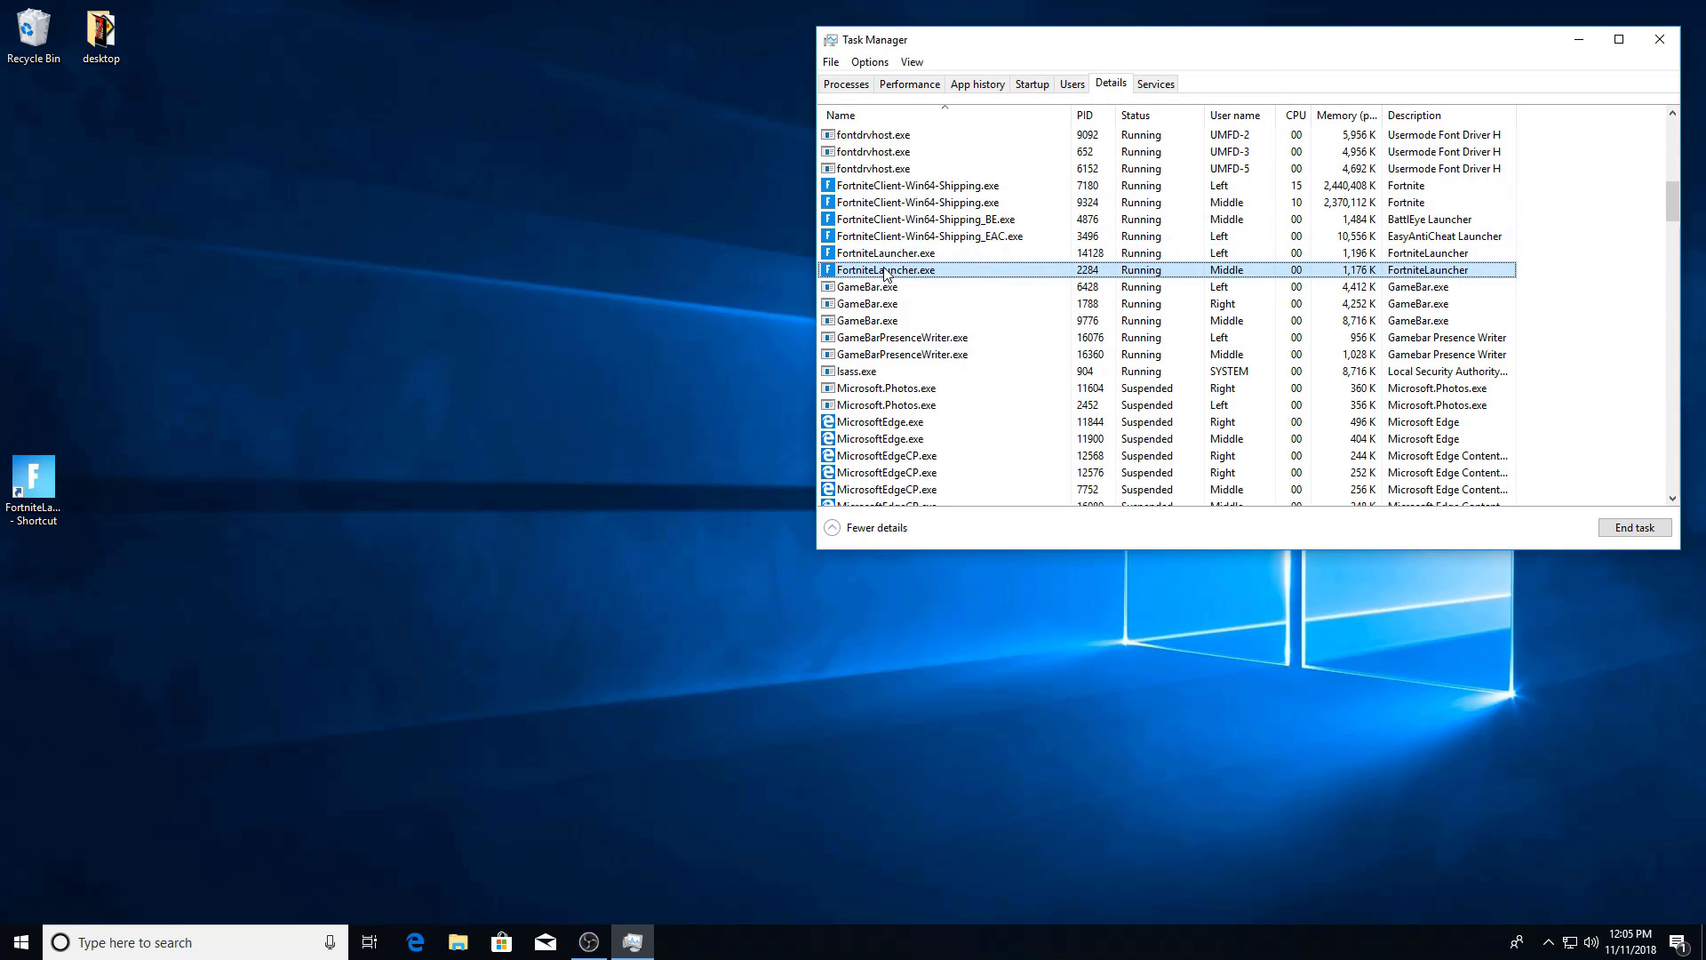
End the Left user's FortniteClient-Win64-Shipping_EAC.exe process and relaunch FortniteLauncher
left_click(928, 236)
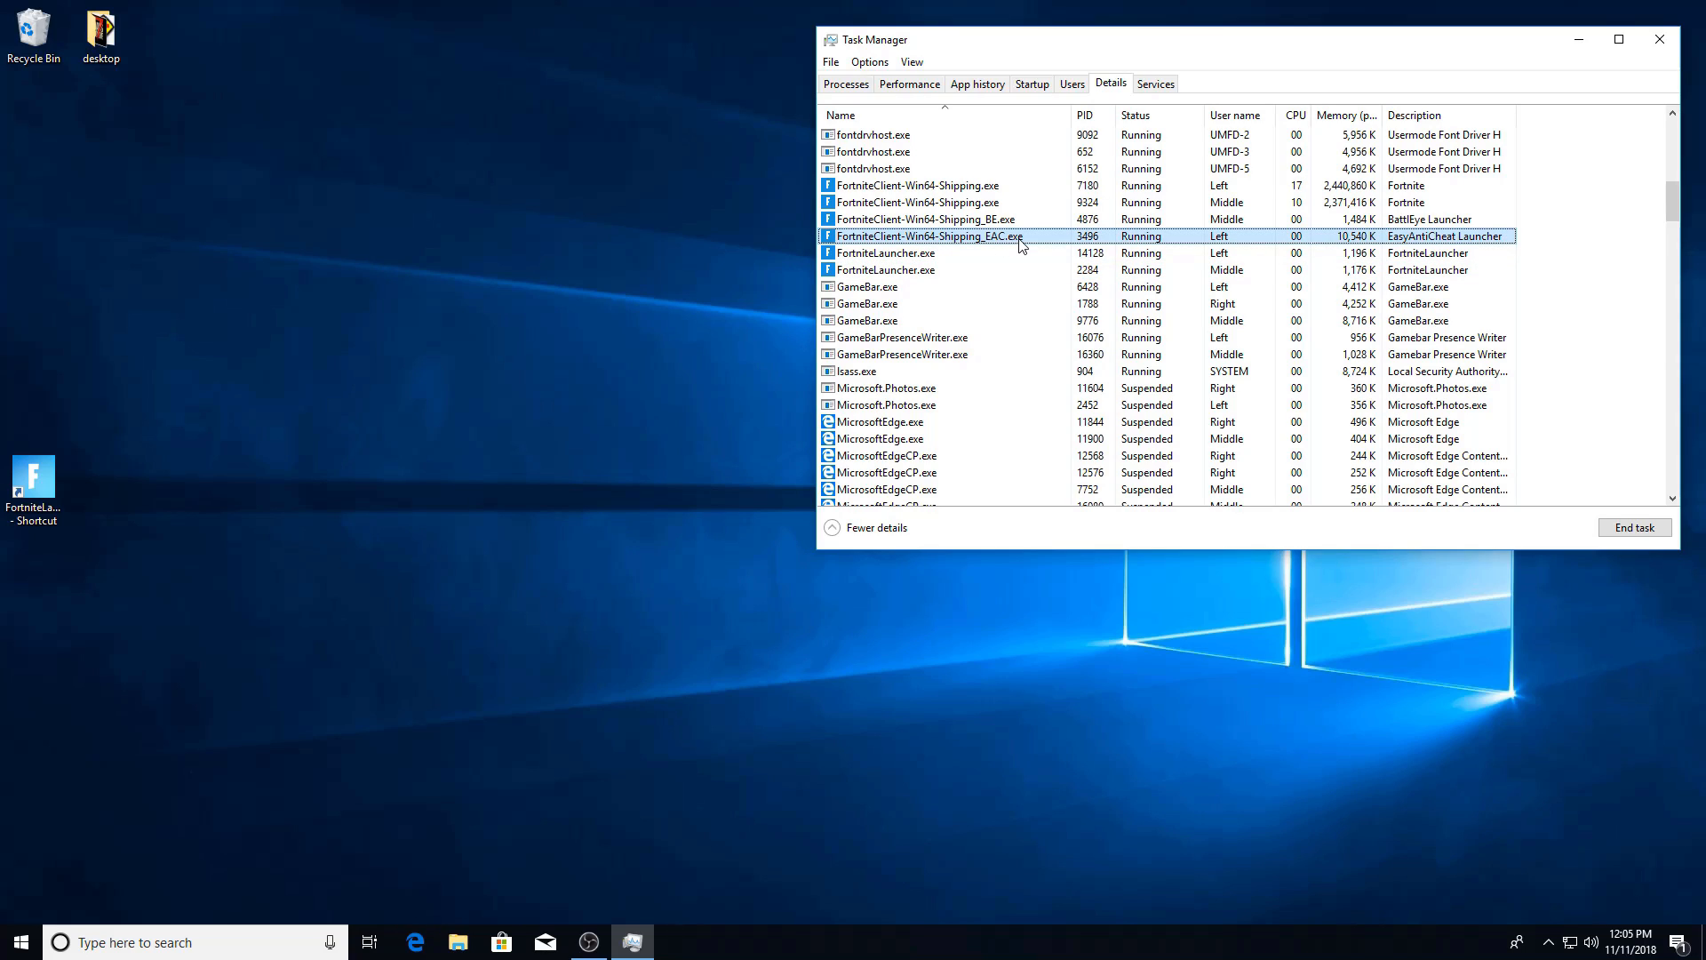
mouse_move(1633, 526)
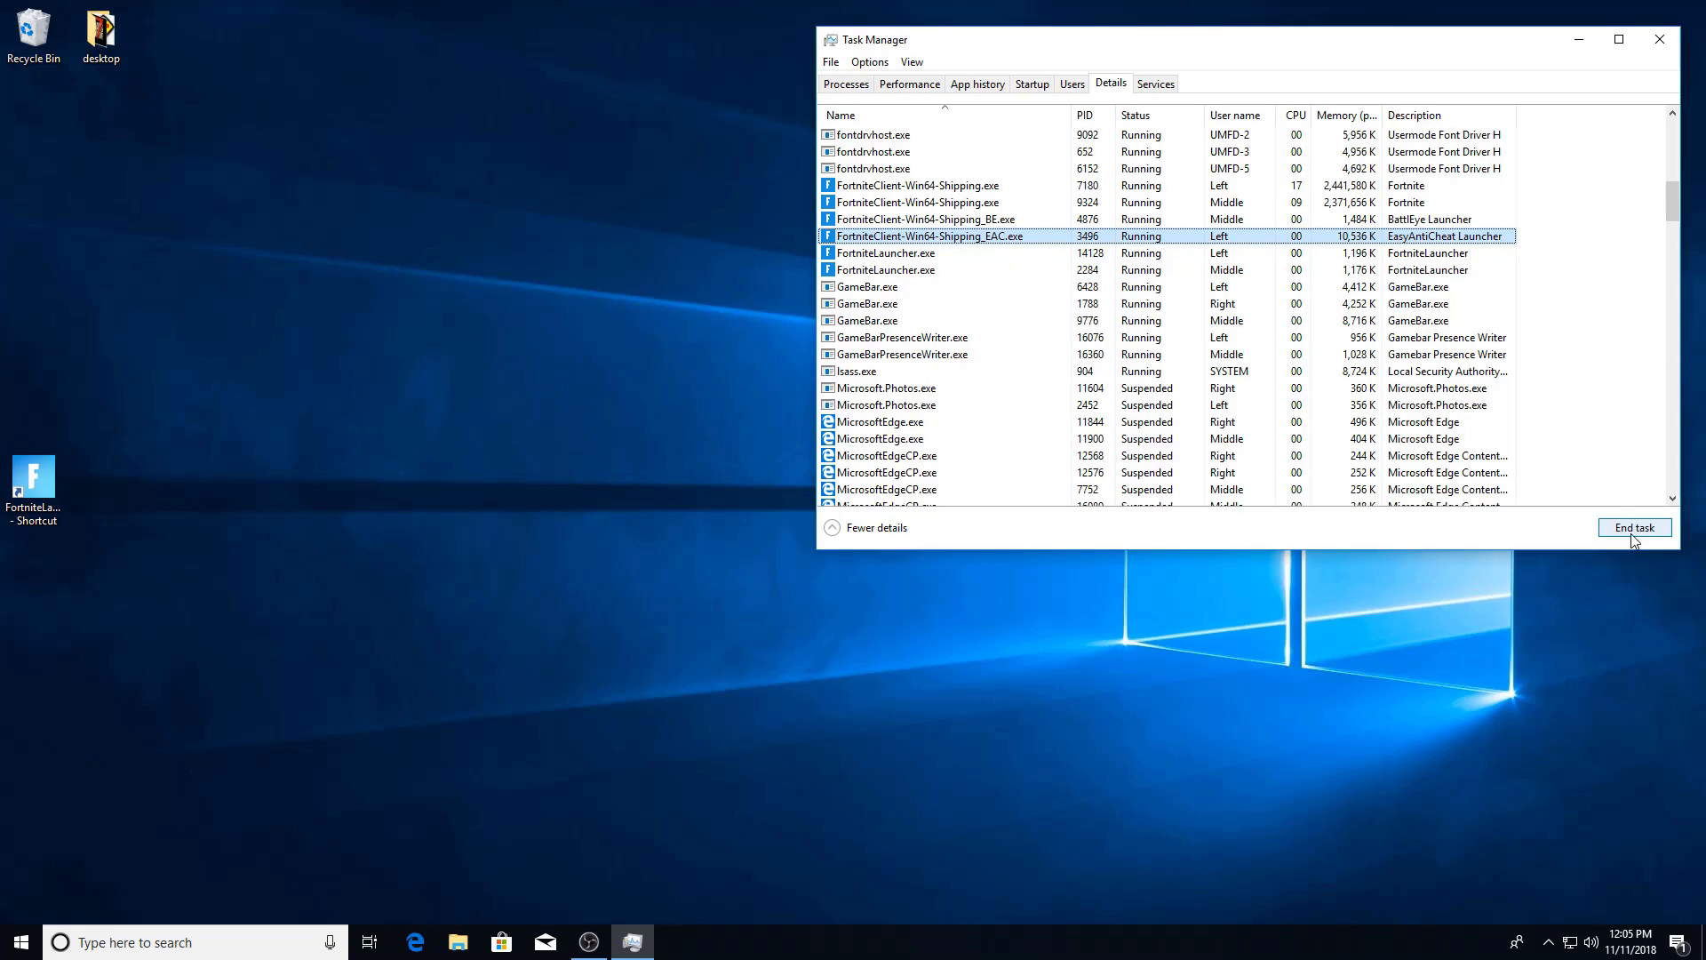
left_click(1632, 528)
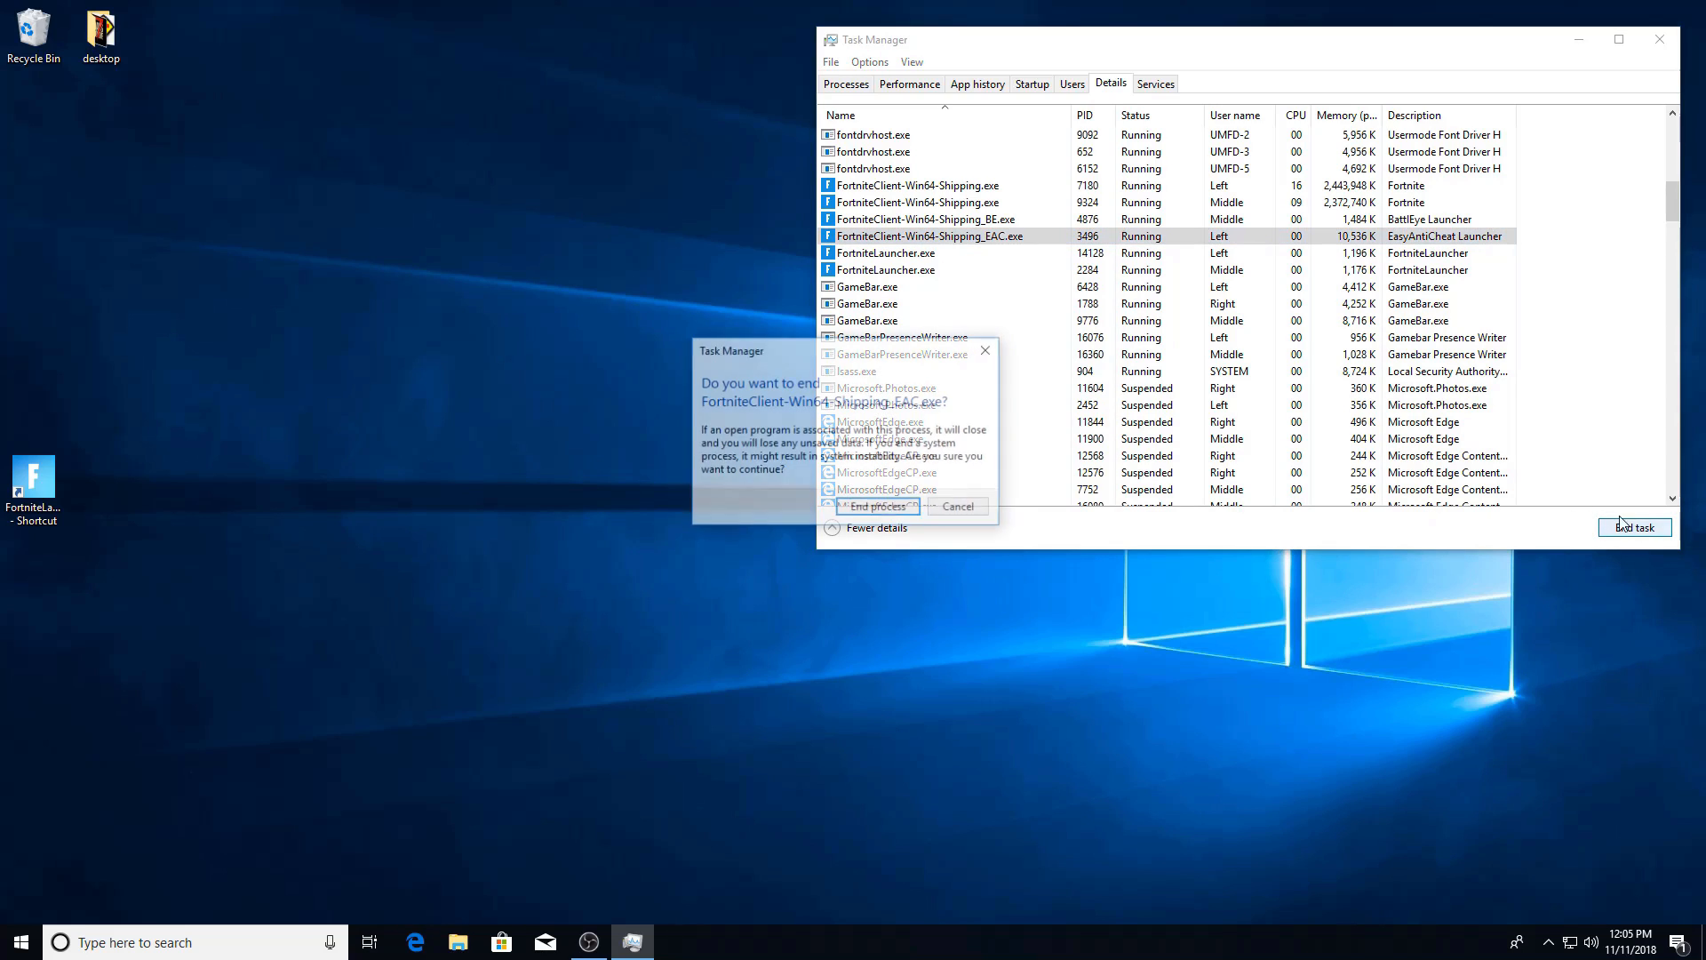
left_click(874, 505)
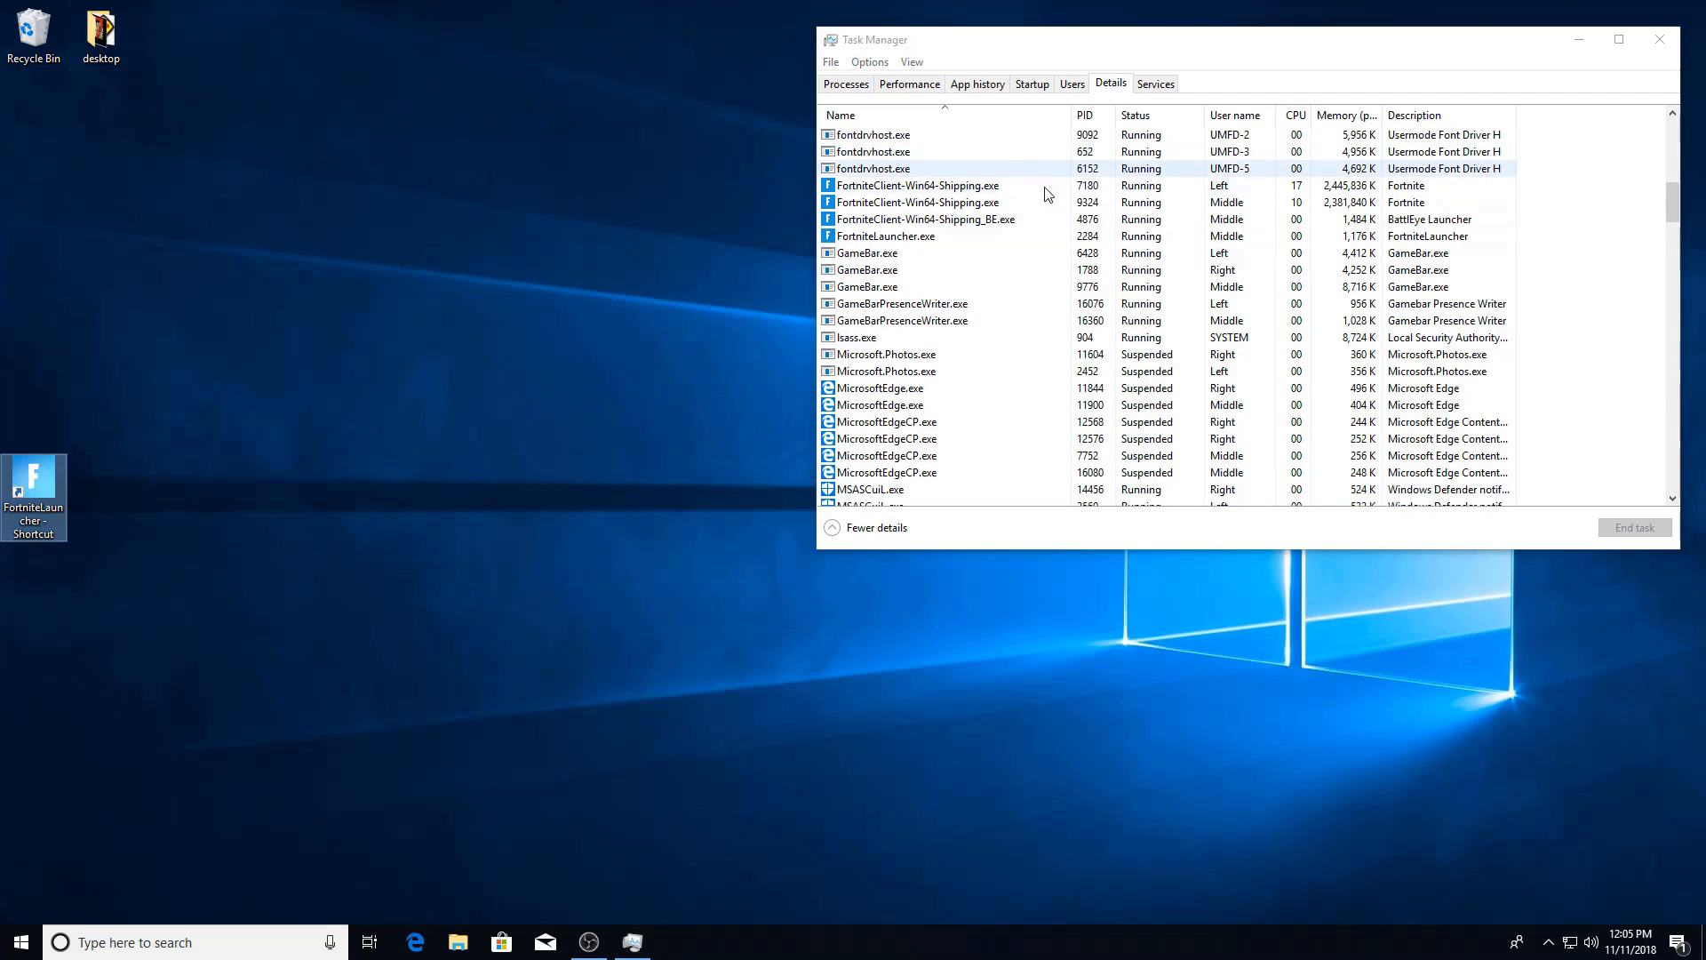
double_click(32, 490)
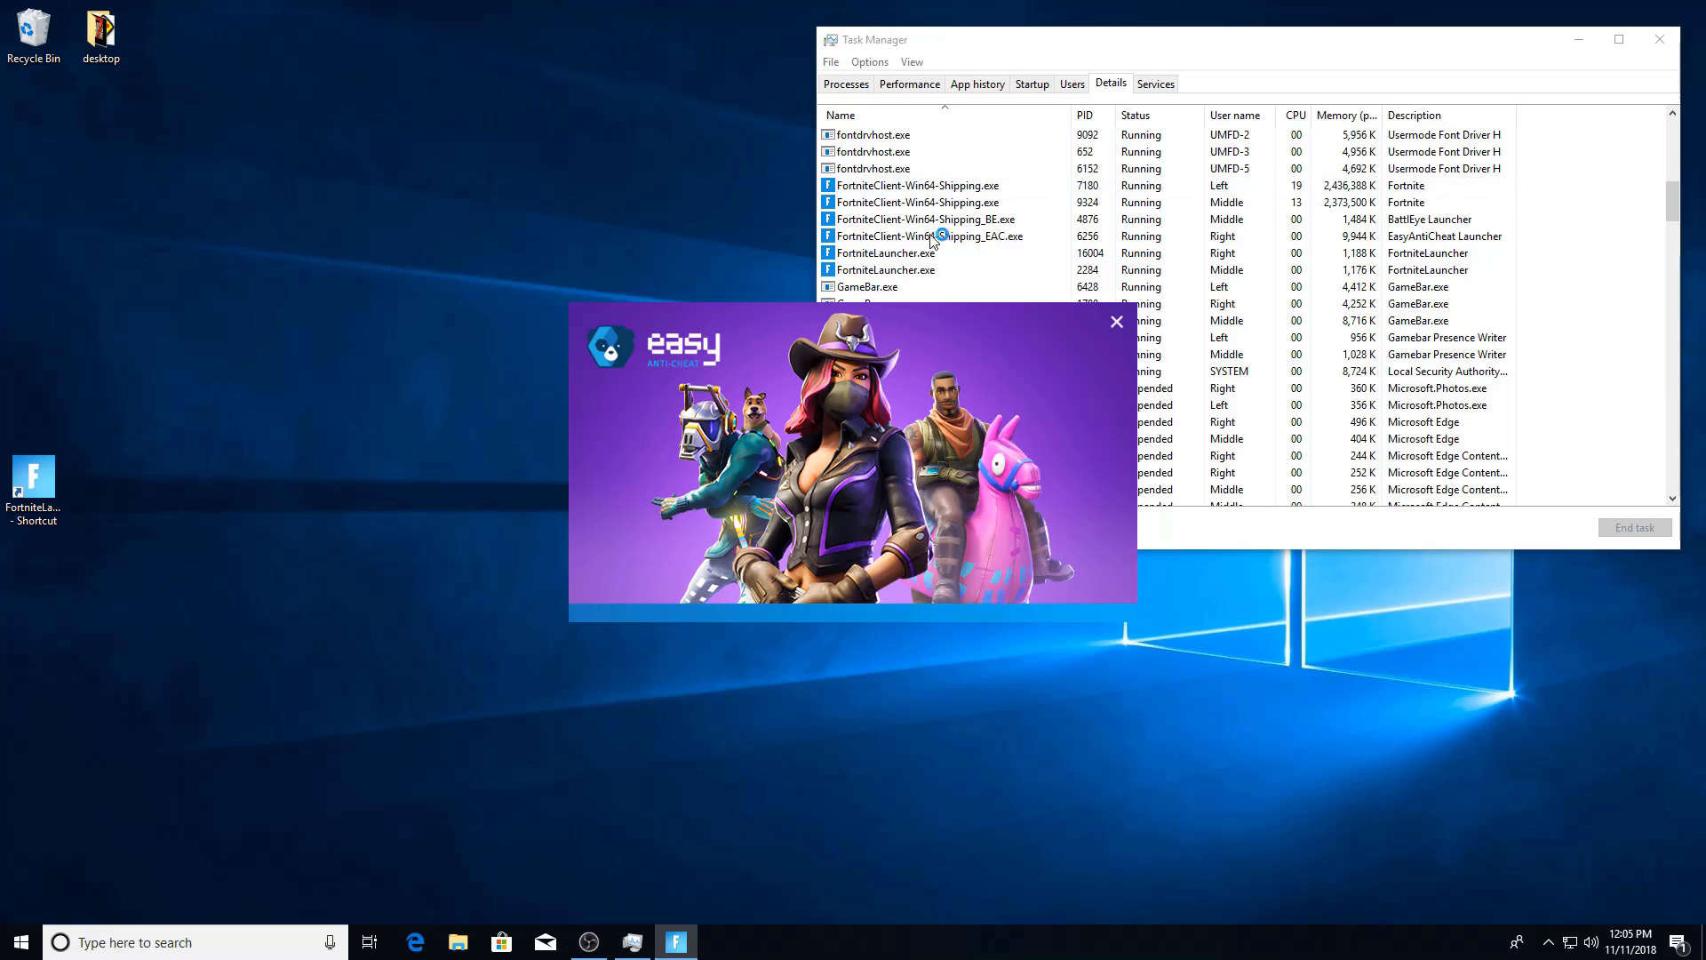
Watch the Right user's EasyAntiCheat launcher and new Fortnite client process appear in Details
left_click(924, 236)
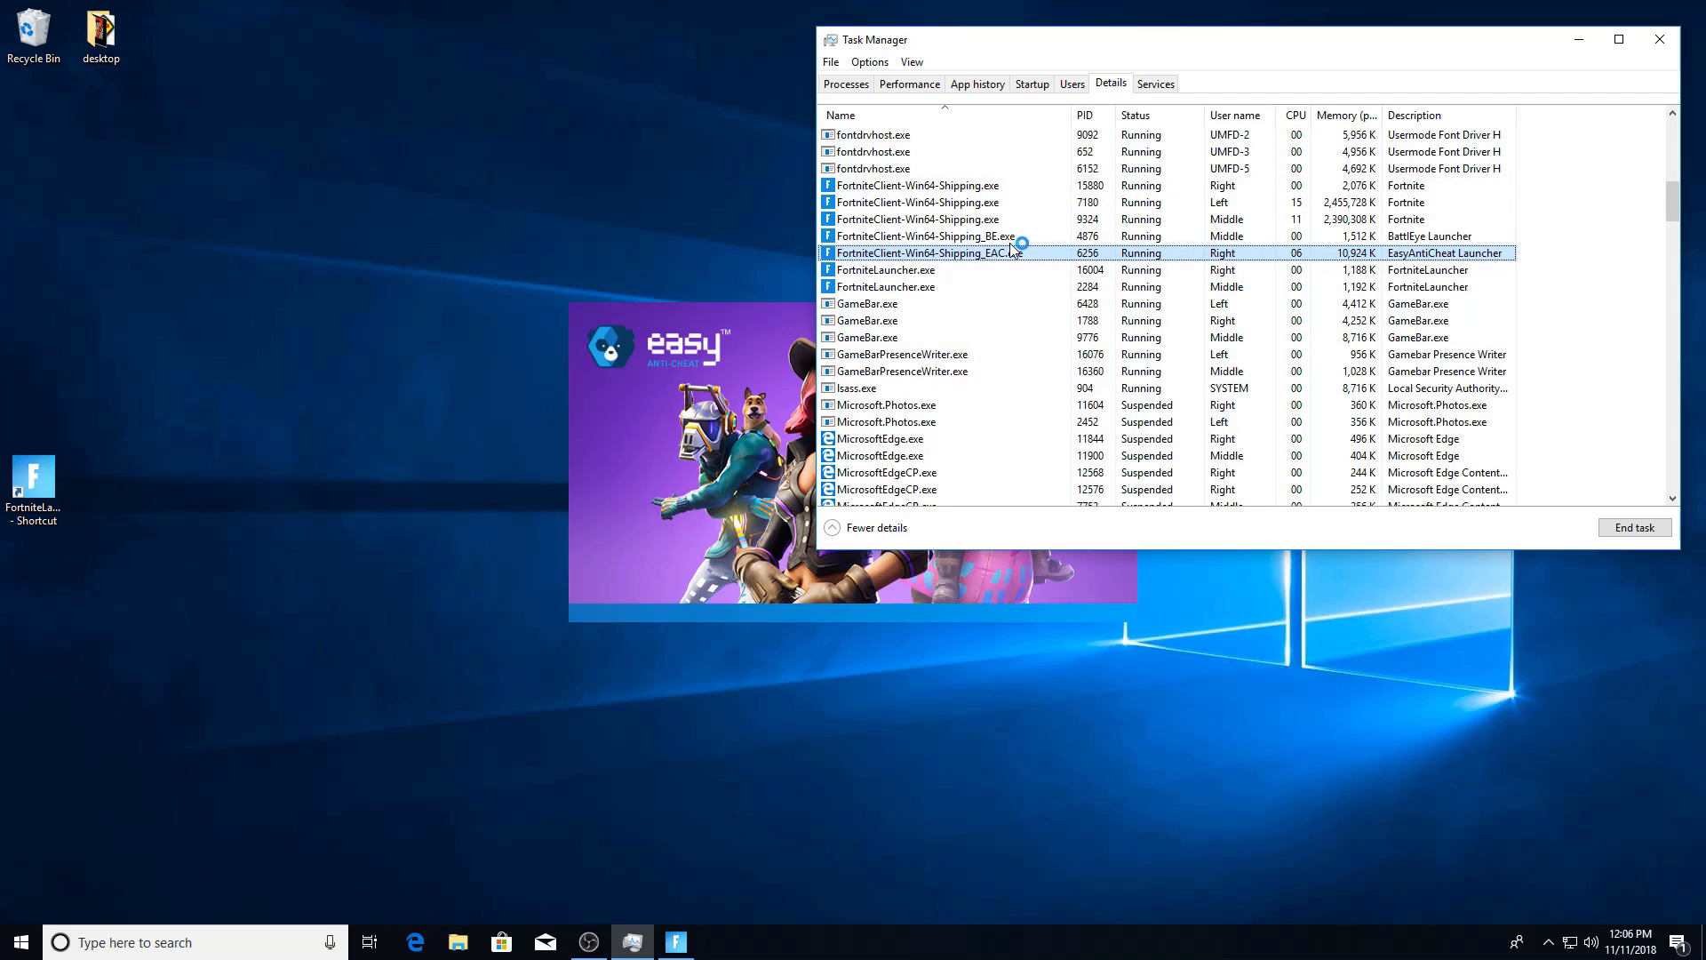
mouse_move(538, 421)
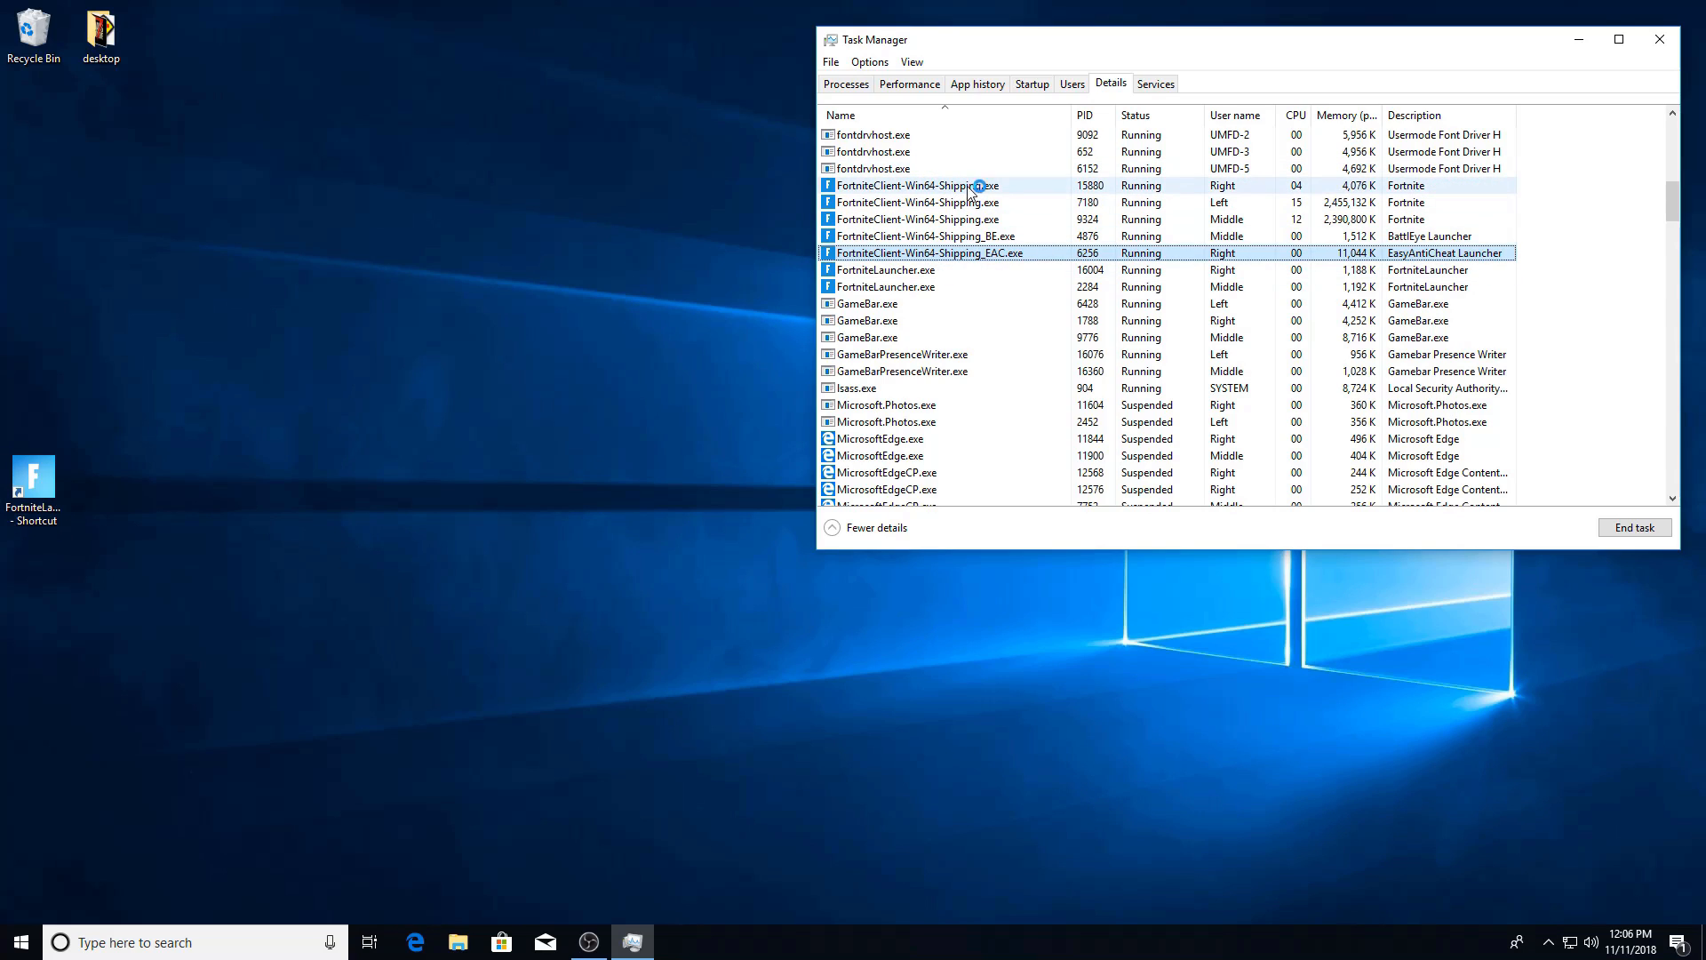
left_click(914, 185)
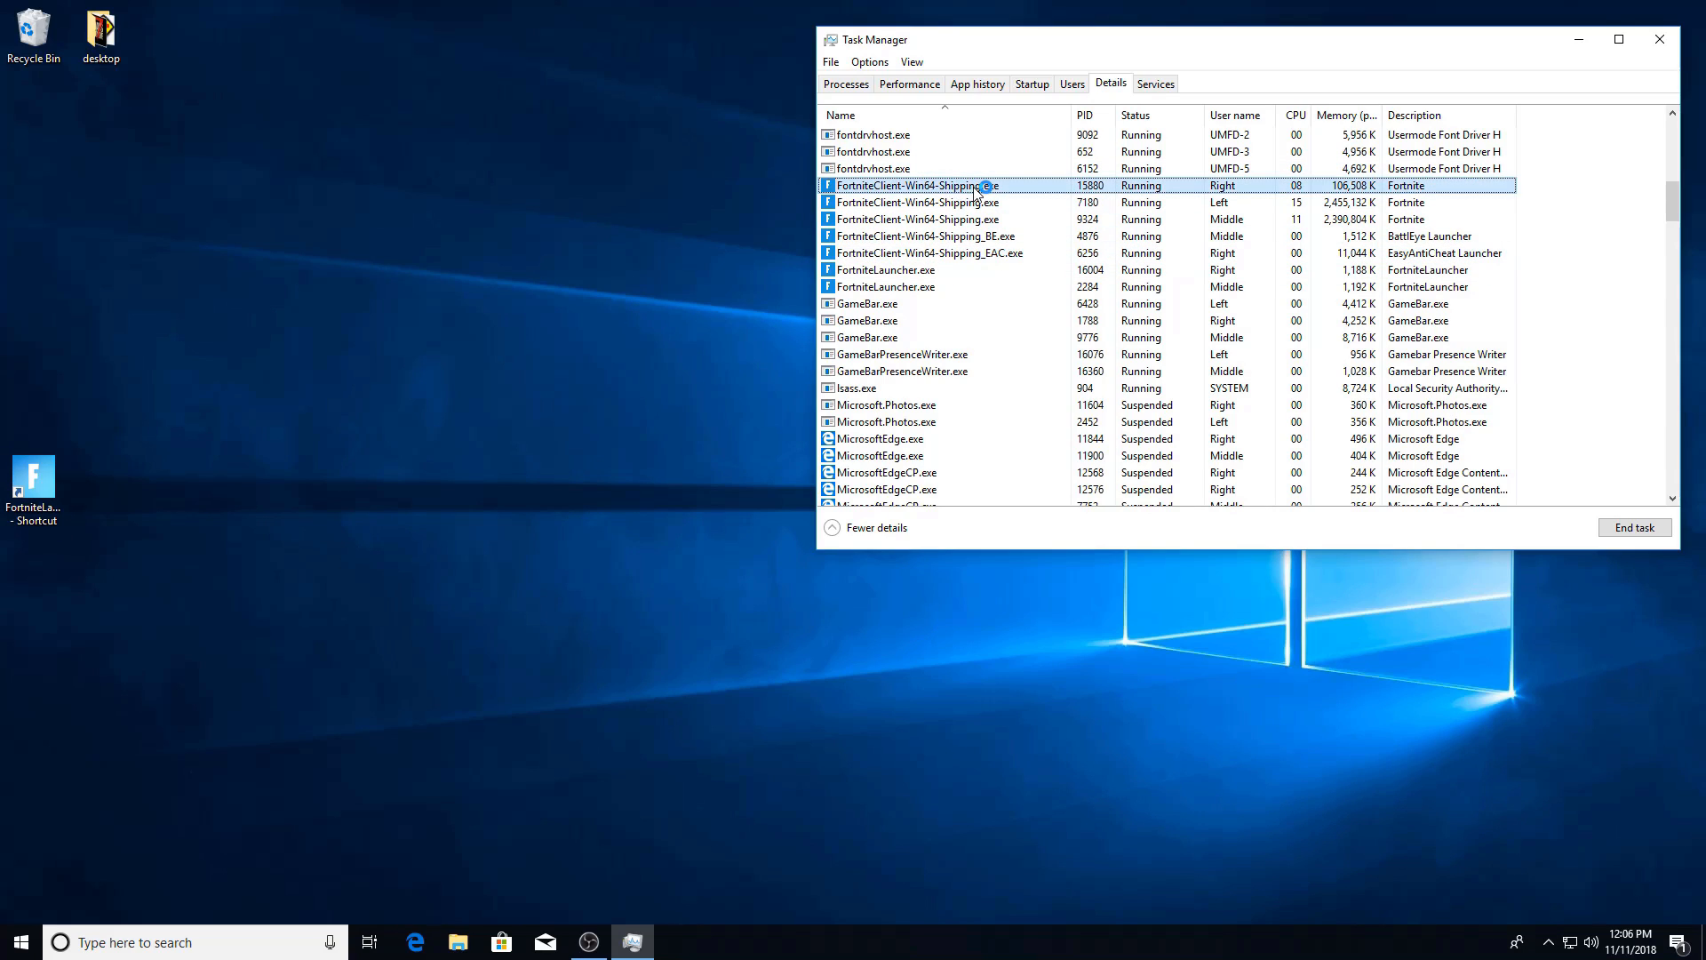
mouse_move(1006, 185)
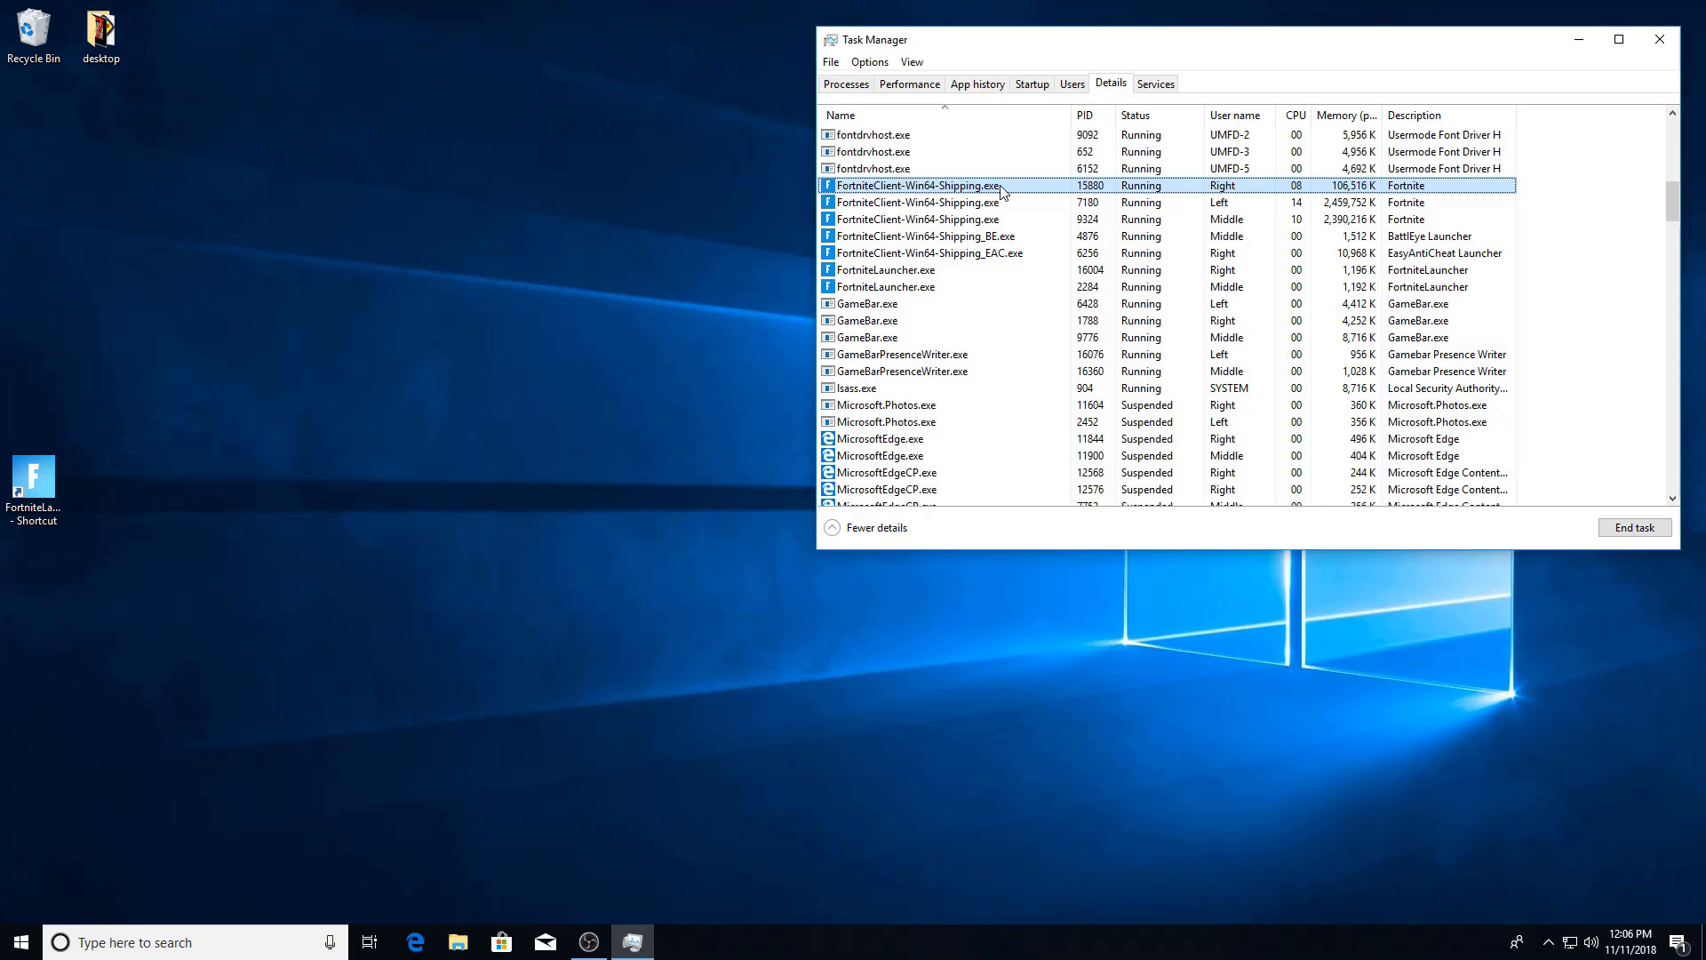
mouse_move(464, 279)
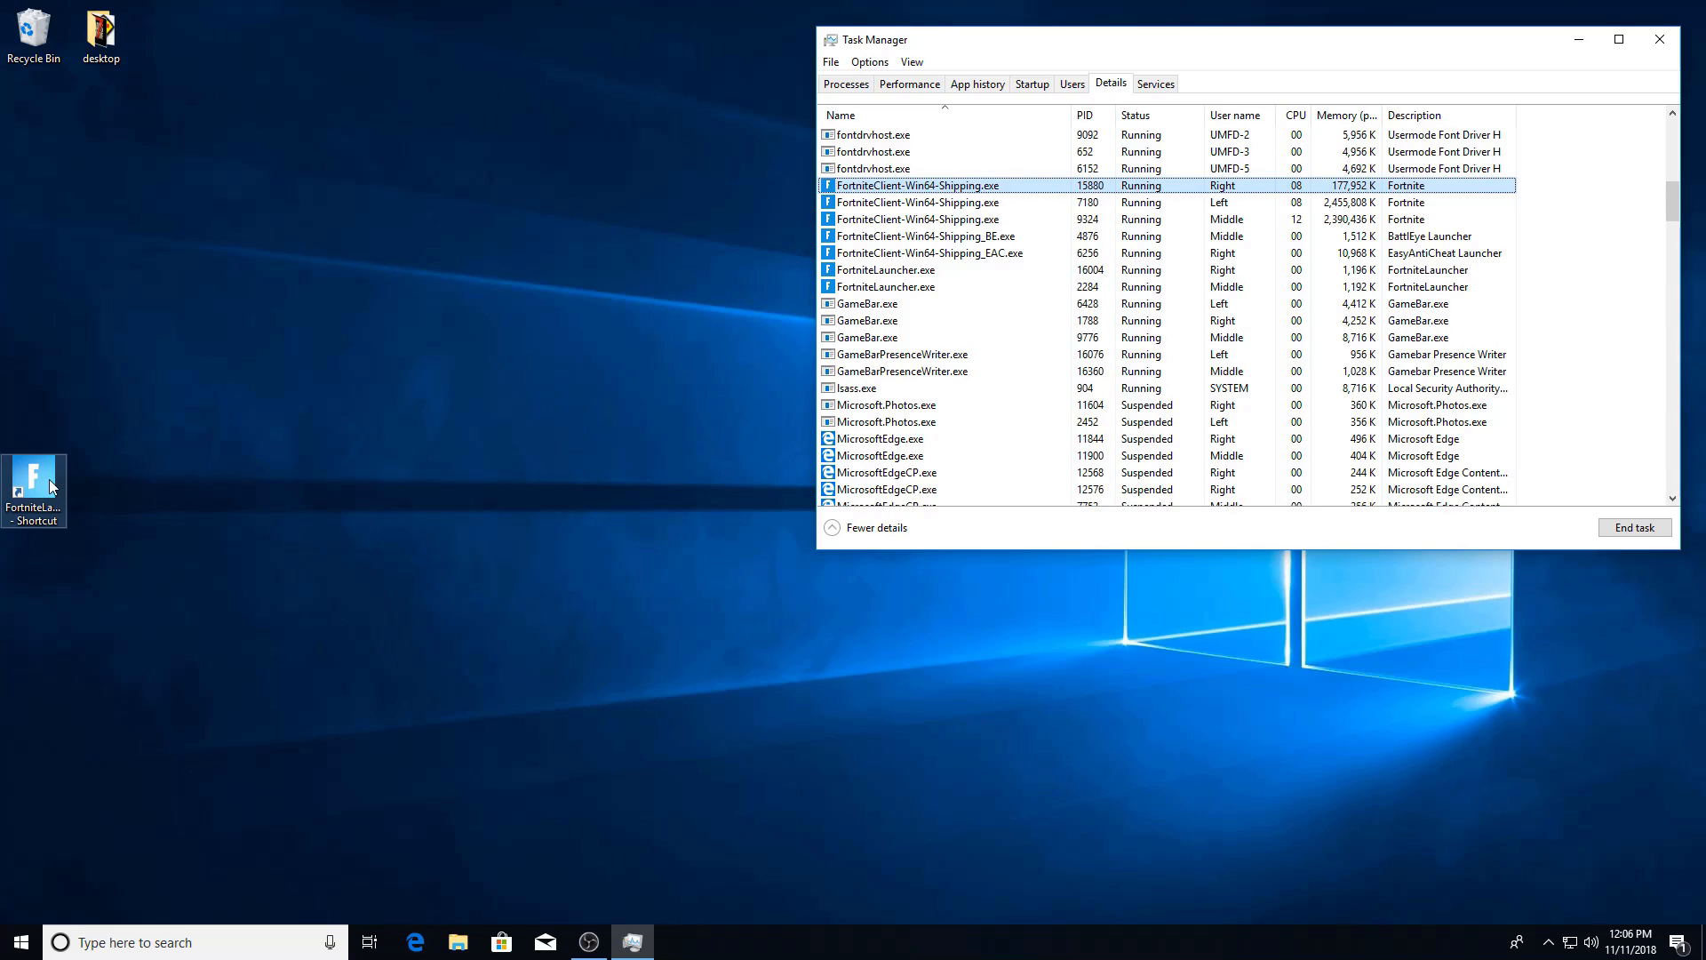
left_click(929, 253)
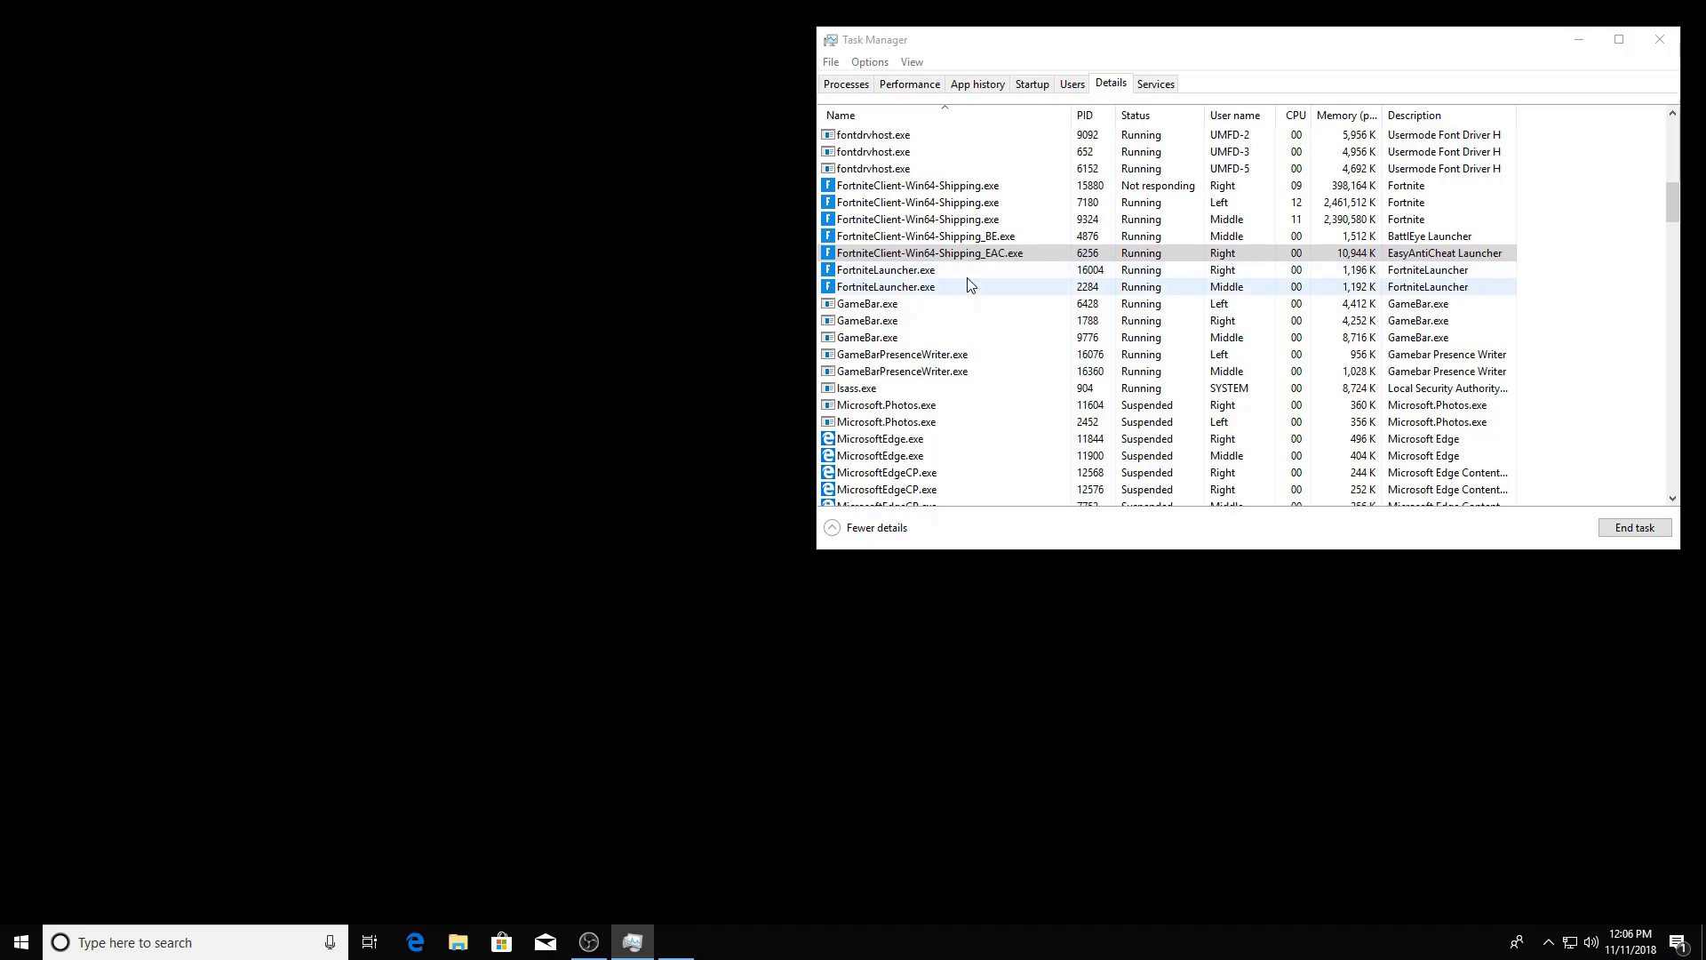
Select the Right user's Fortnite client, now running alongside the Left and Middle clients
left_click(917, 185)
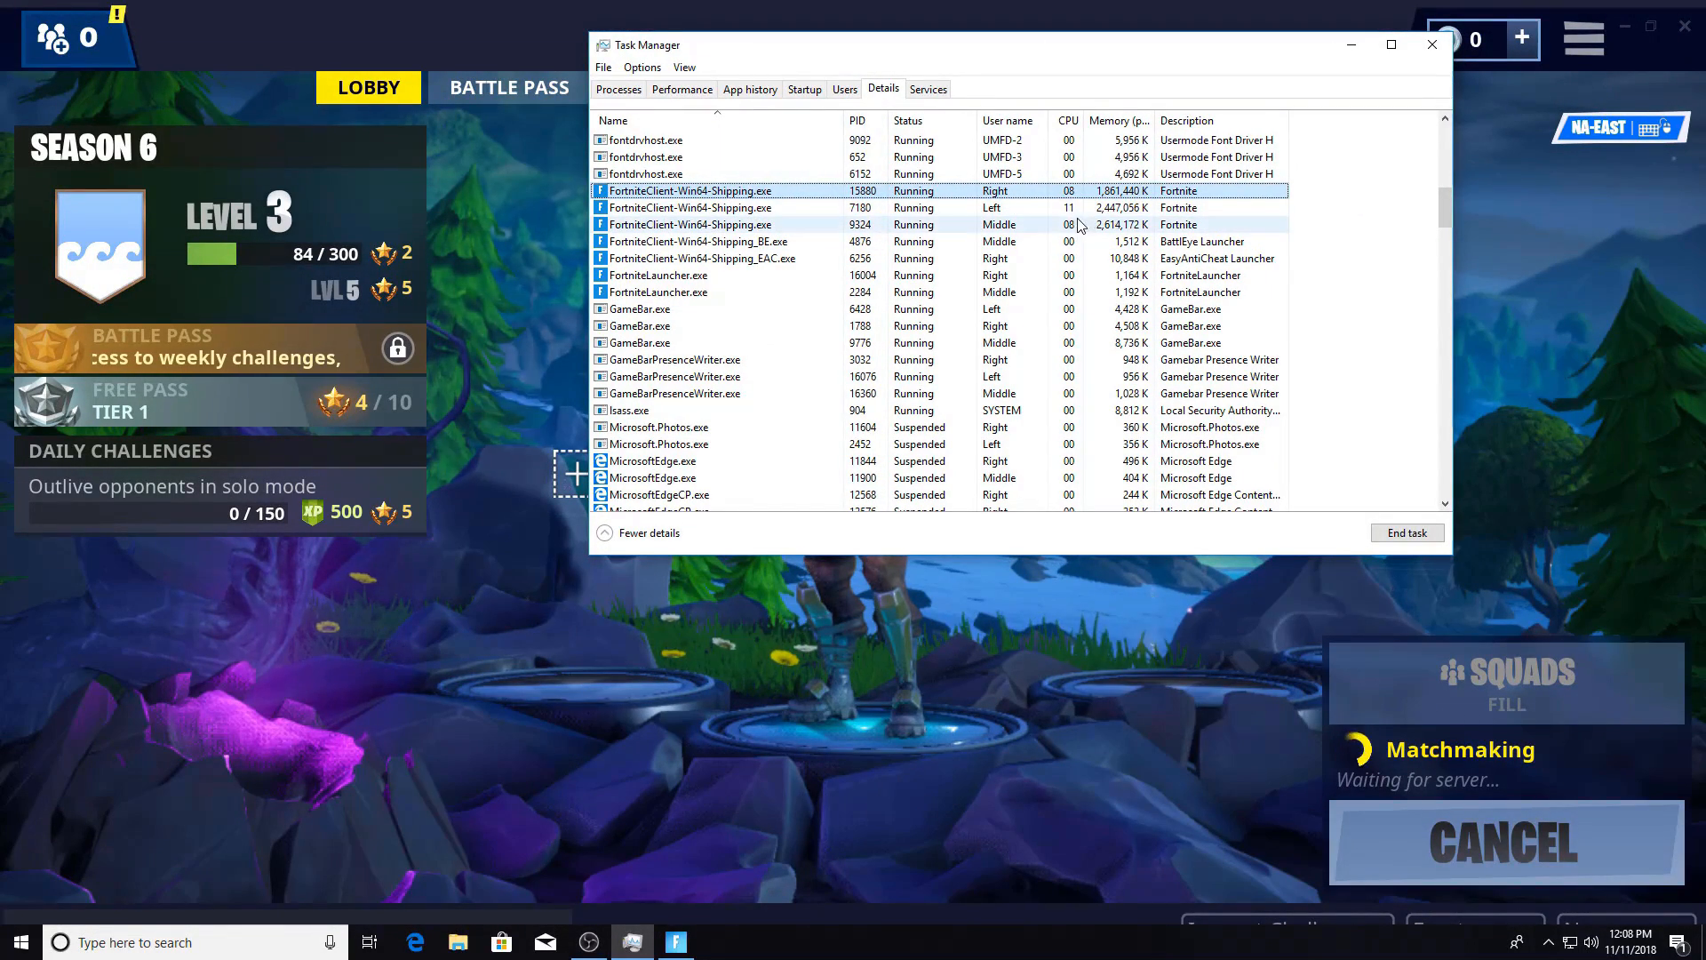
mouse_move(1077, 236)
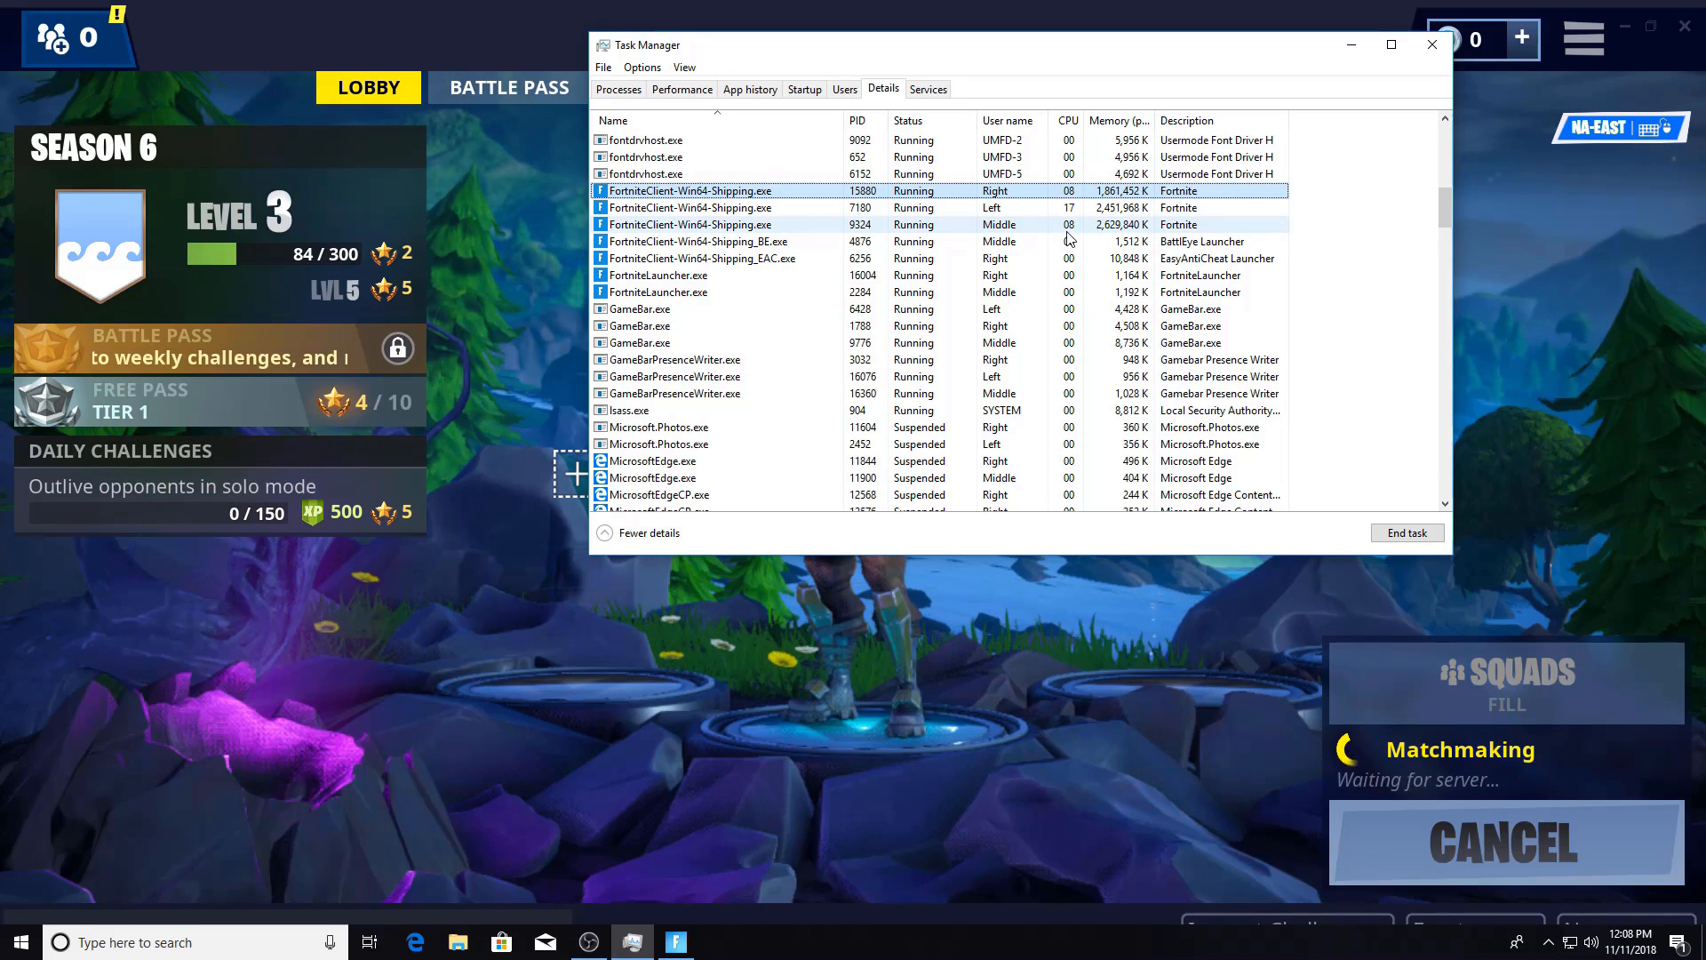